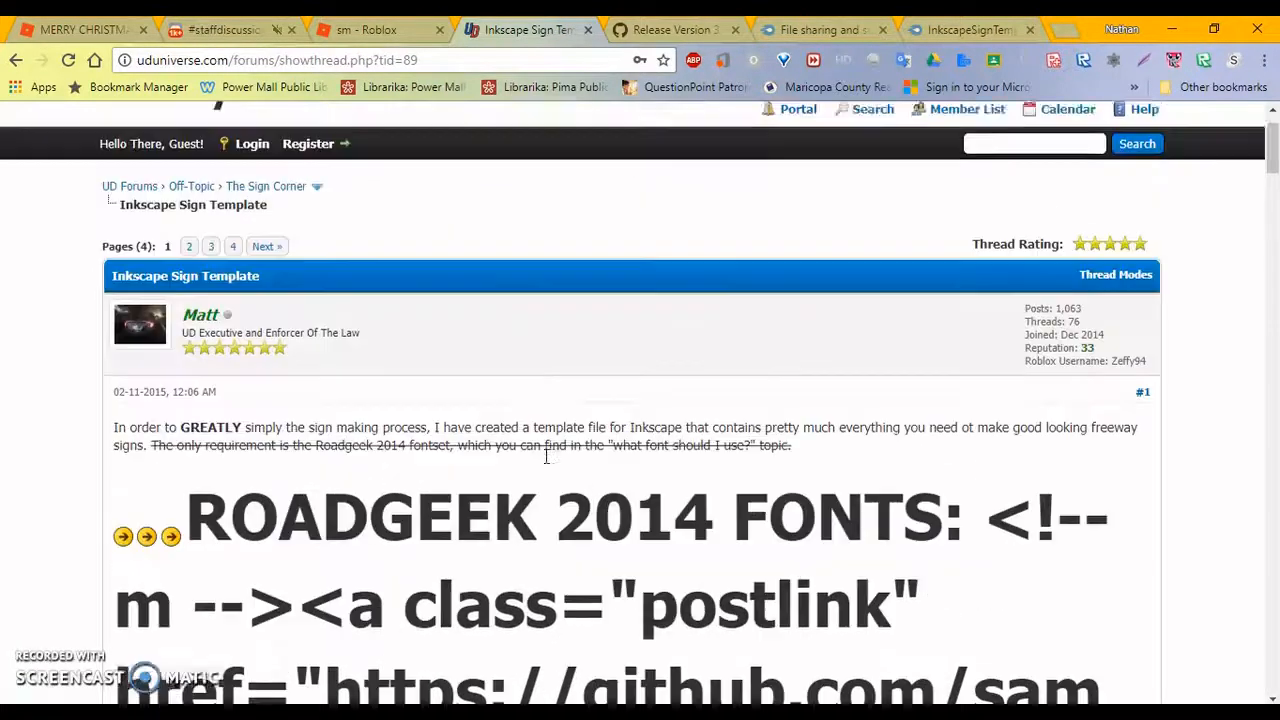
Scroll through the sign template forum thread and switch to the InkscapeSignTemplate.svg MediaFire download tab.
scroll("down", 3)
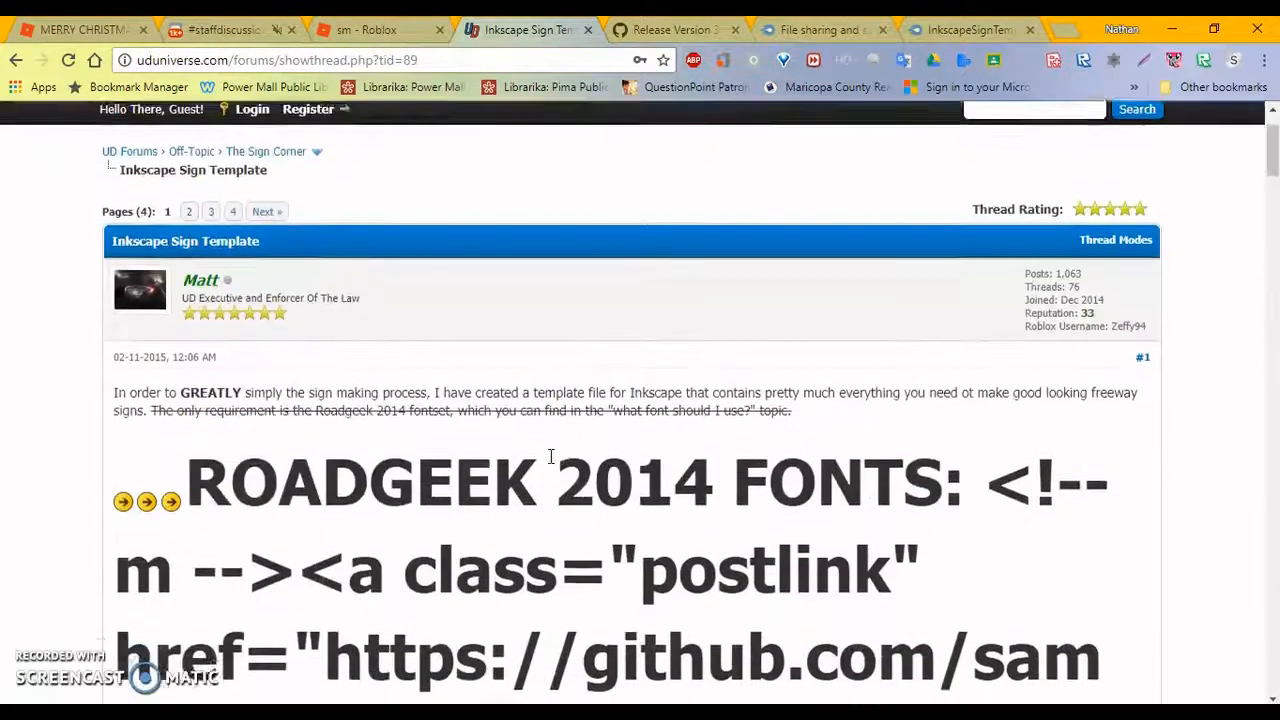
scroll("down", 3)
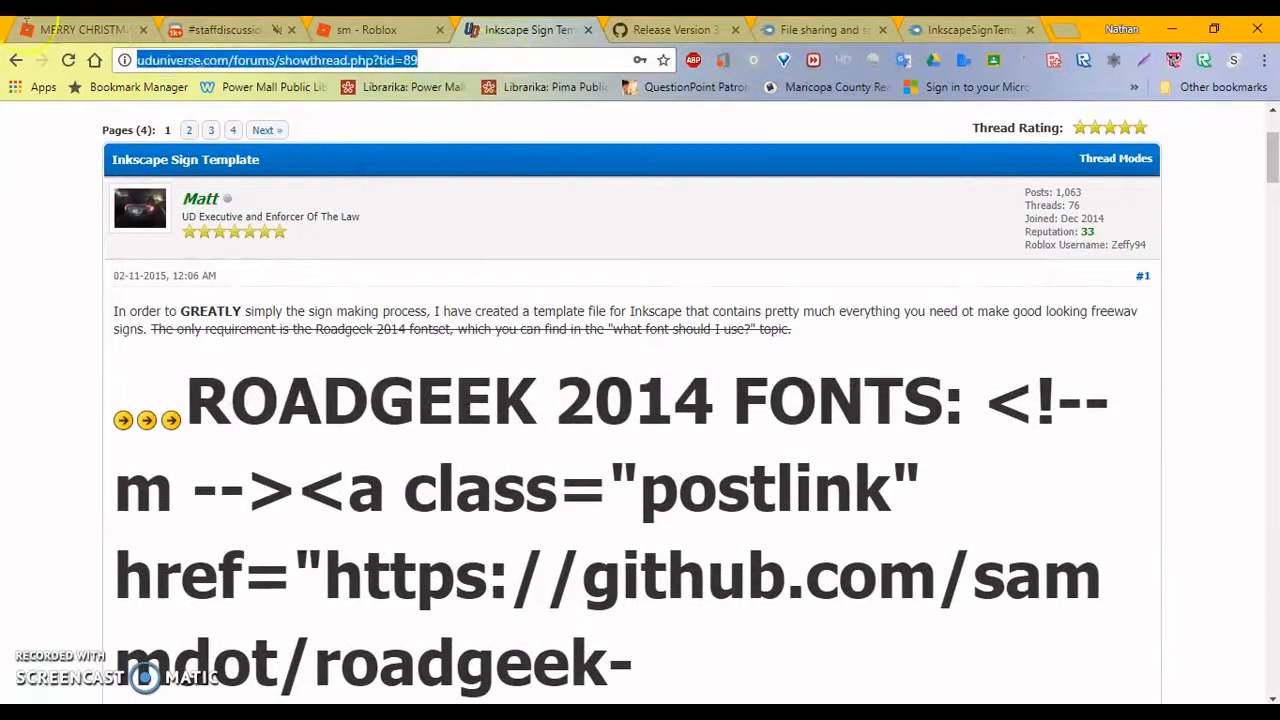
left_click(276, 60)
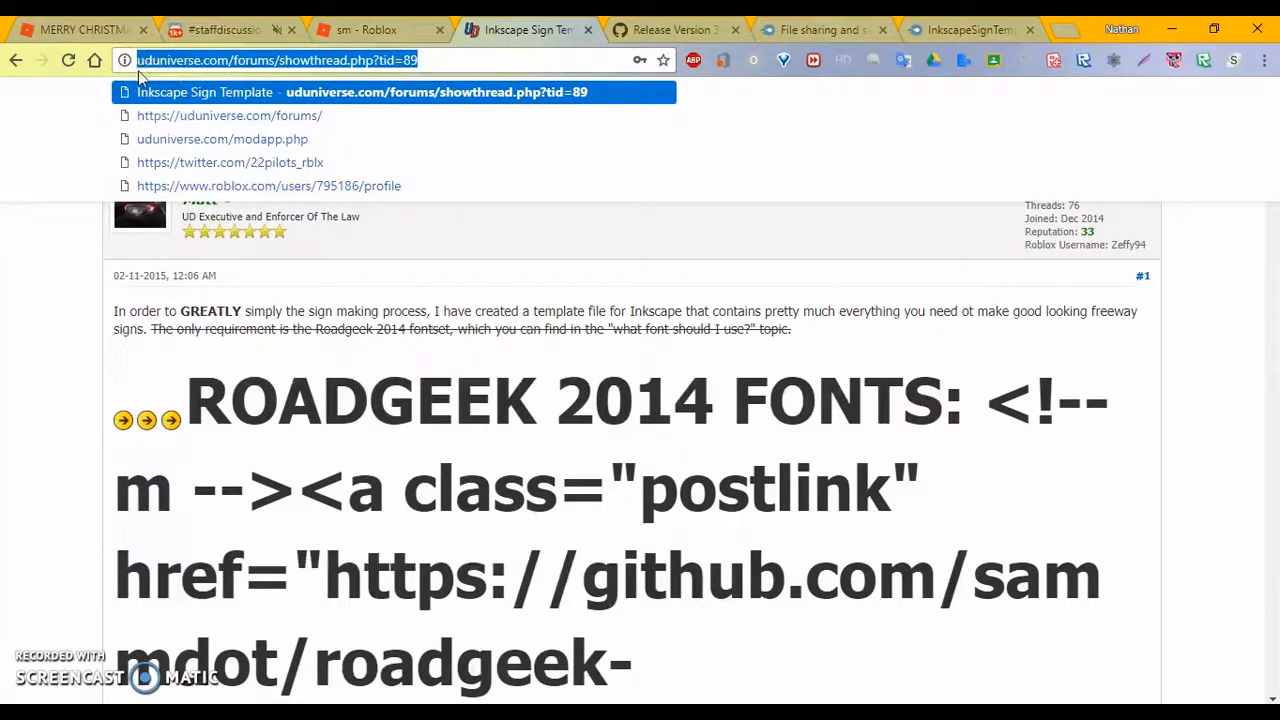
scroll("down", 3)
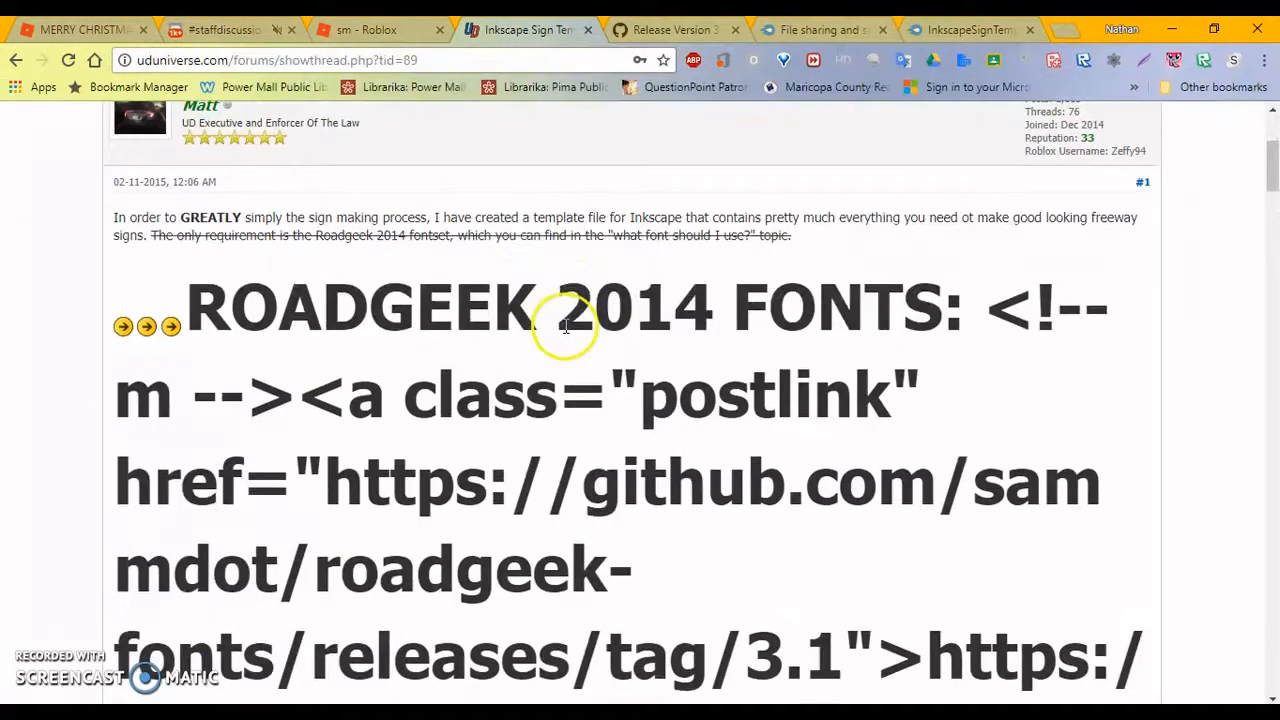
mouse_move(576, 290)
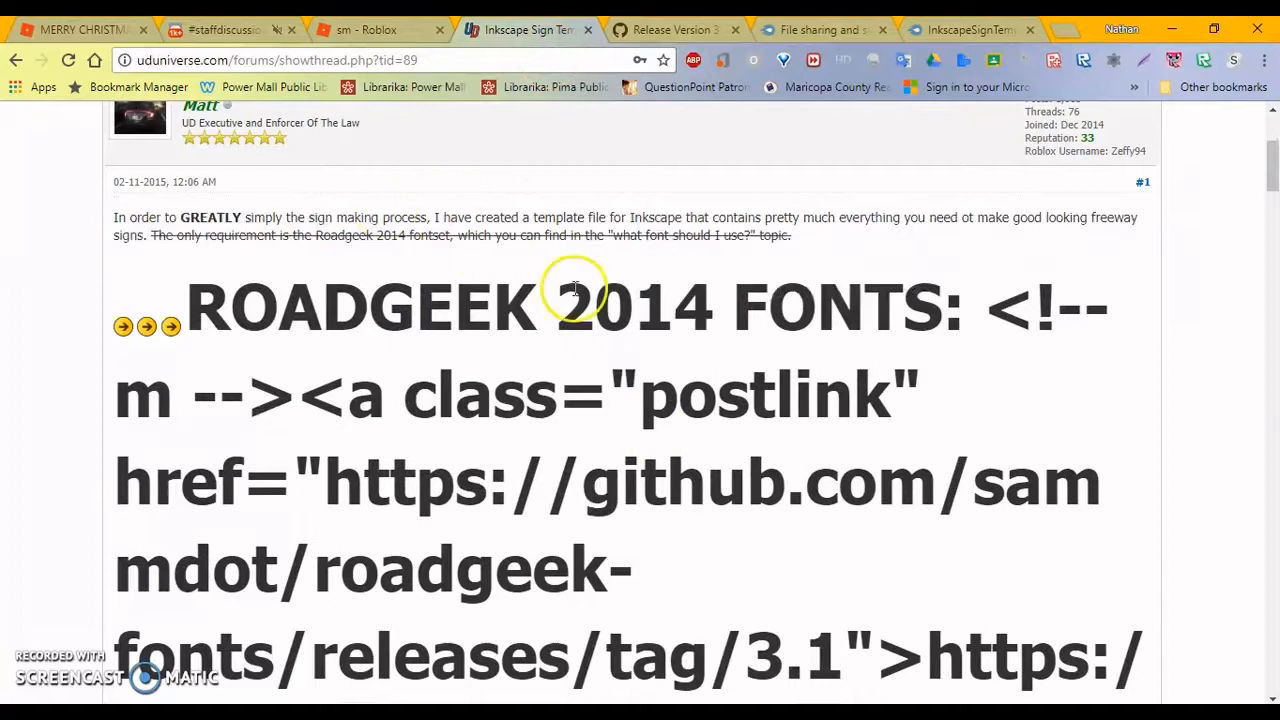
mouse_move(584, 284)
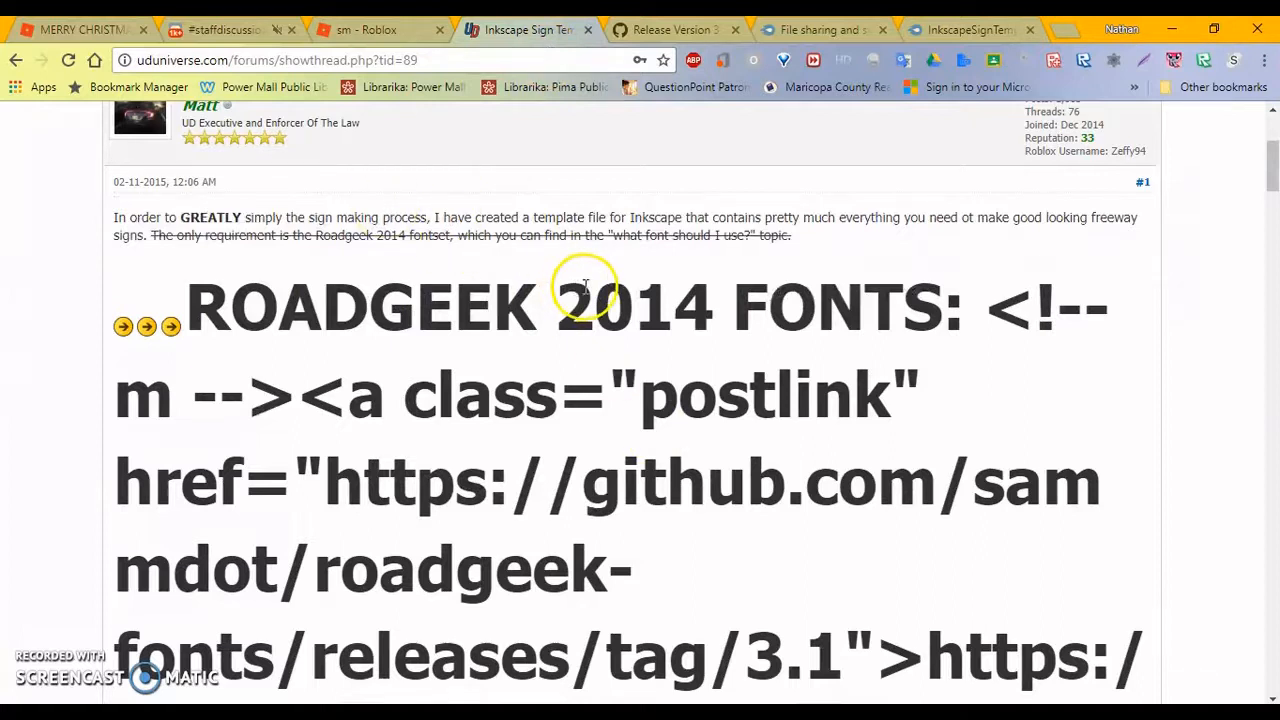
scroll("down", 3)
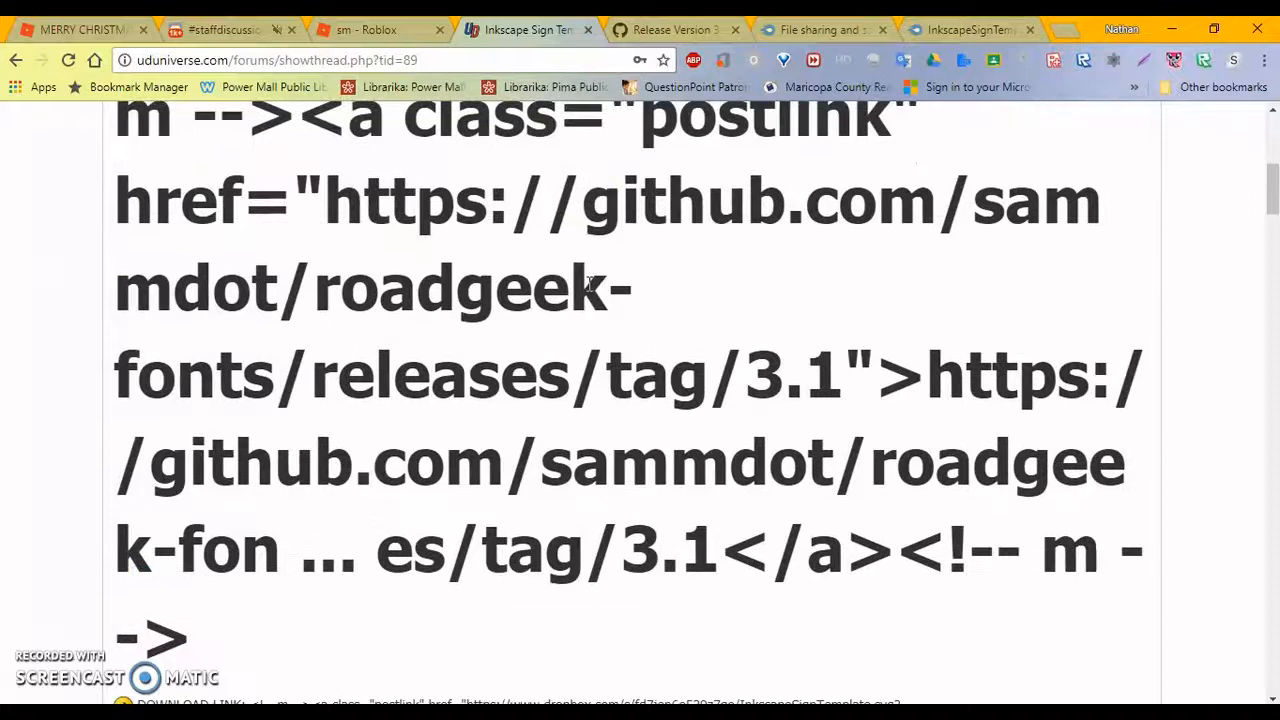
scroll("down", 3)
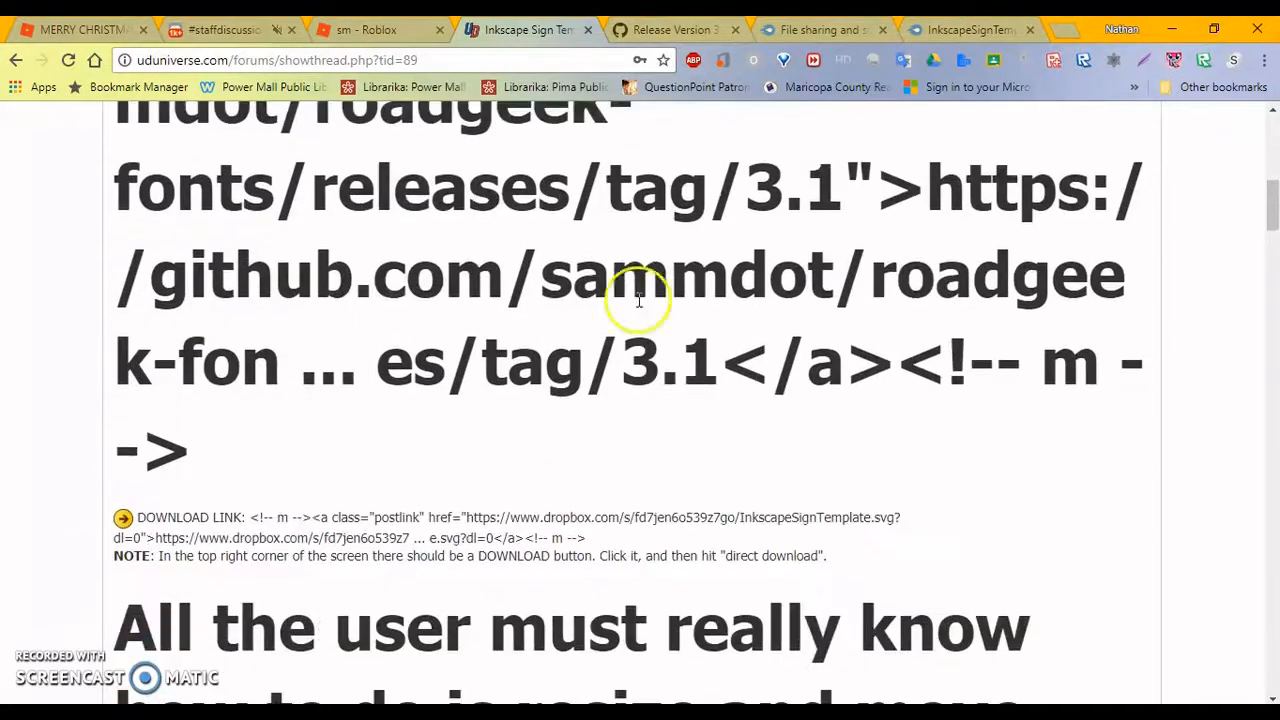
scroll("down", 3)
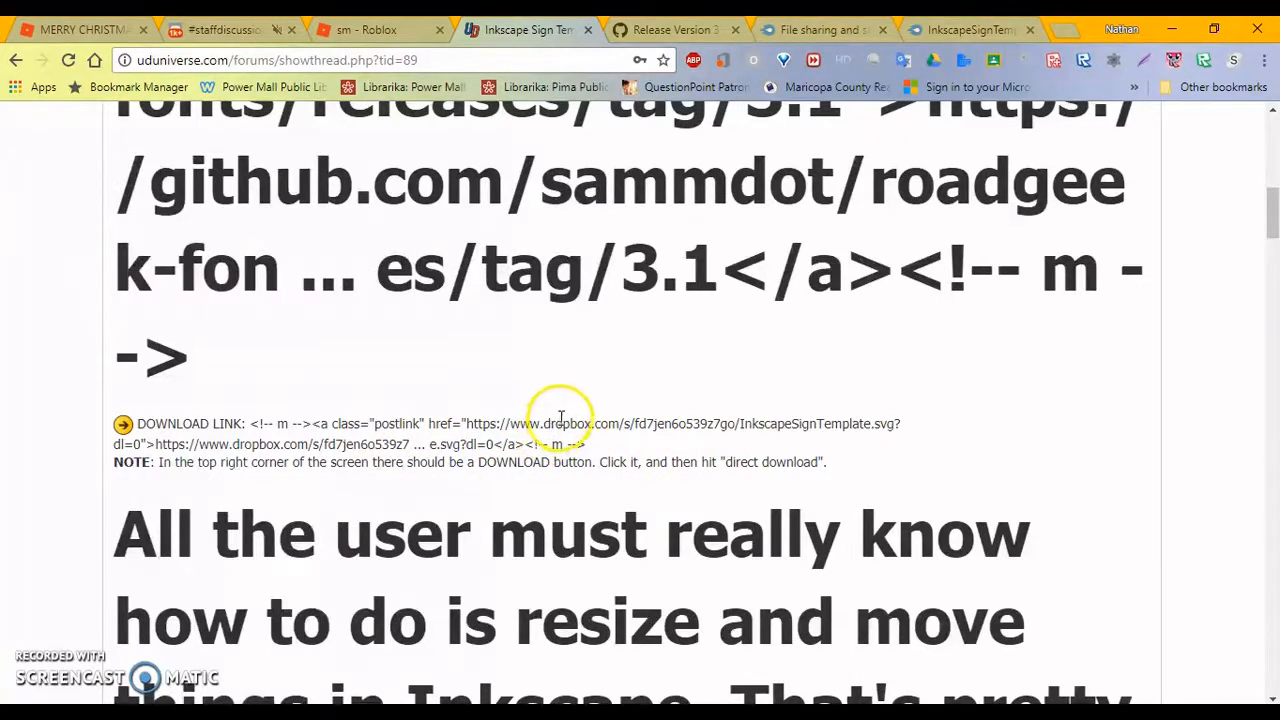
mouse_move(472, 424)
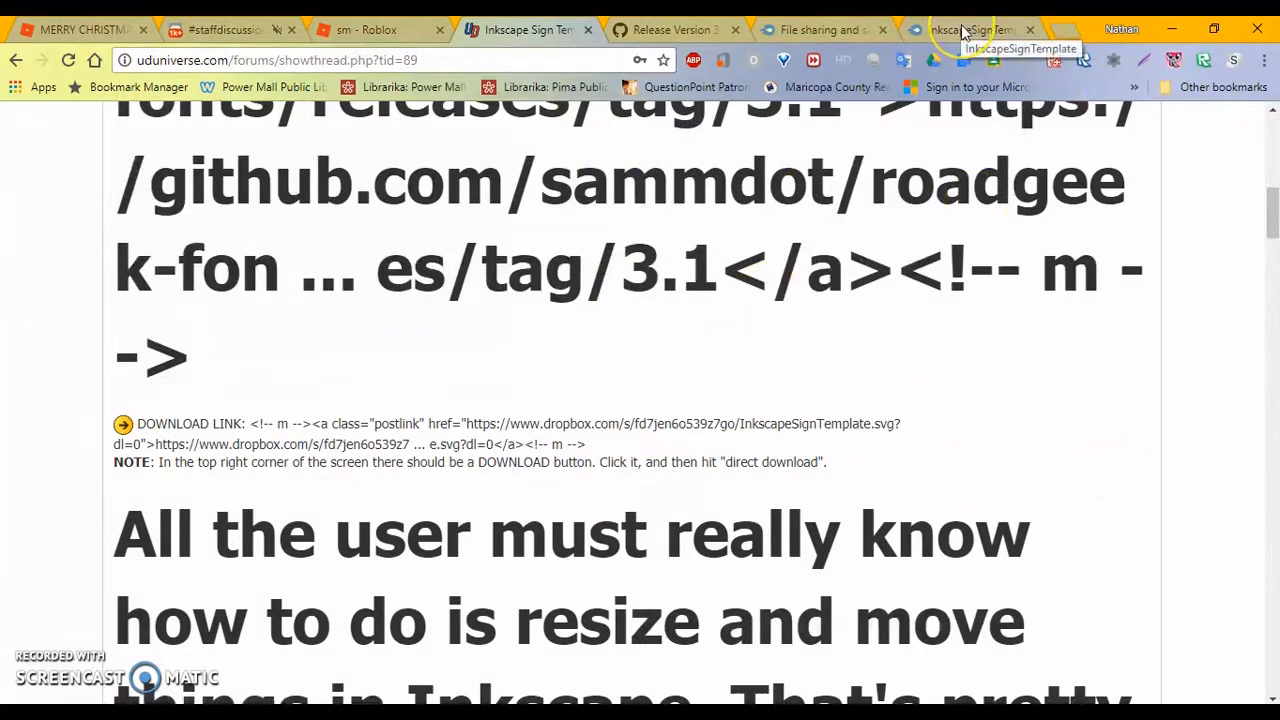
left_click(964, 30)
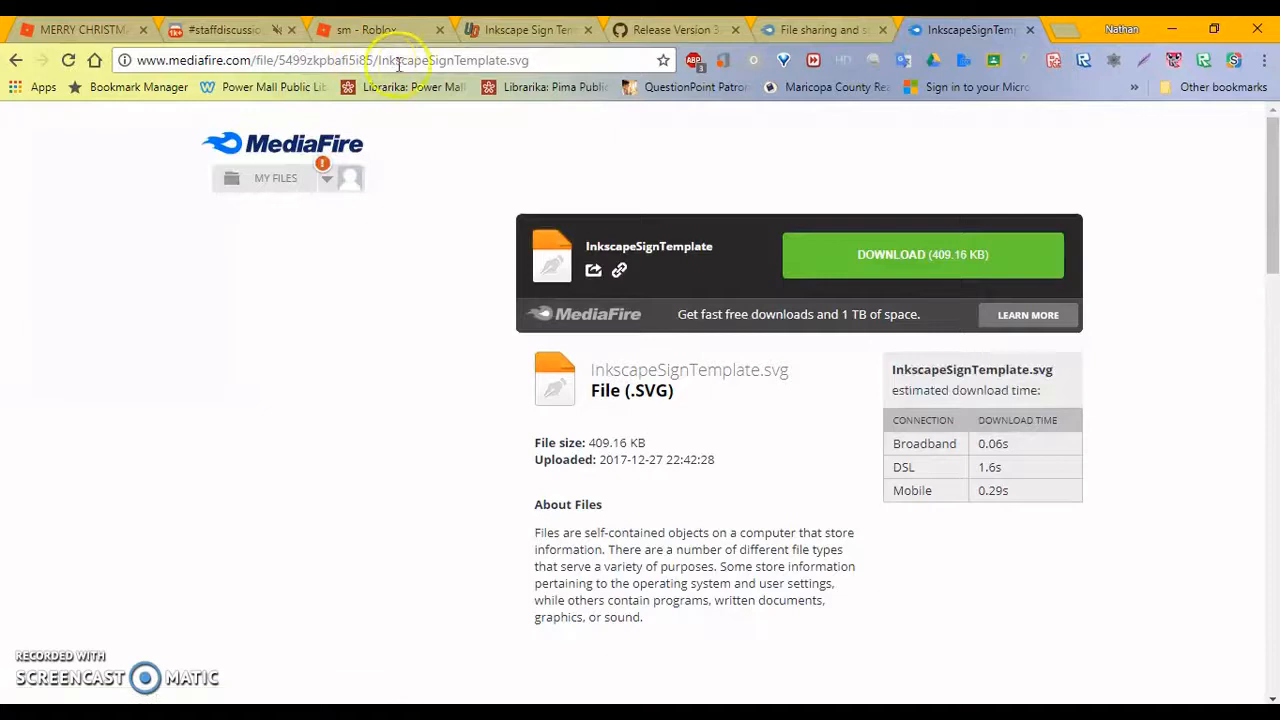
mouse_move(588, 298)
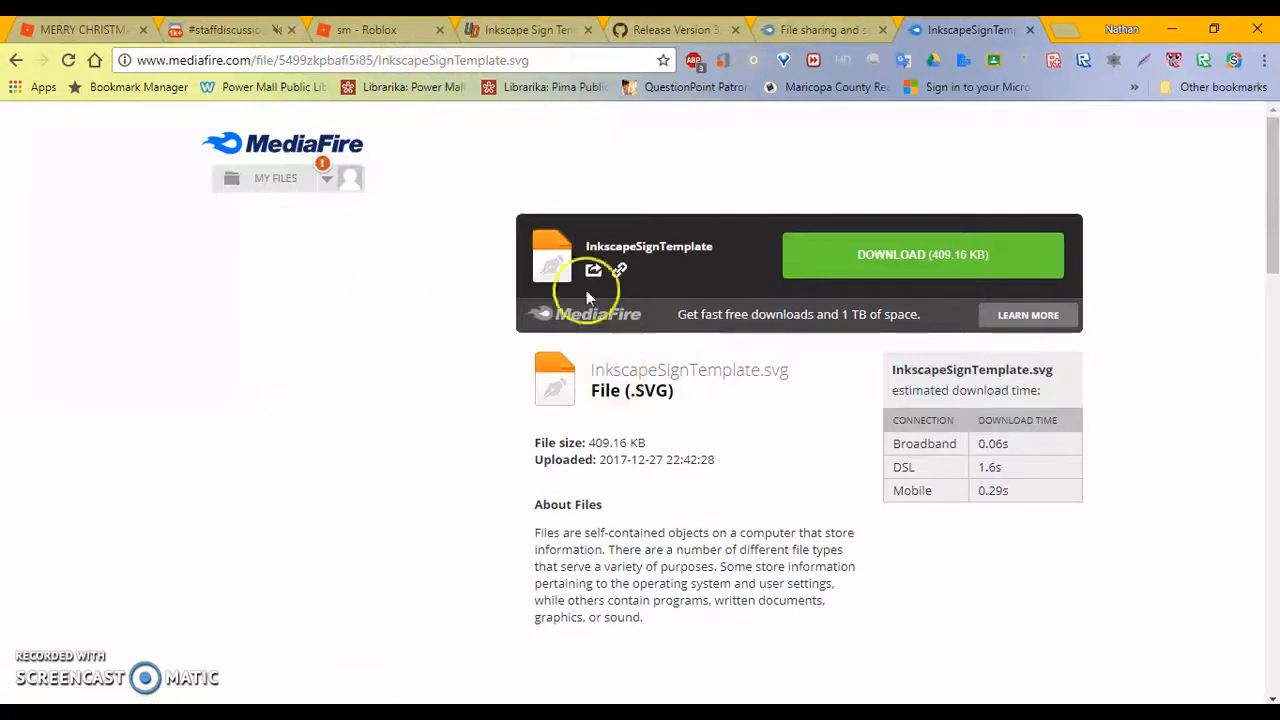
mouse_move(548, 212)
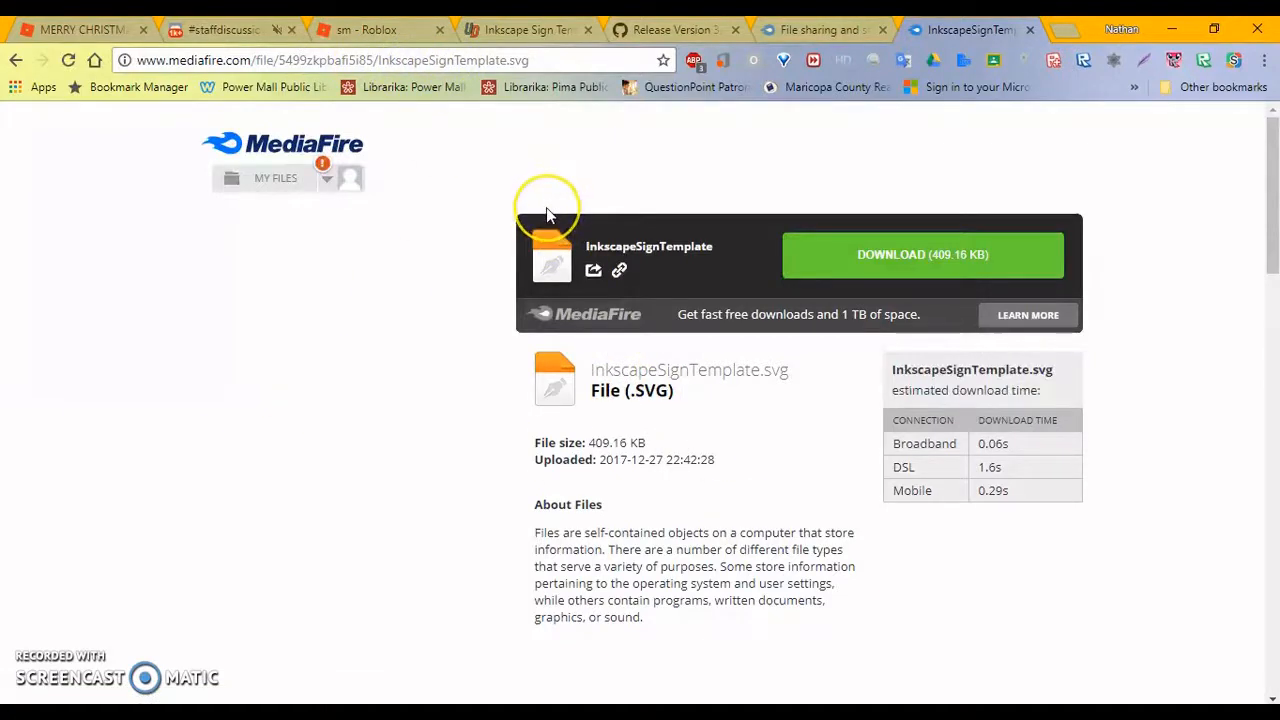
mouse_move(418, 398)
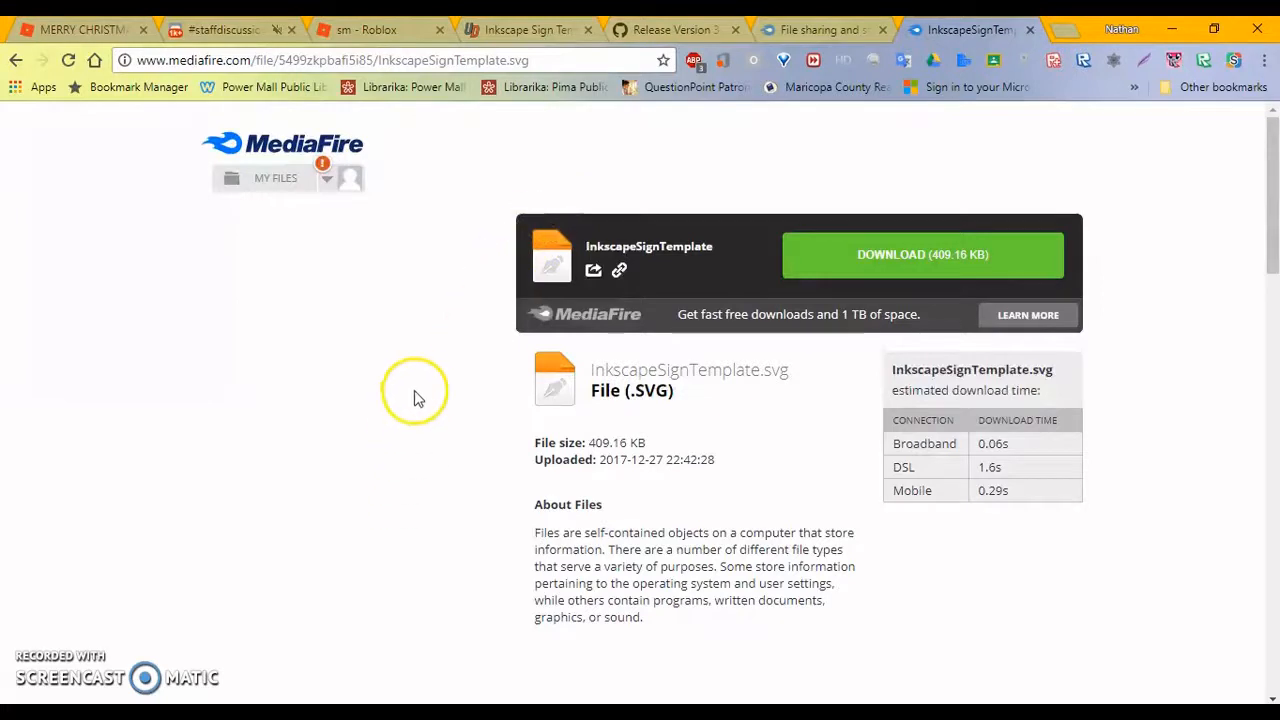
mouse_move(572, 124)
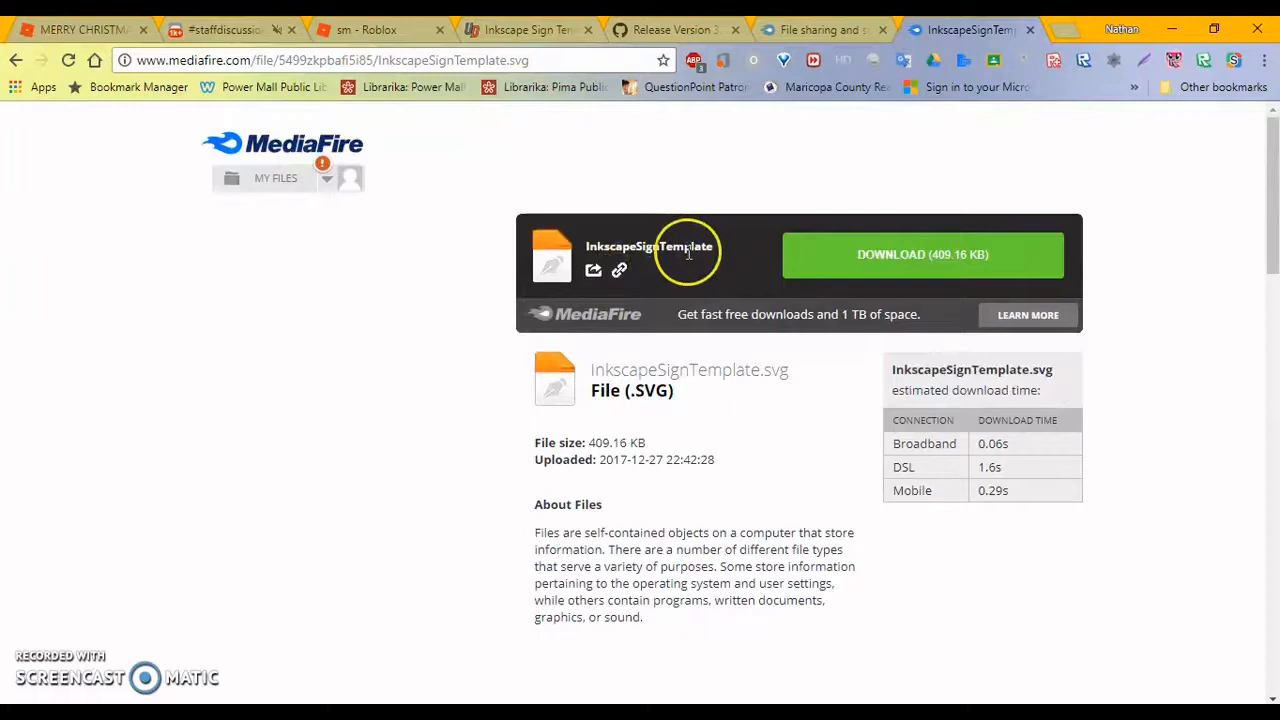
mouse_move(804, 376)
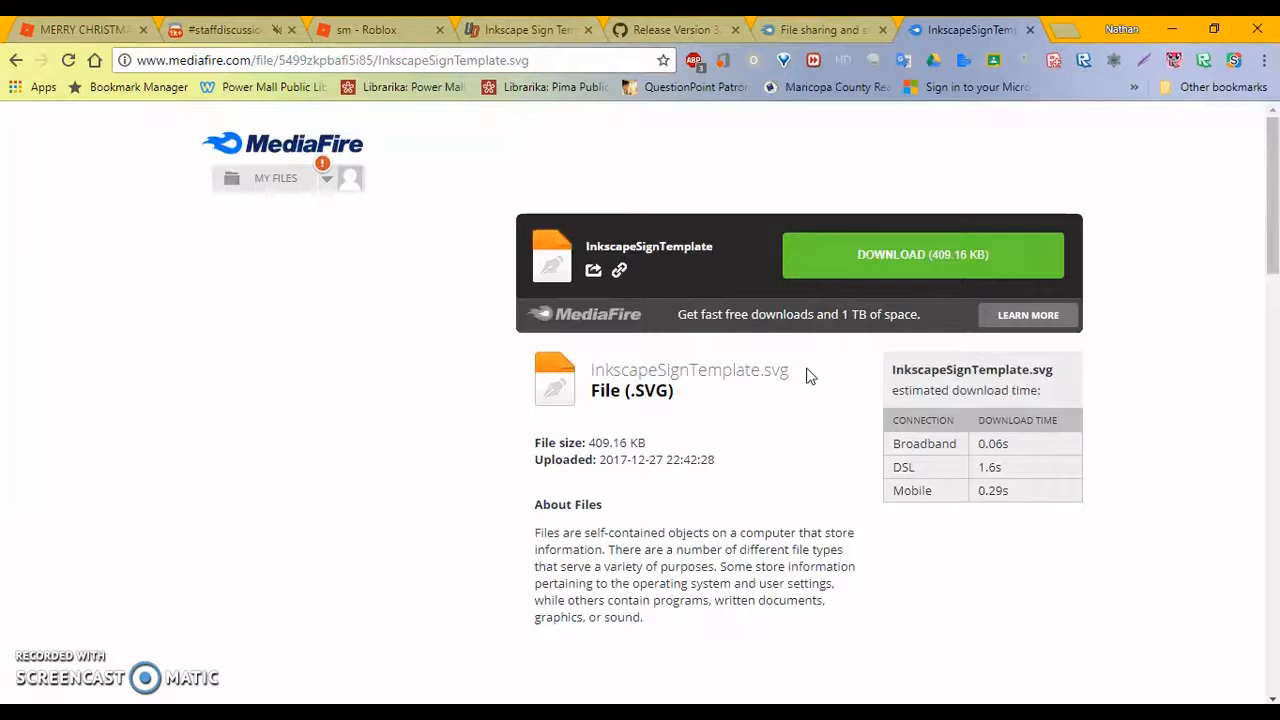
mouse_move(528, 30)
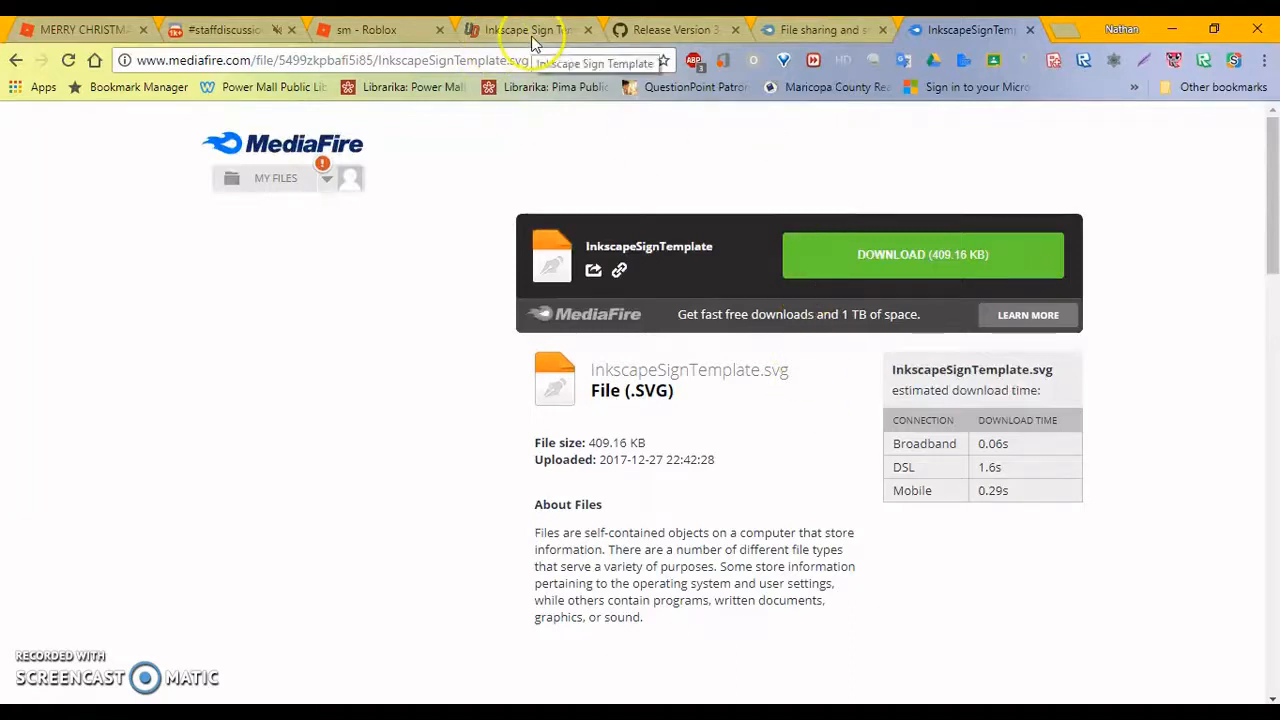
mouse_move(1068, 30)
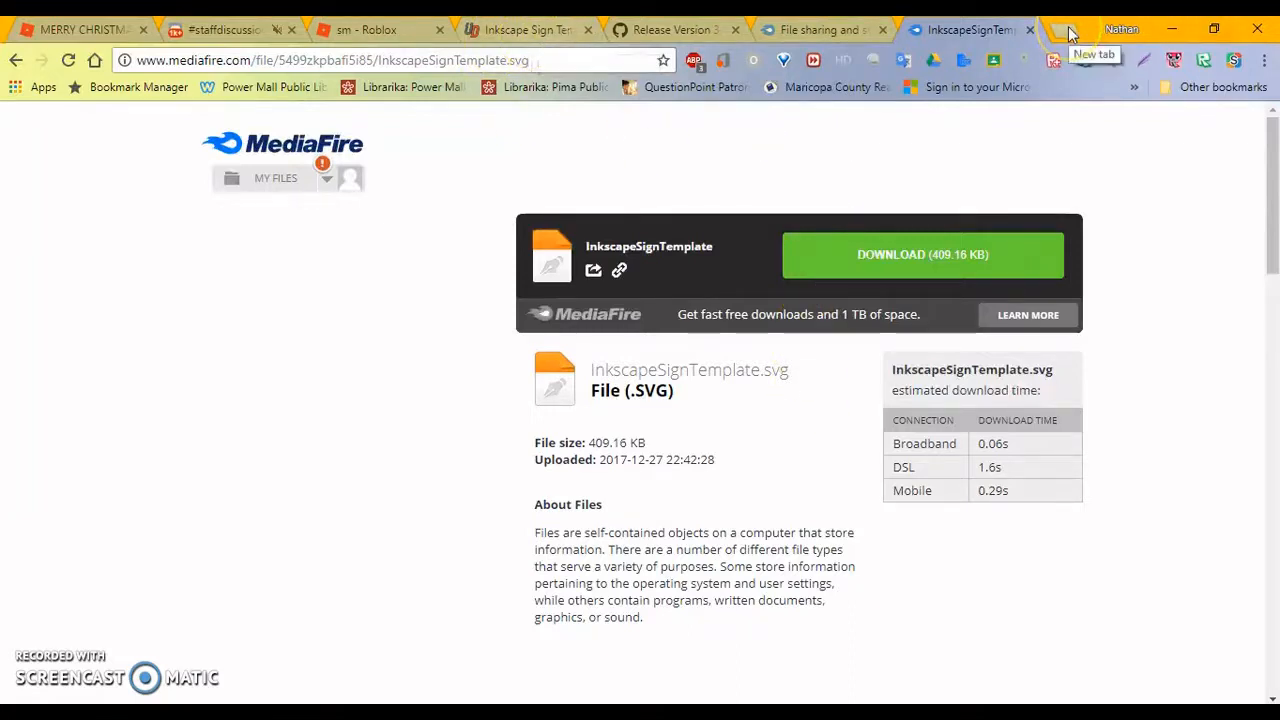
Search Google for 'inkscape' in a new tab and land on the Inkscape 0.92.2 download page.
left_click(1064, 28)
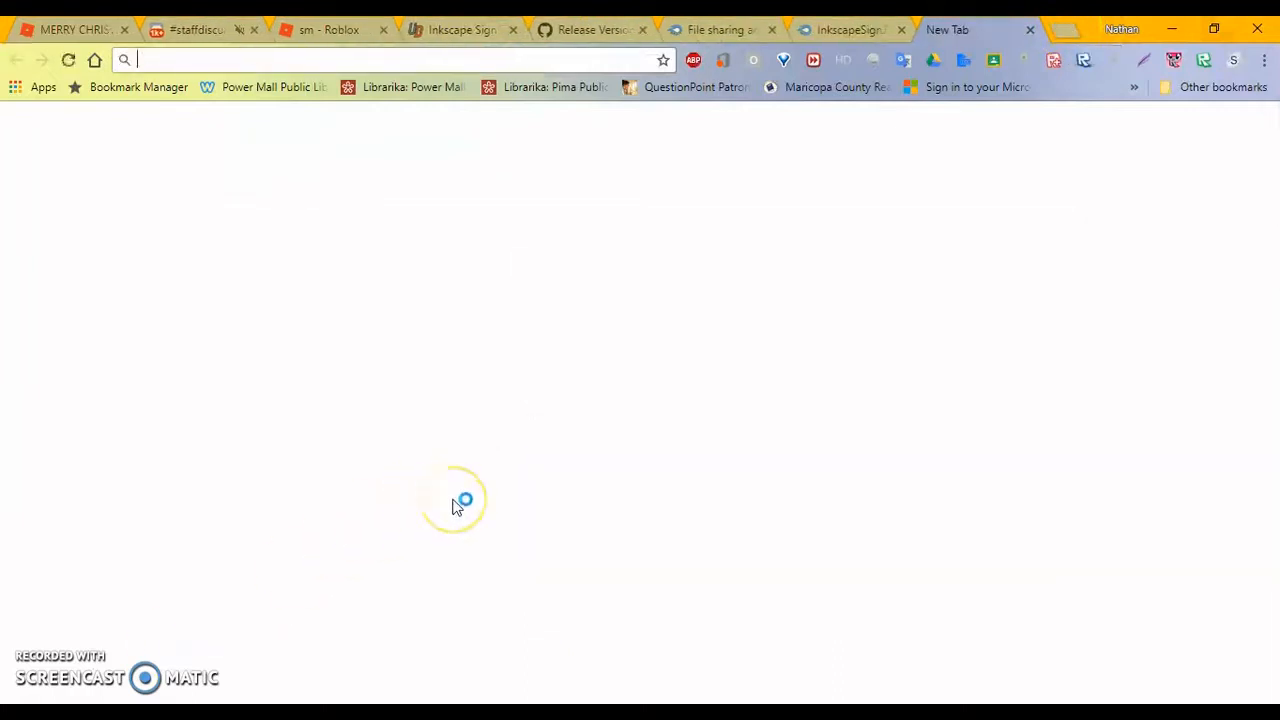
type("inkscape&oq=inkscape&aqs=chrome.6...")
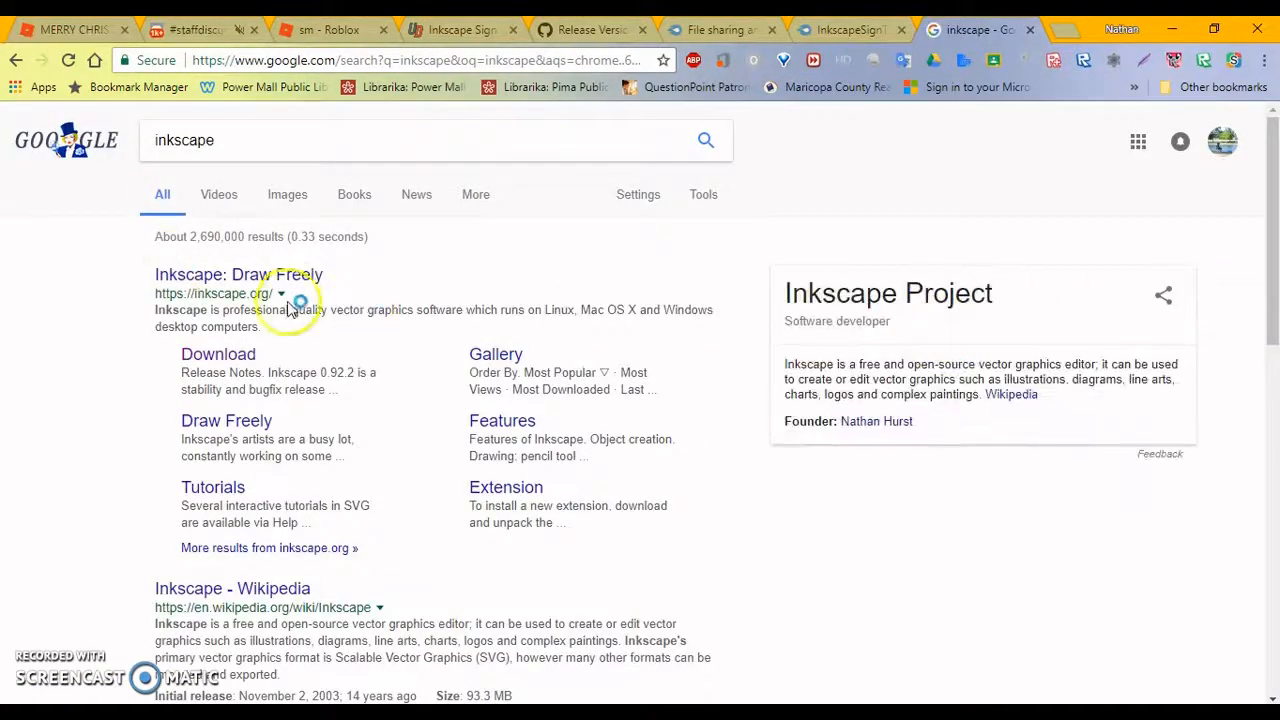
left_click(218, 372)
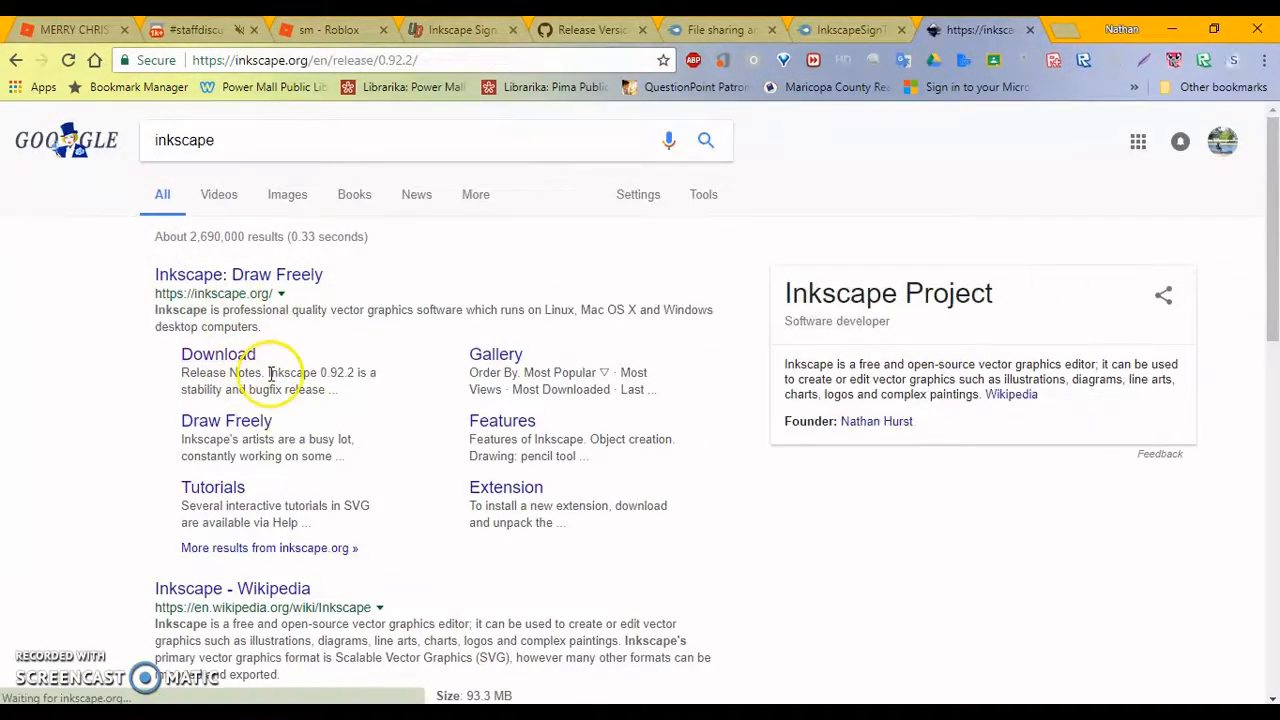
left_click(218, 354)
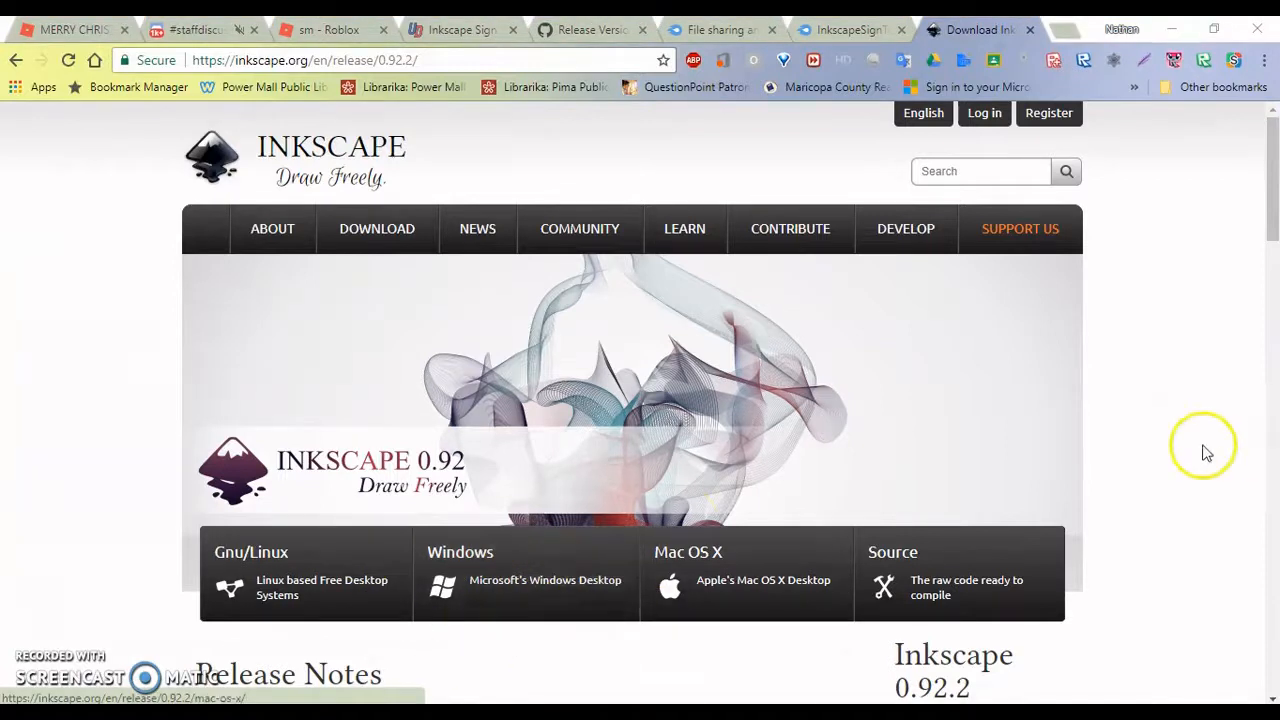
mouse_move(756, 190)
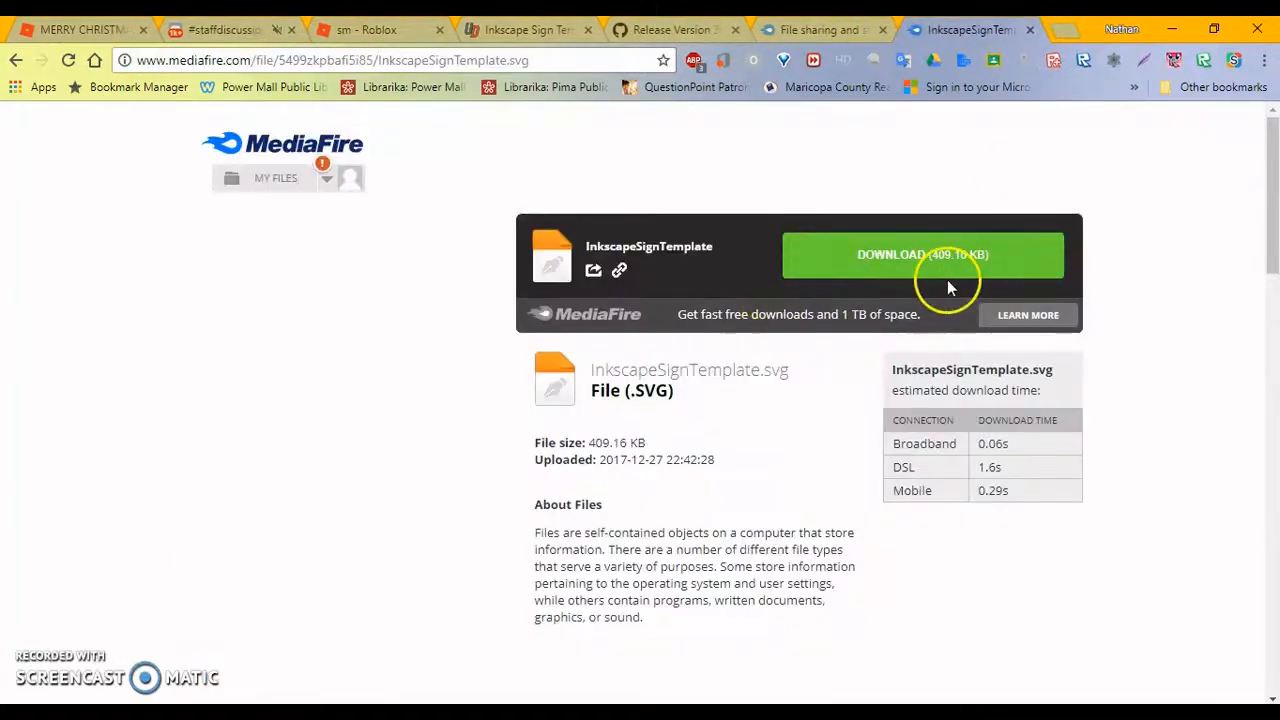
left_click(400, 60)
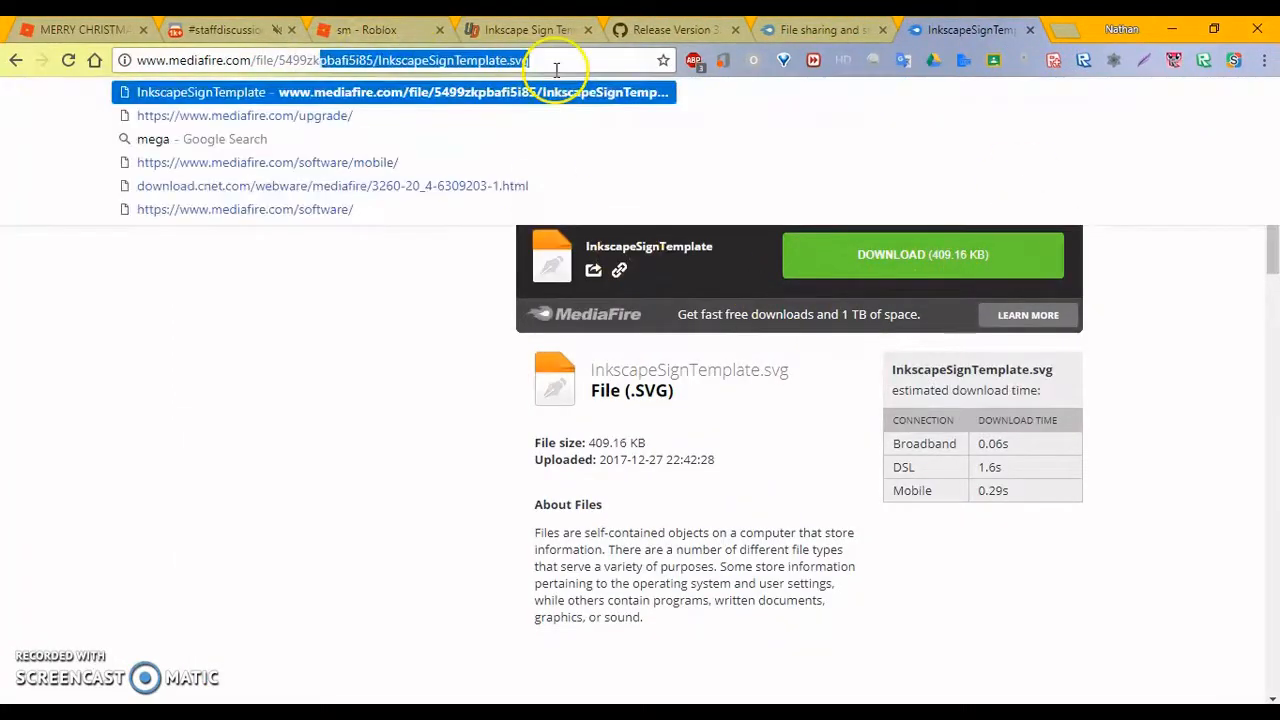
mouse_move(432, 412)
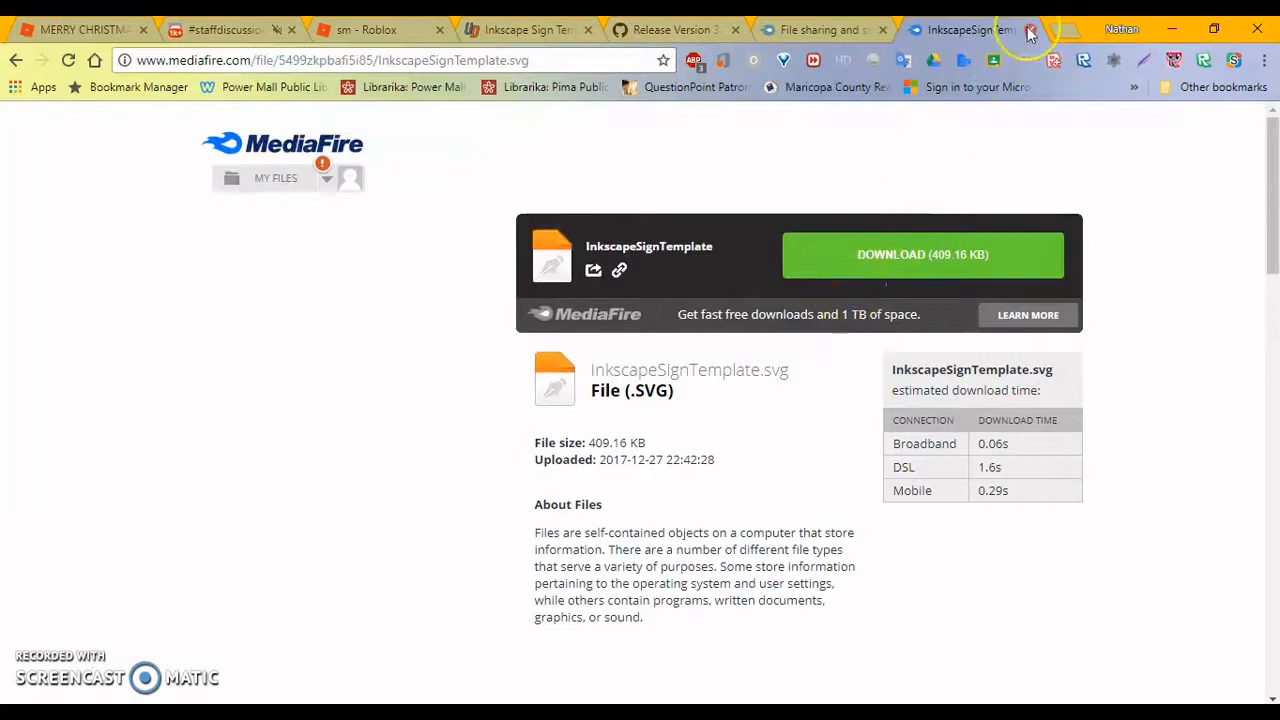
Return to the forum thread and select the GitHub roadgeek-fonts release link in the post.
left_click(276, 176)
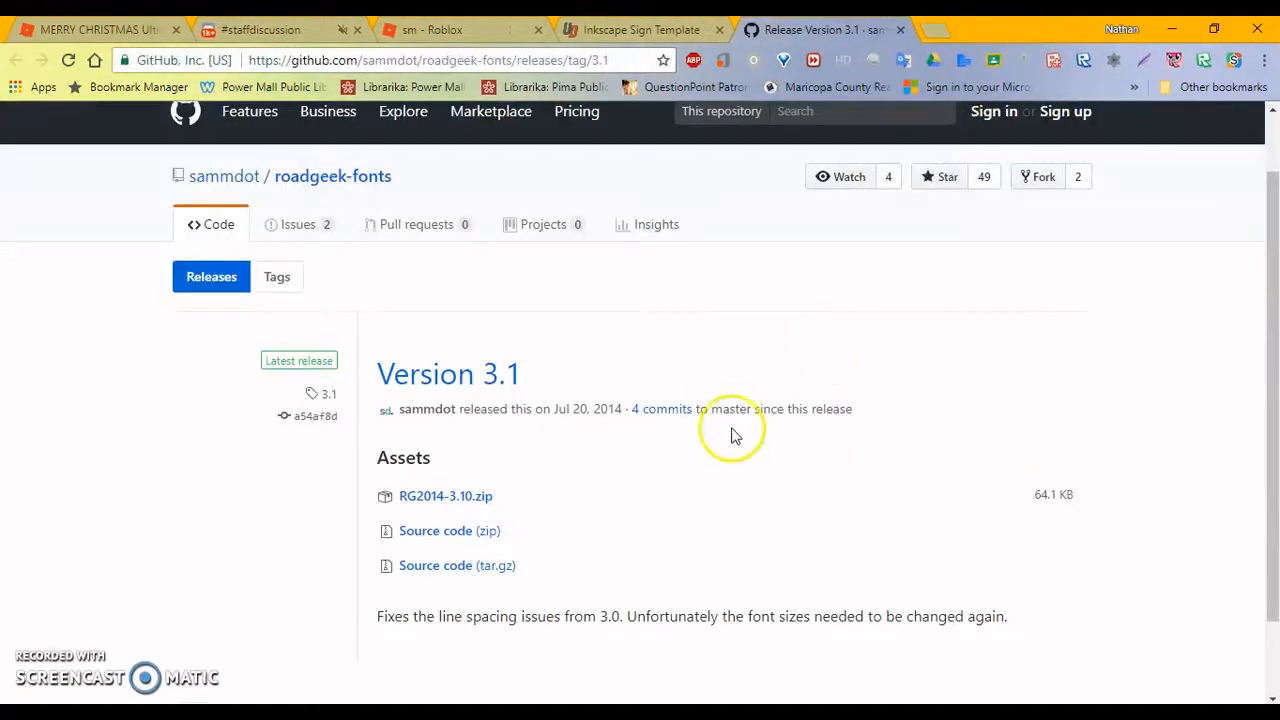
left_click(640, 30)
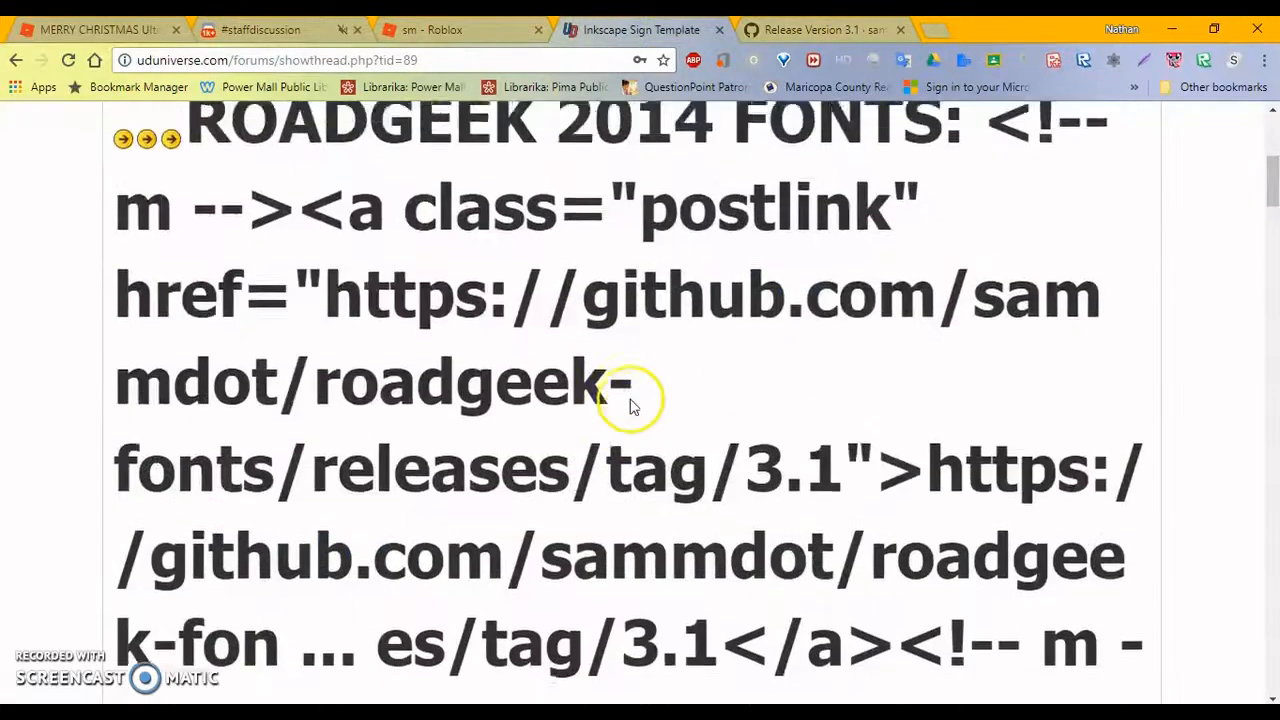
mouse_move(716, 216)
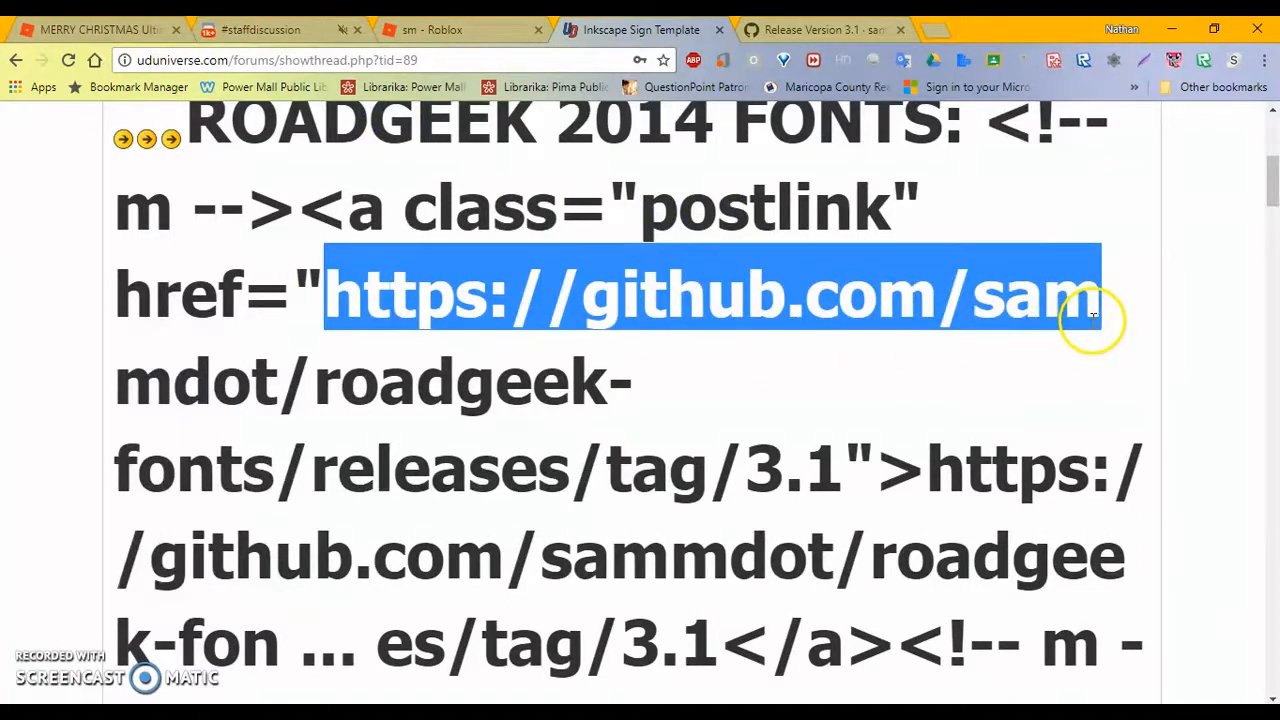
left_click_drag(1090, 320, 744, 404)
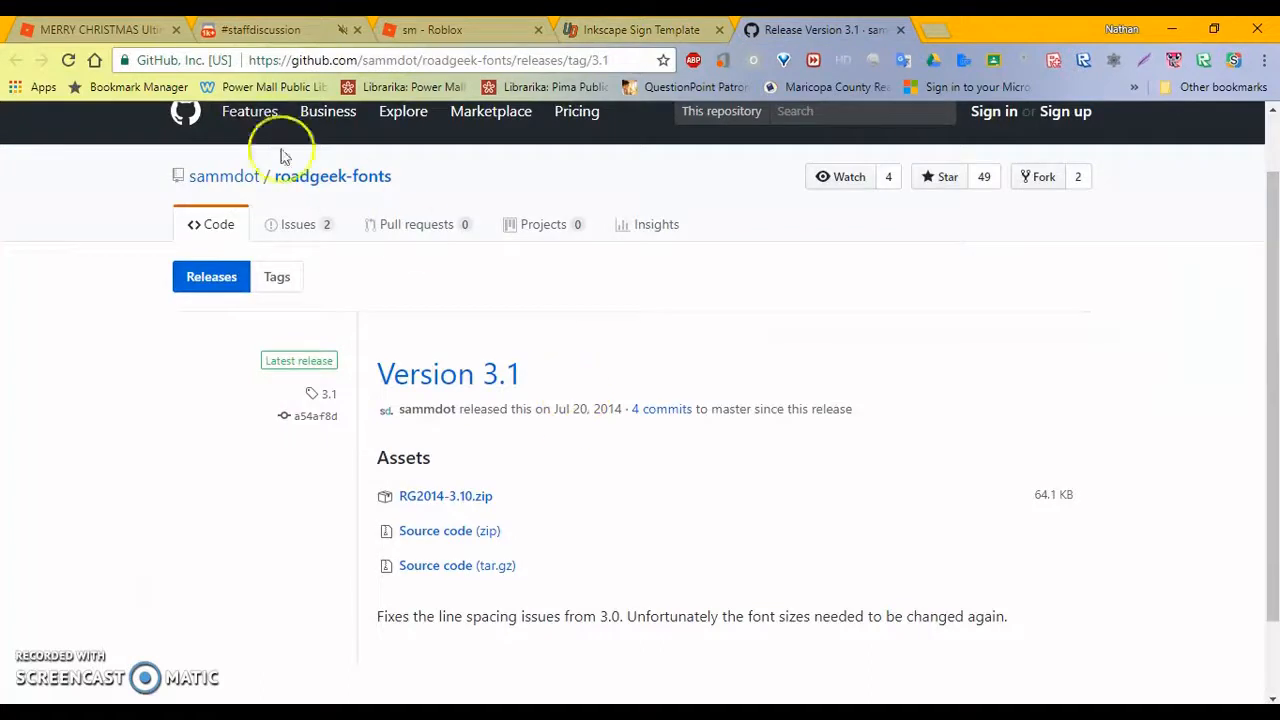
mouse_move(582, 444)
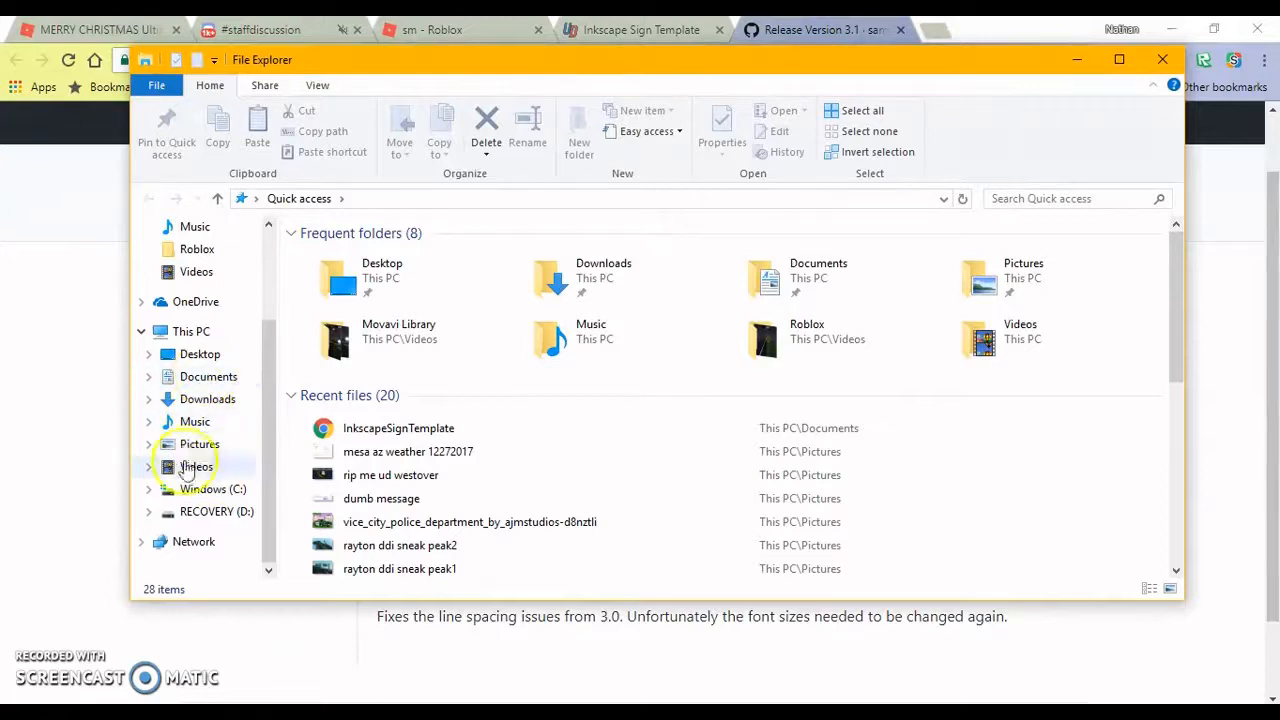
Open the RG2014-3.10.zip archive from Downloads, browse to C:\Windows, then close WinRAR.
left_click(208, 400)
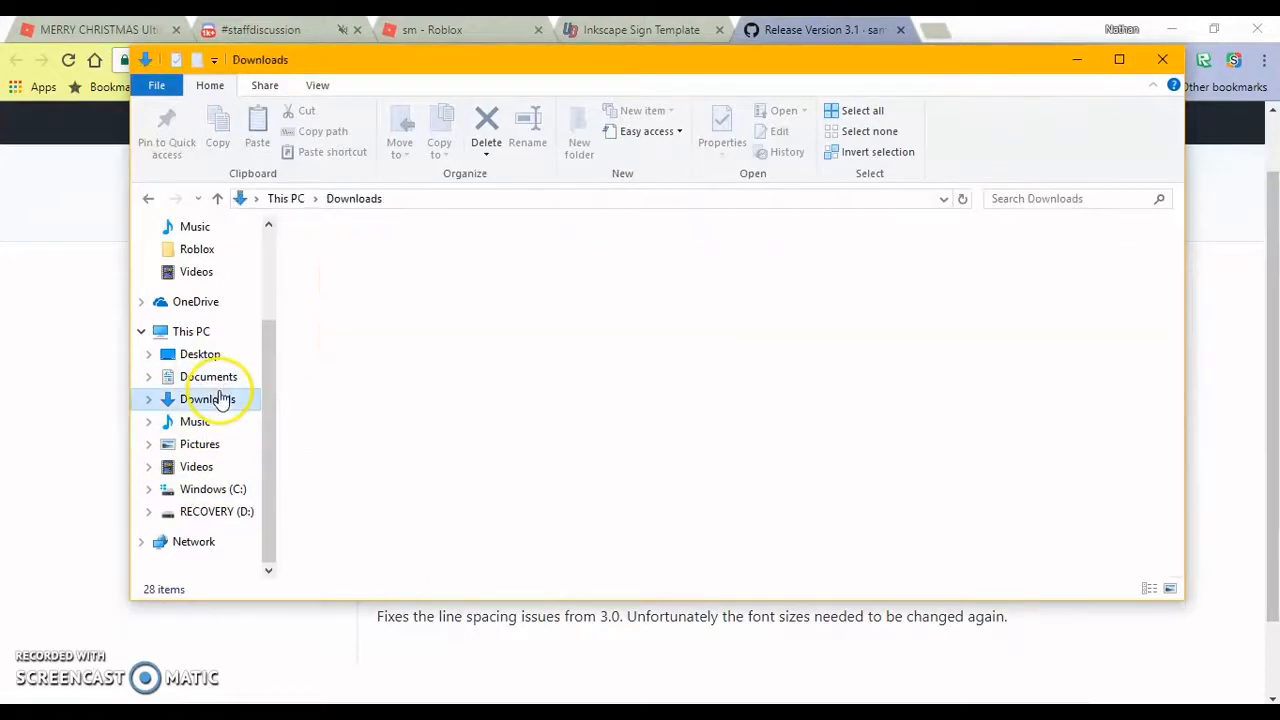
left_click(208, 398)
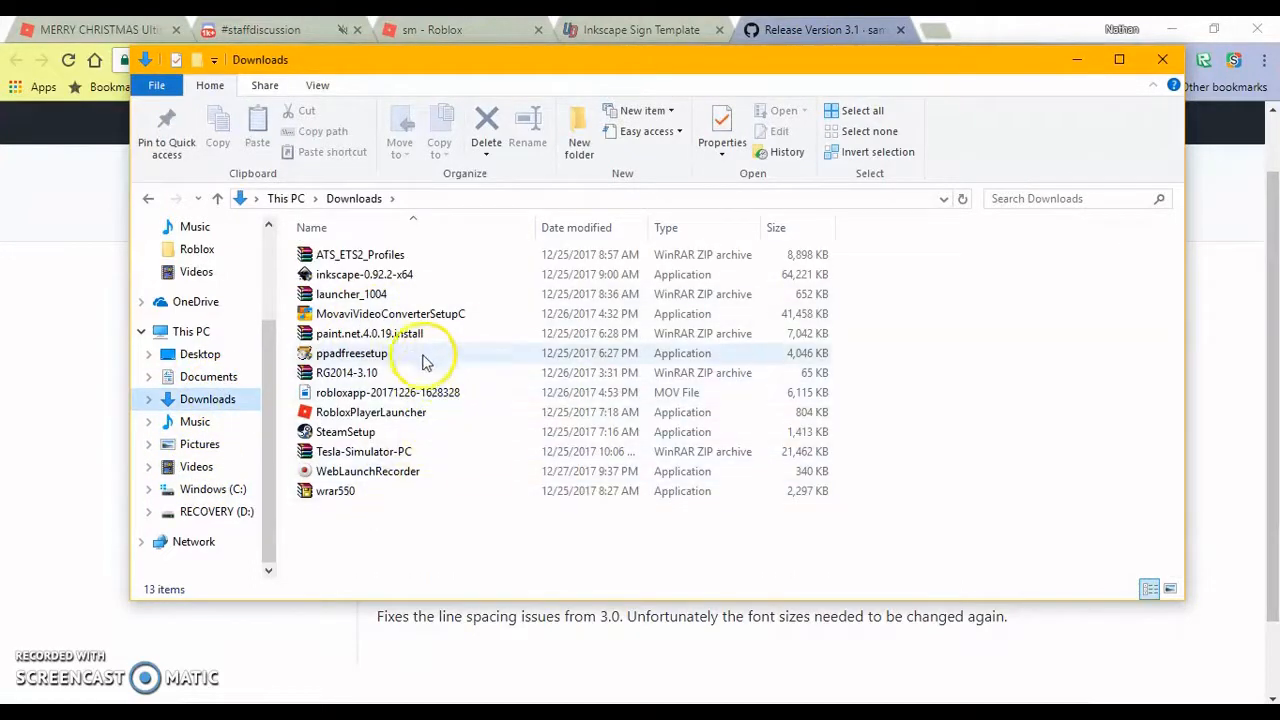
mouse_move(380, 380)
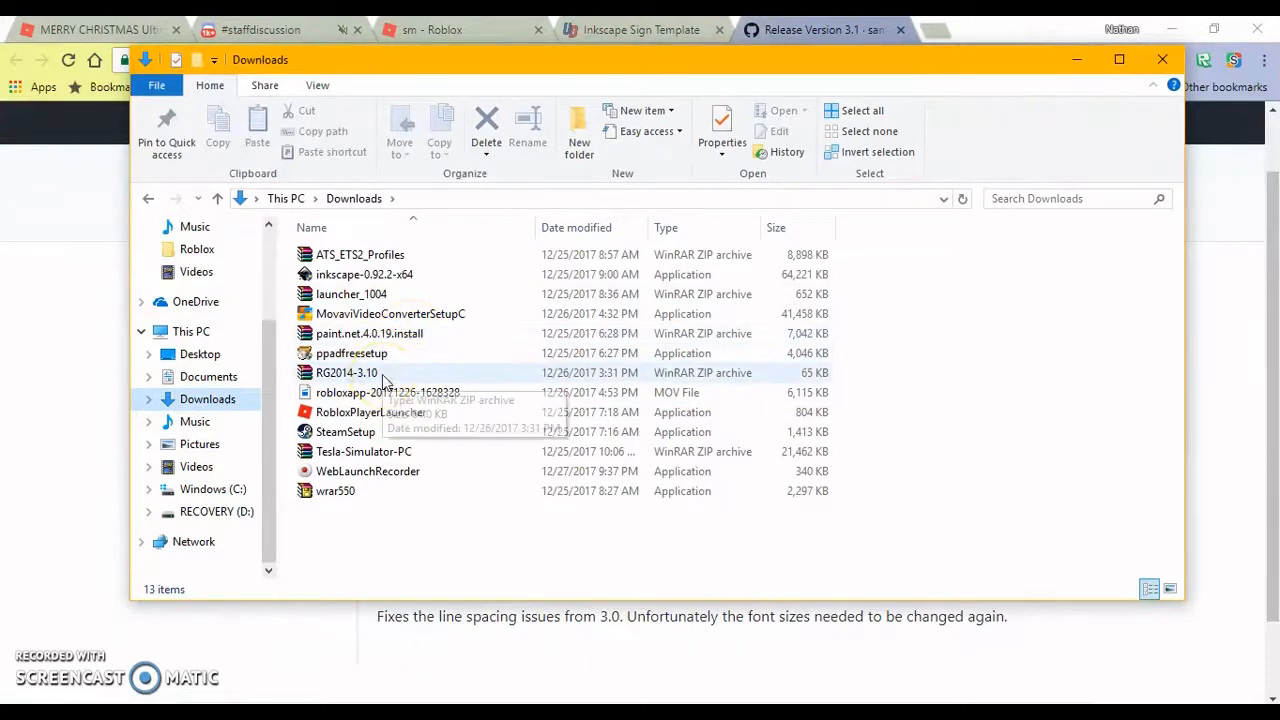
left_click(348, 372)
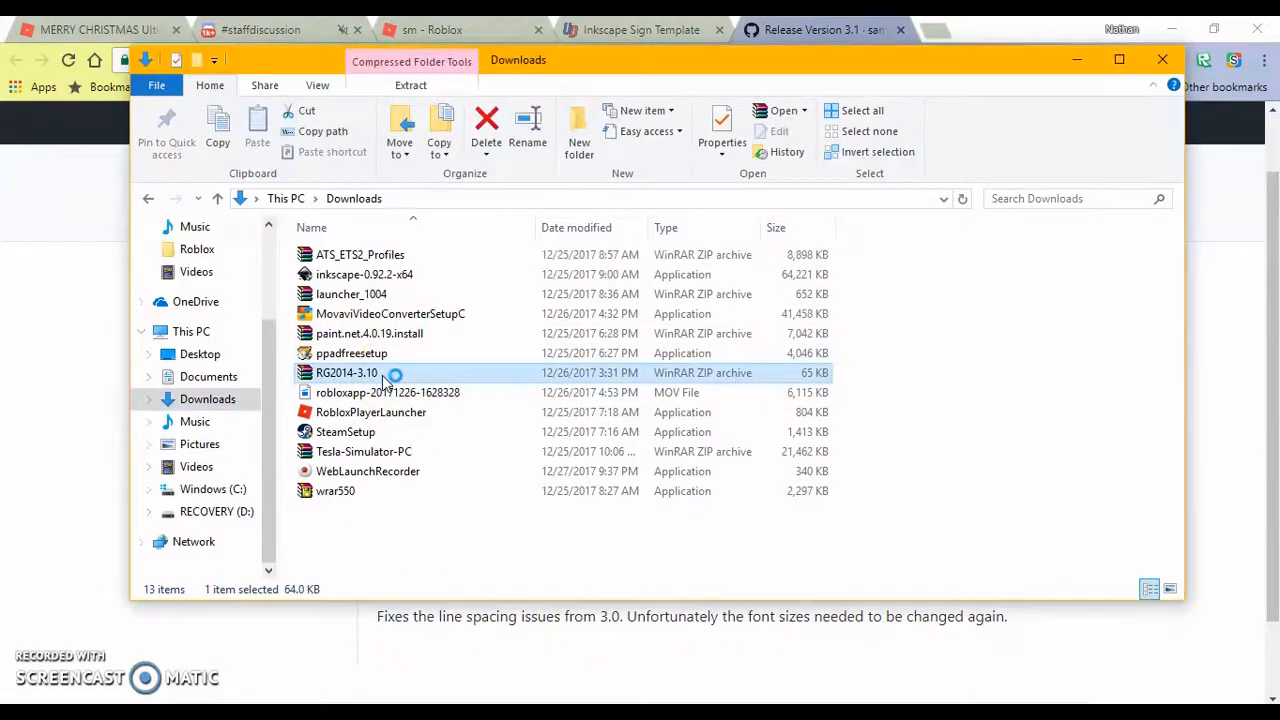
double_click(348, 372)
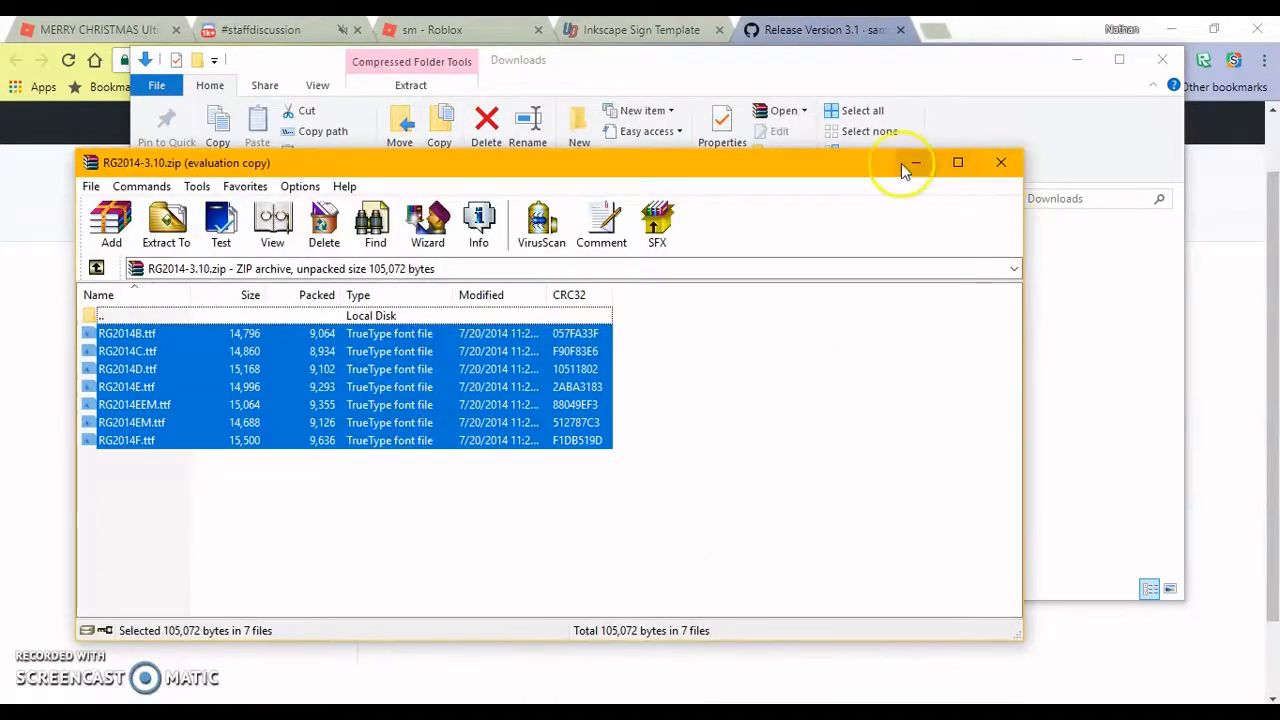
left_click(912, 162)
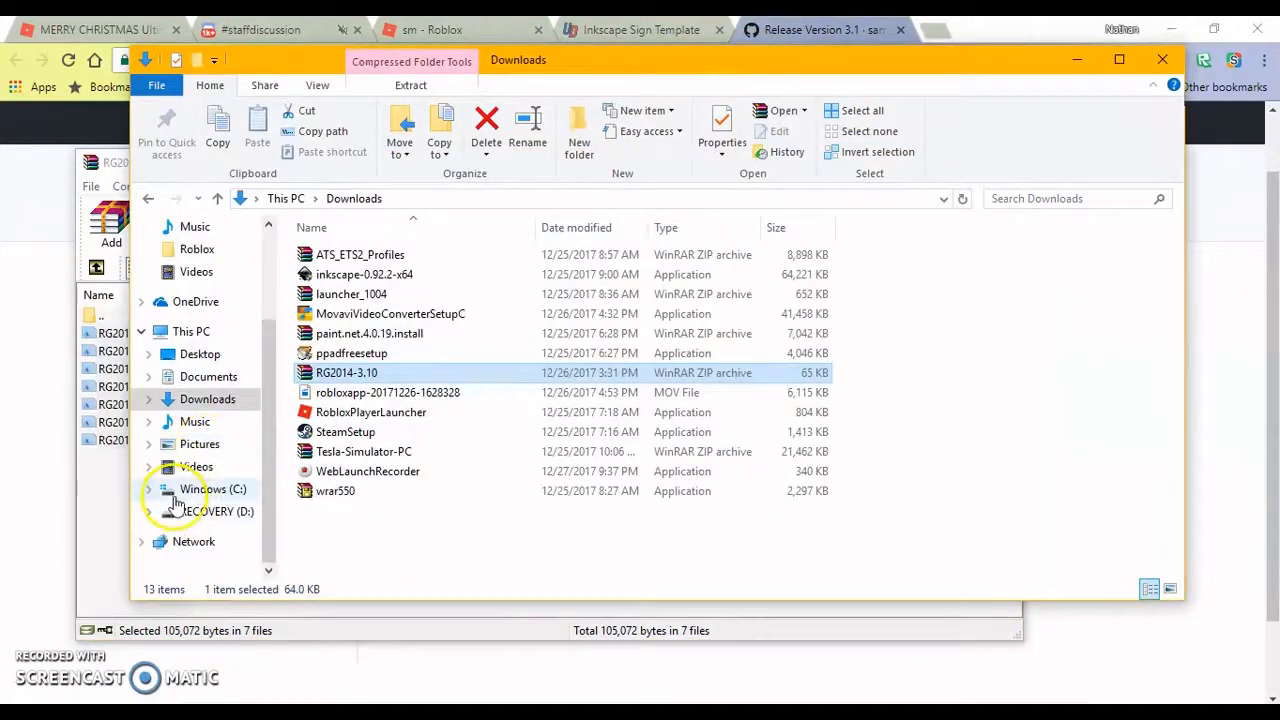
left_click(212, 488)
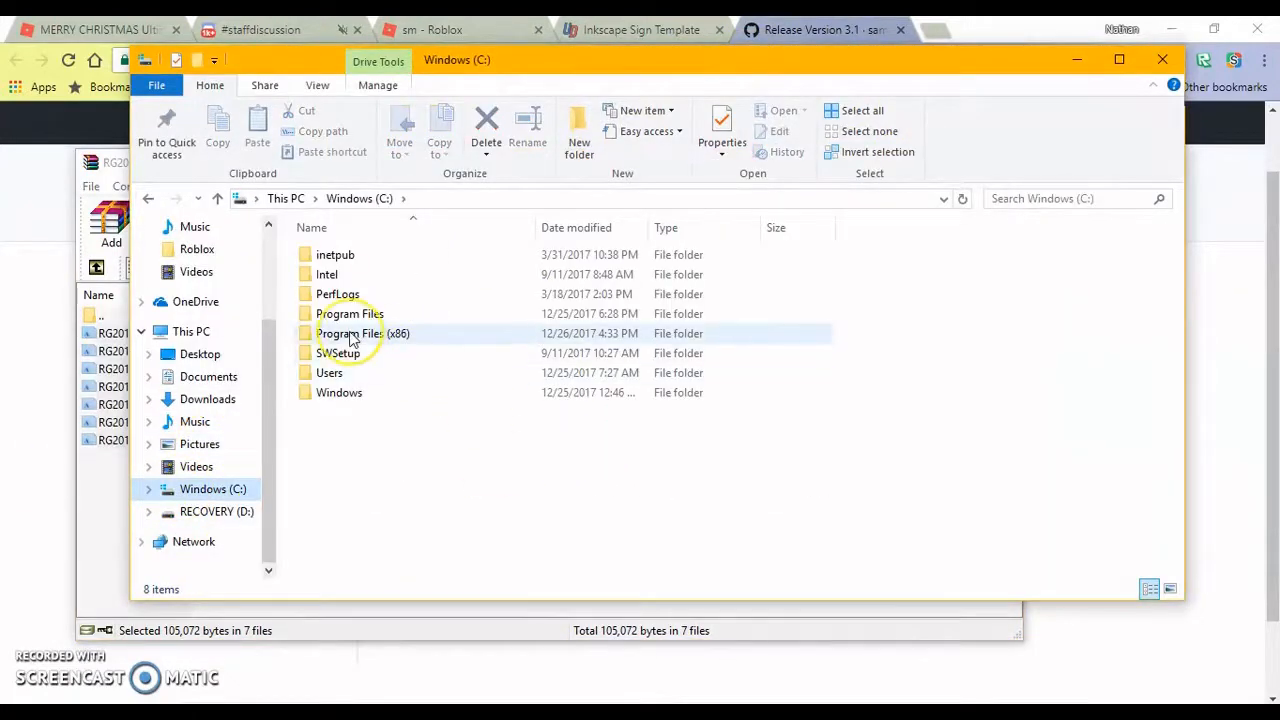
left_click(340, 392)
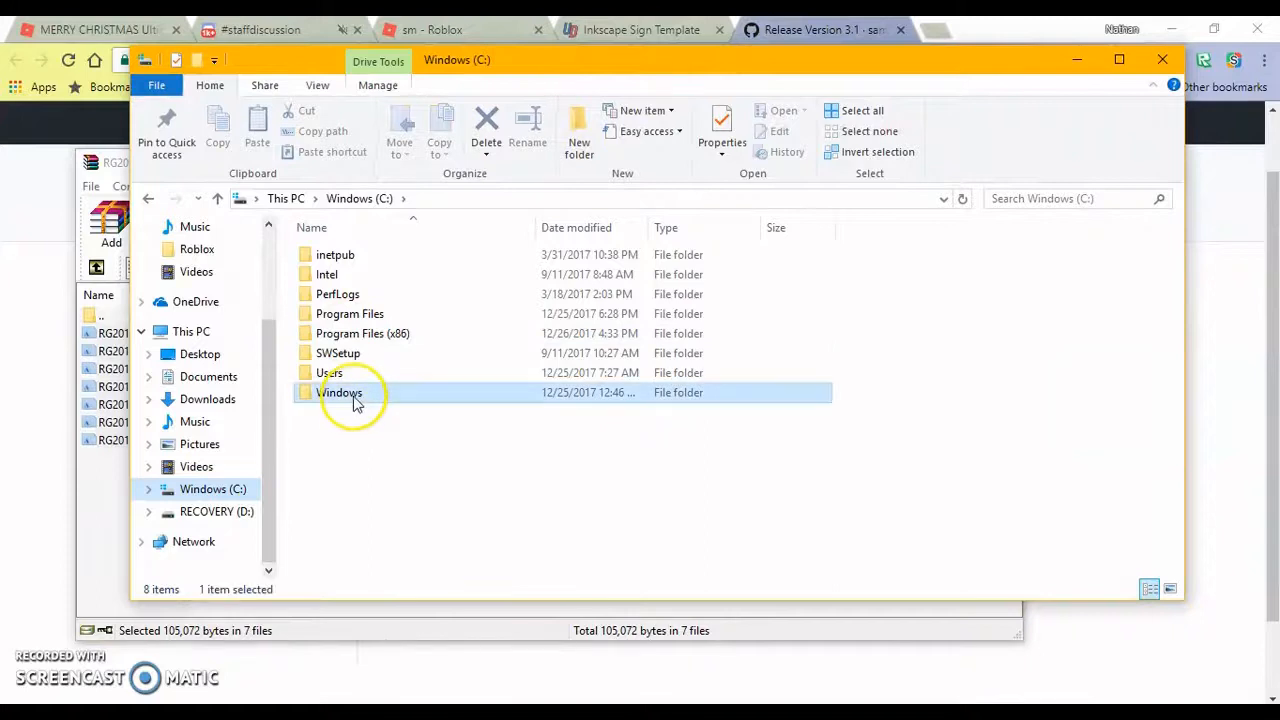
double_click(340, 392)
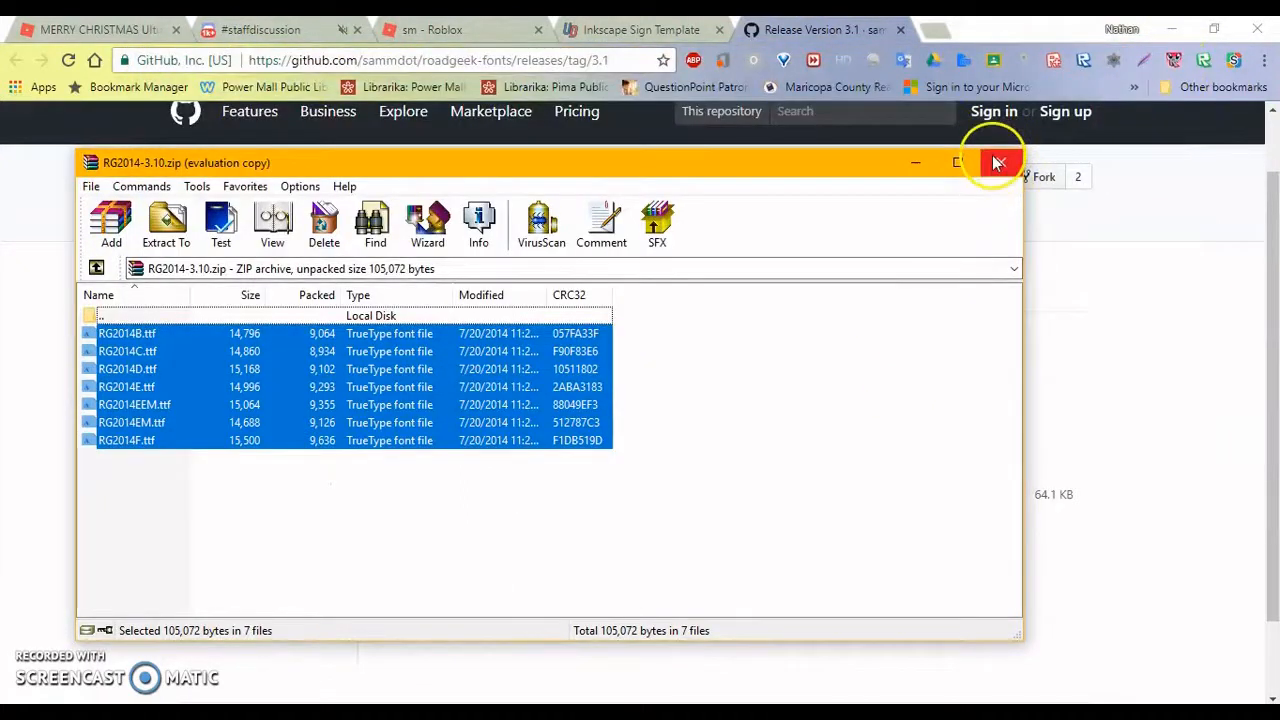
left_click(996, 162)
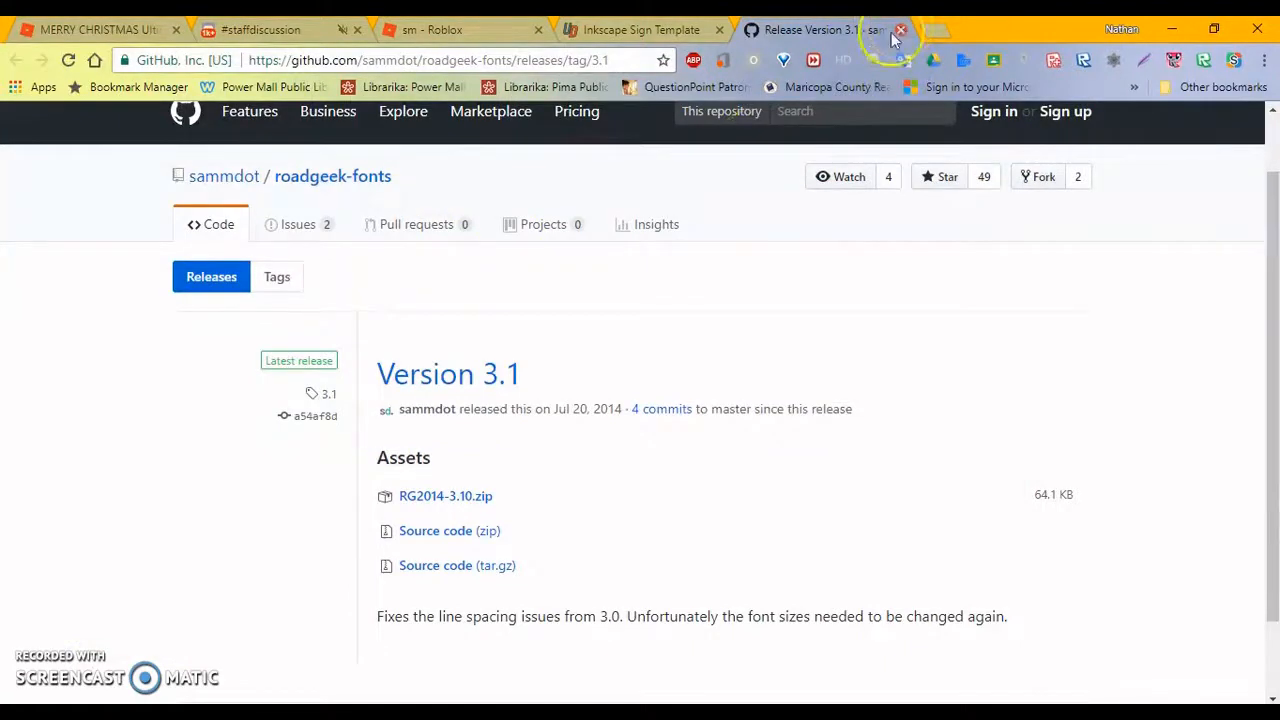
Search for 'traffic fonts' and look over the dafont Traffic Font page.
left_click(420, 60)
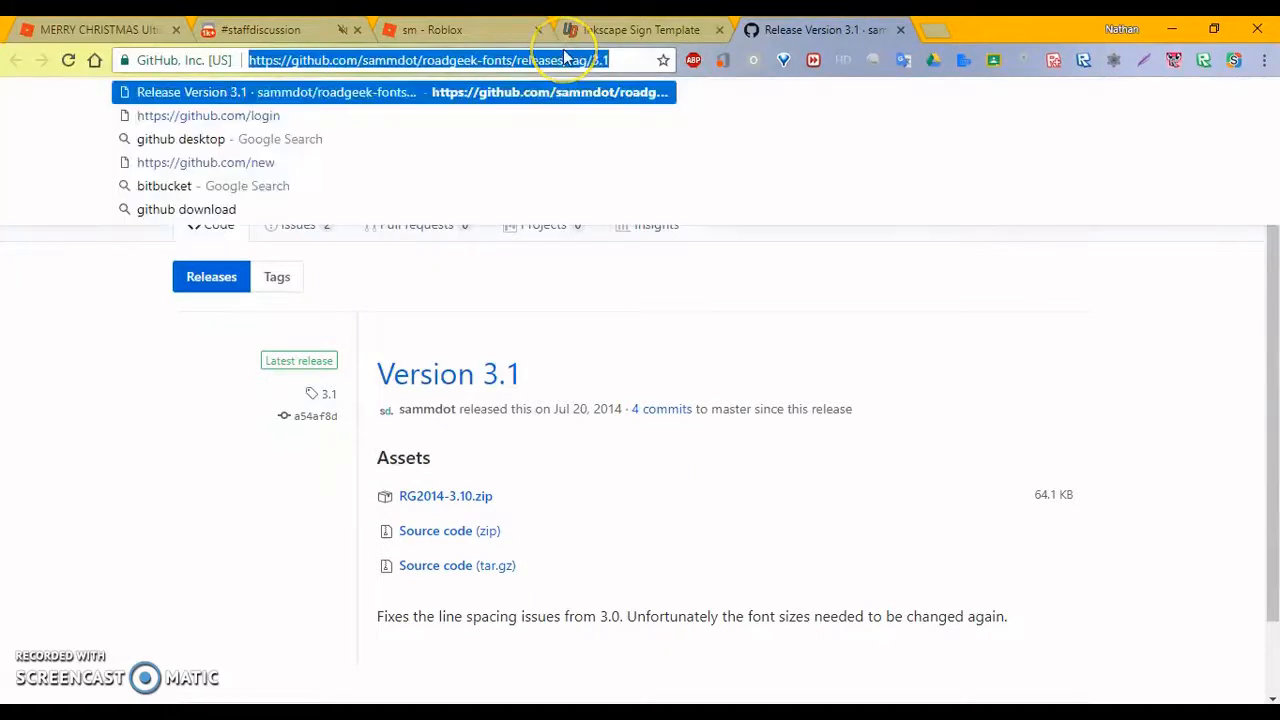
type("traffic fonts")
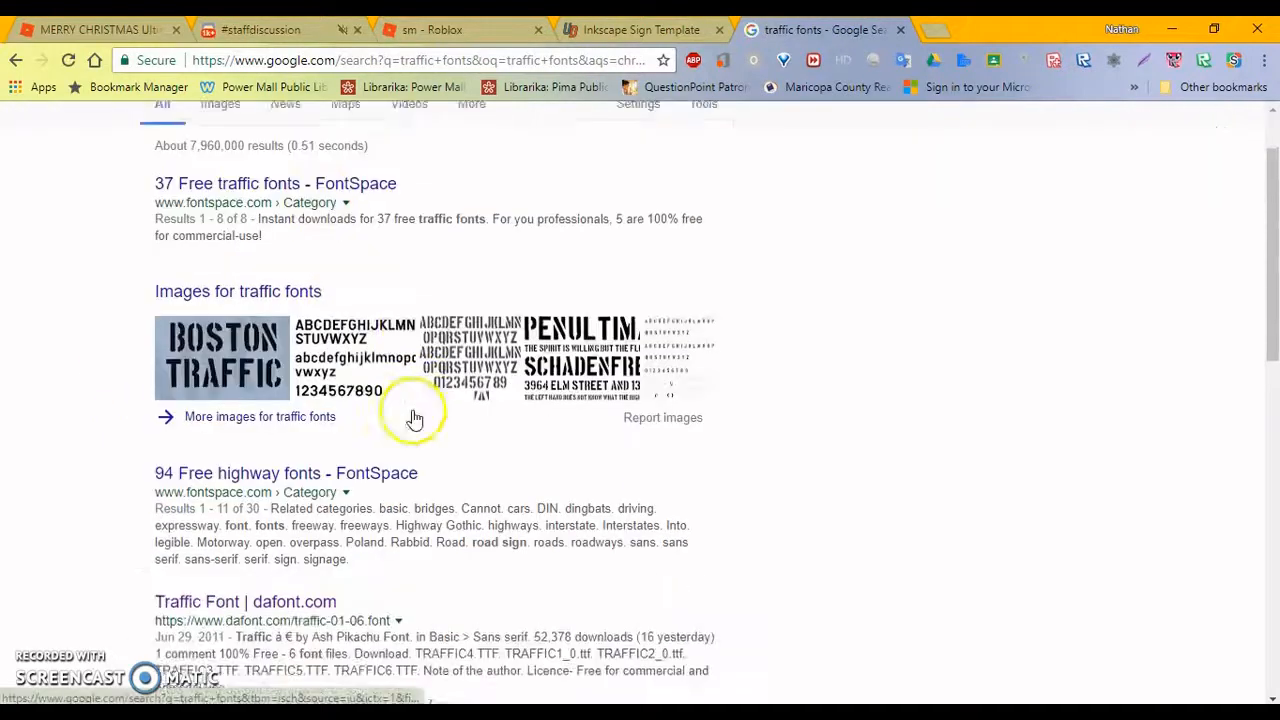
scroll("down", 3)
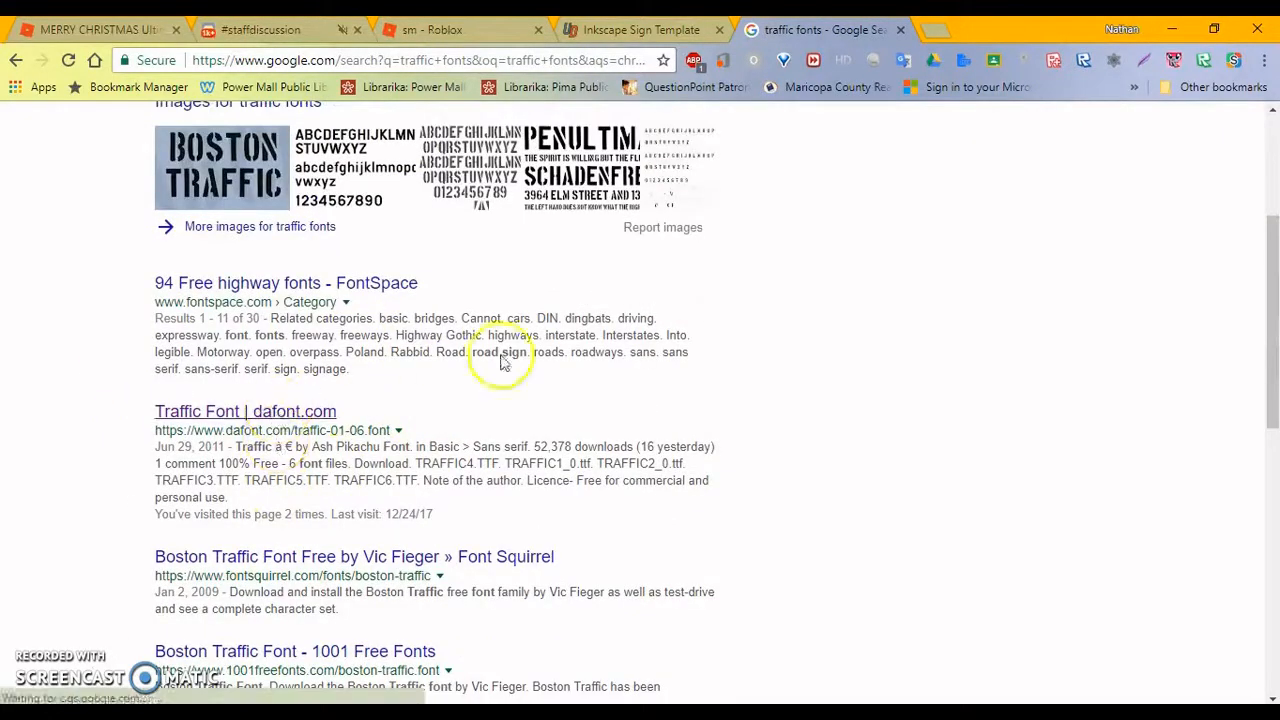
left_click(244, 412)
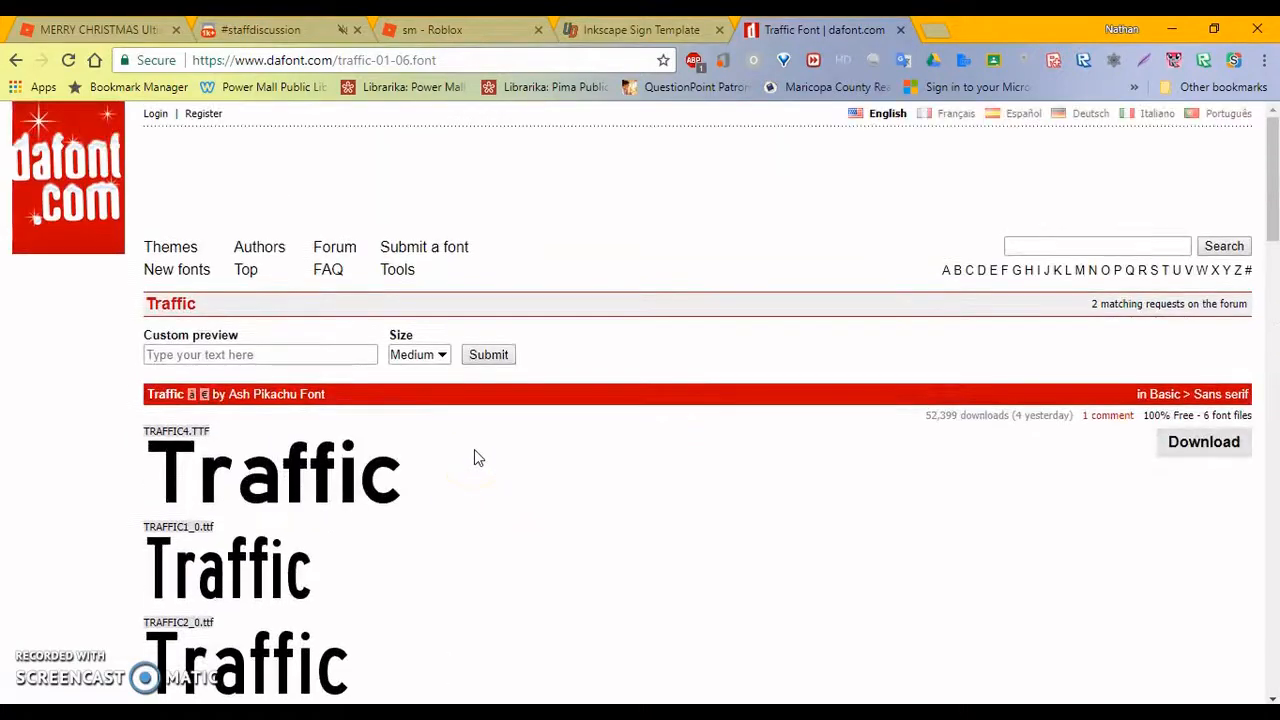
scroll("down", 3)
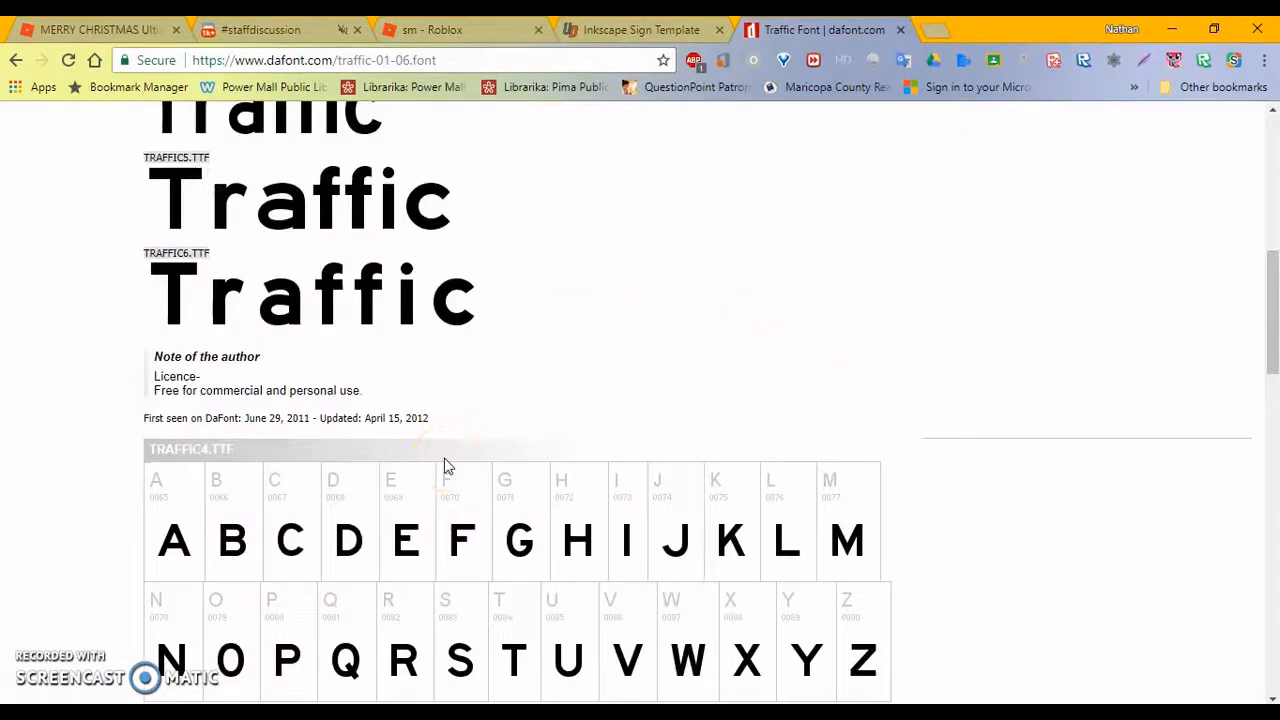
scroll("down", 3)
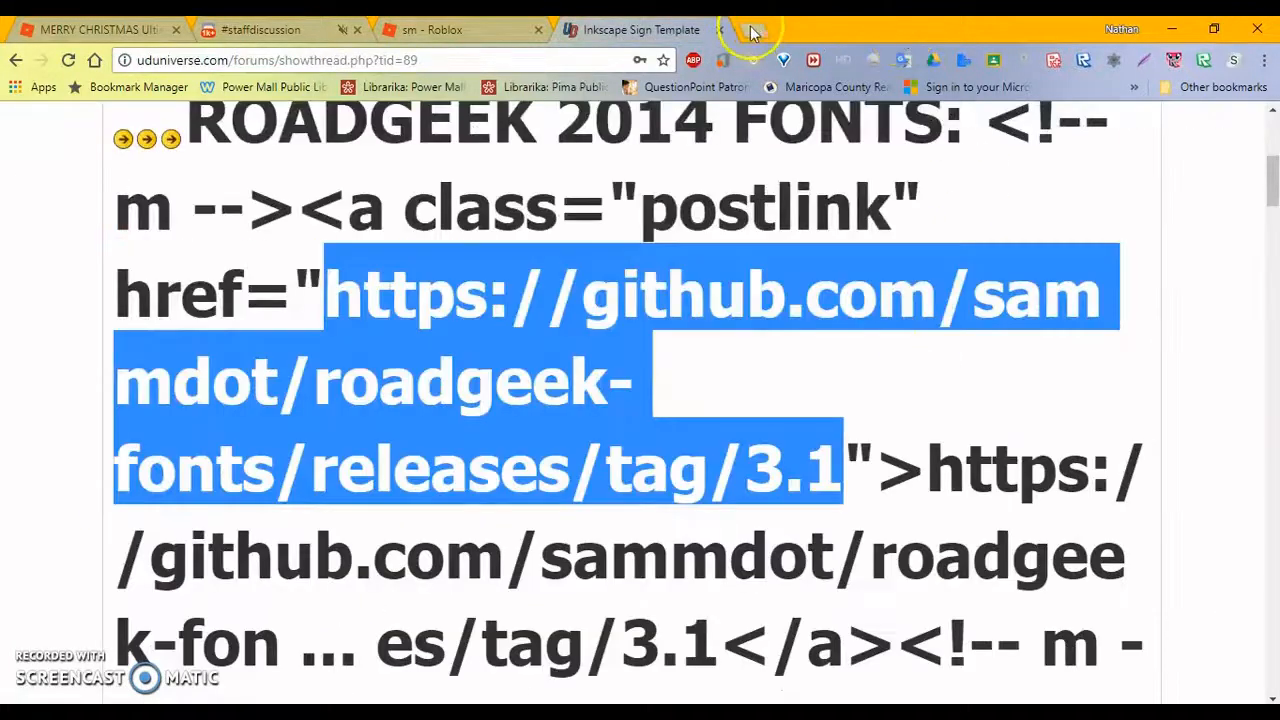
left_click(752, 30)
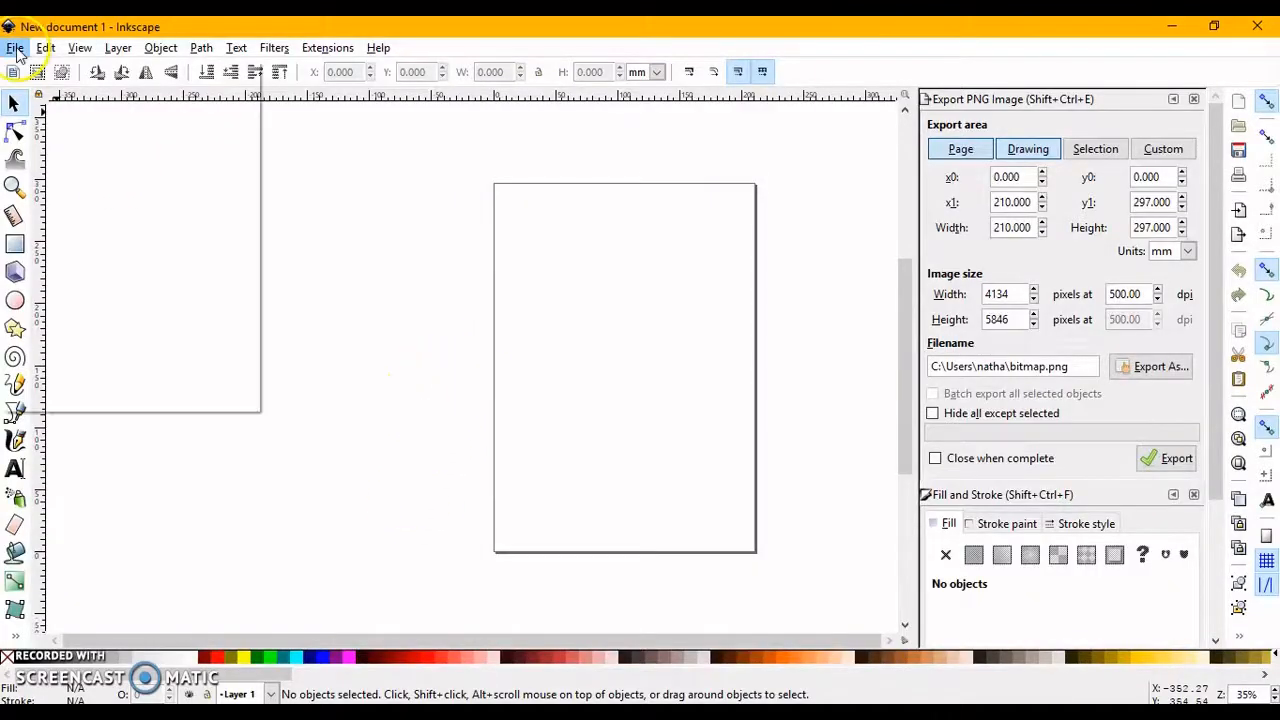
mouse_move(120, 122)
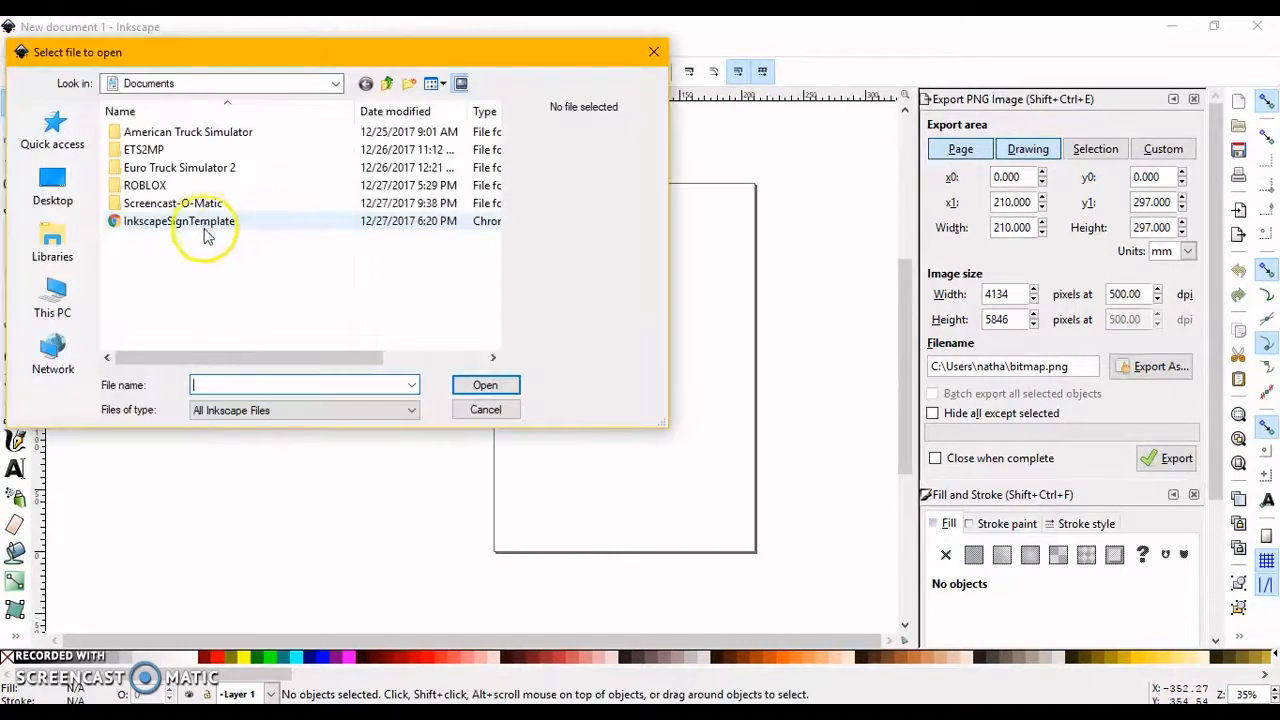
Open InkscapeSignTemplate.svg from Documents in Inkscape.
left_click(180, 220)
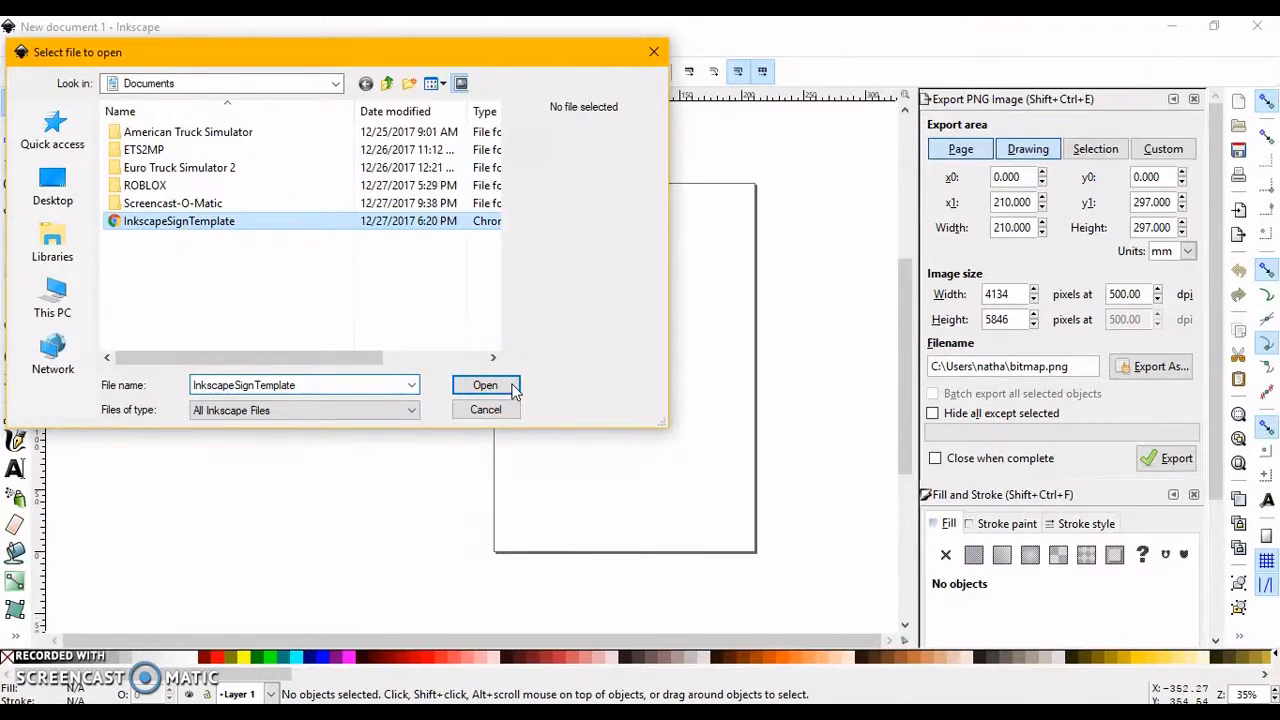
left_click(484, 384)
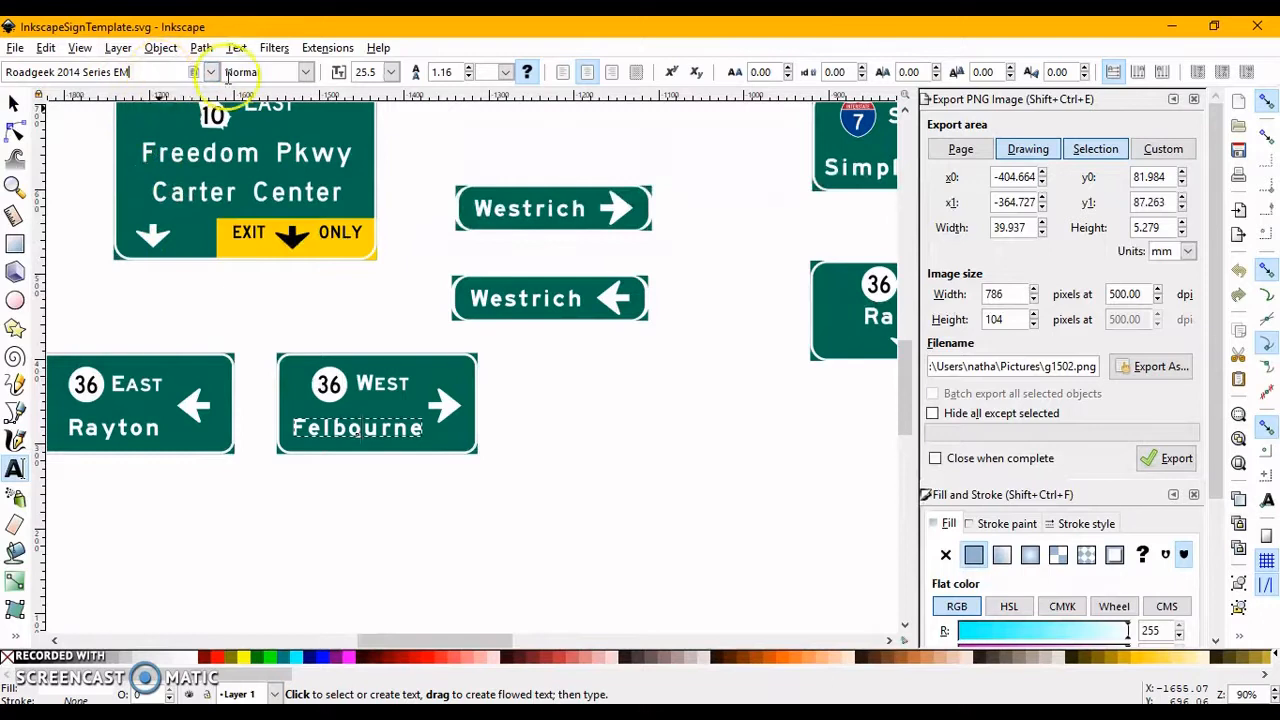
left_click(210, 72)
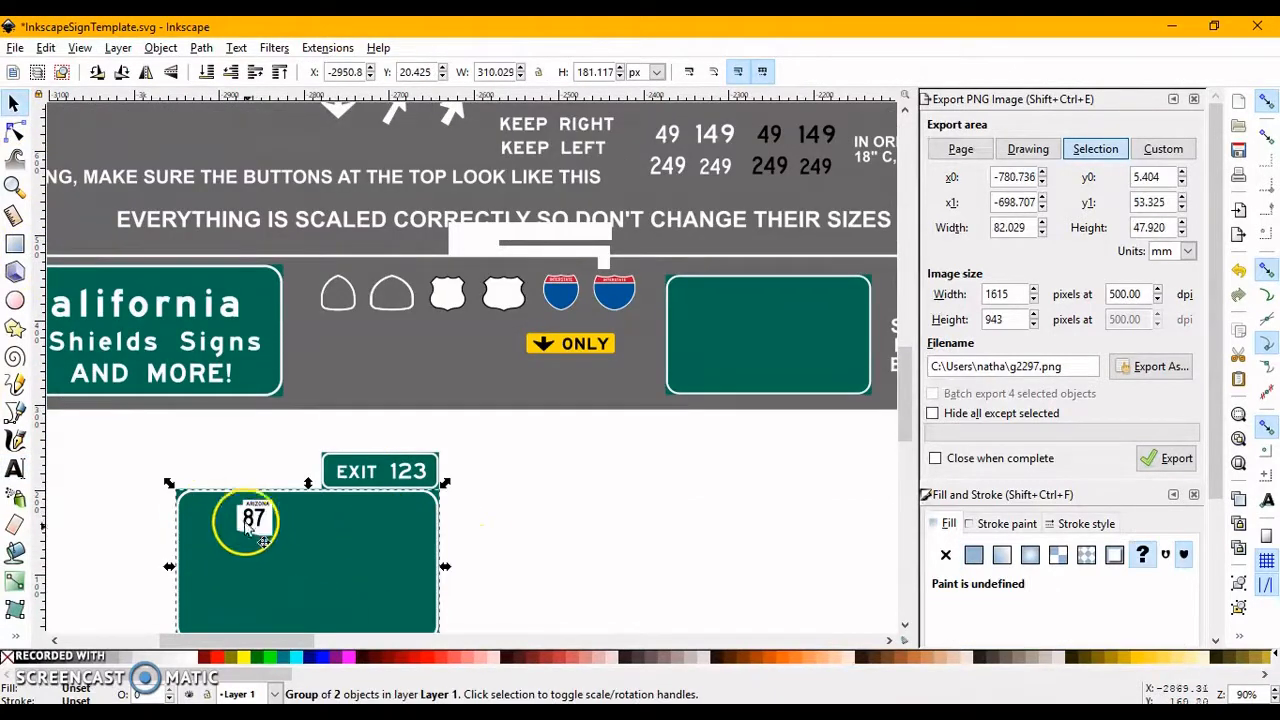
Select the 87 shield with its number and move it to the top centre of the green panel.
left_click(256, 518)
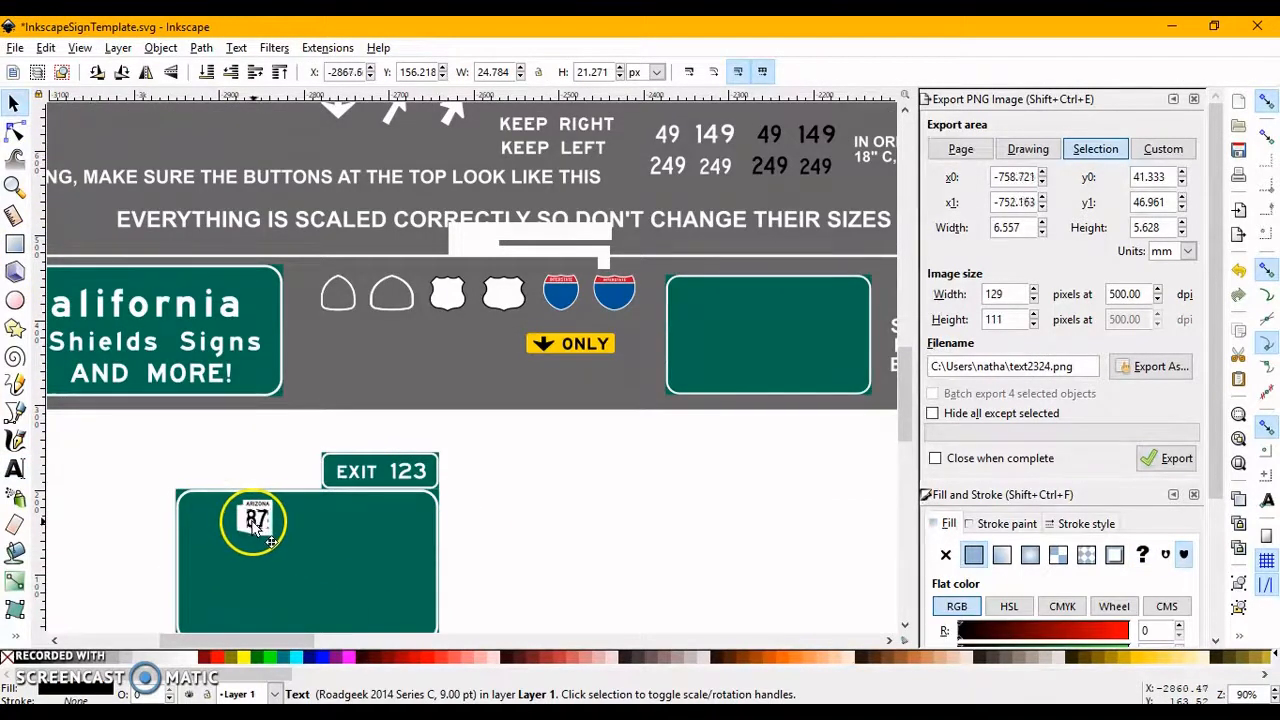
left_click_drag(256, 518, 256, 516)
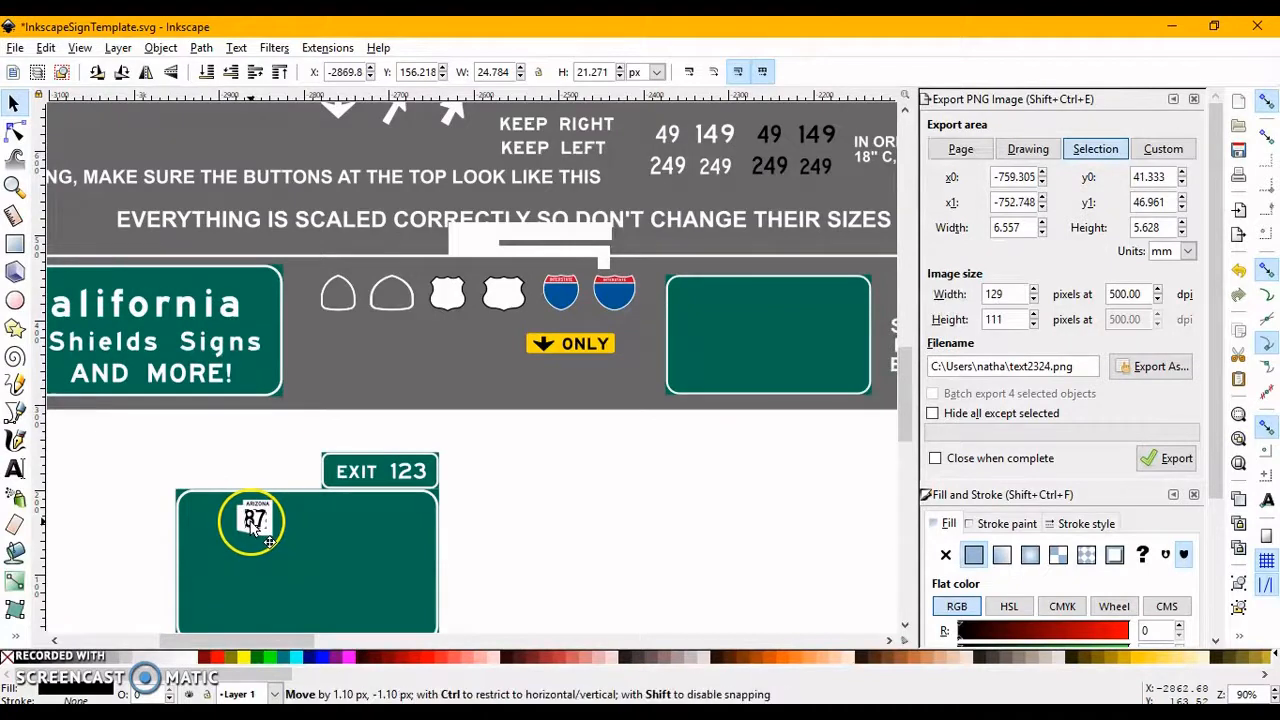
left_click(1028, 148)
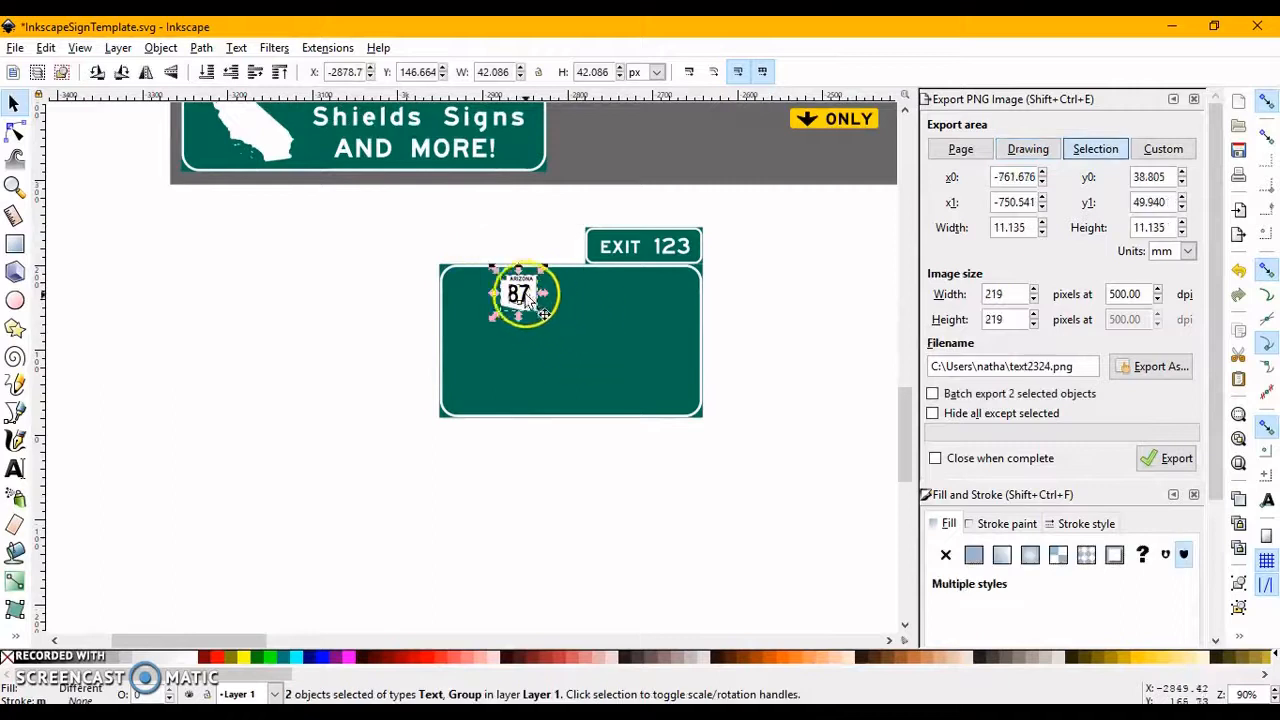
left_click_drag(520, 292, 570, 300)
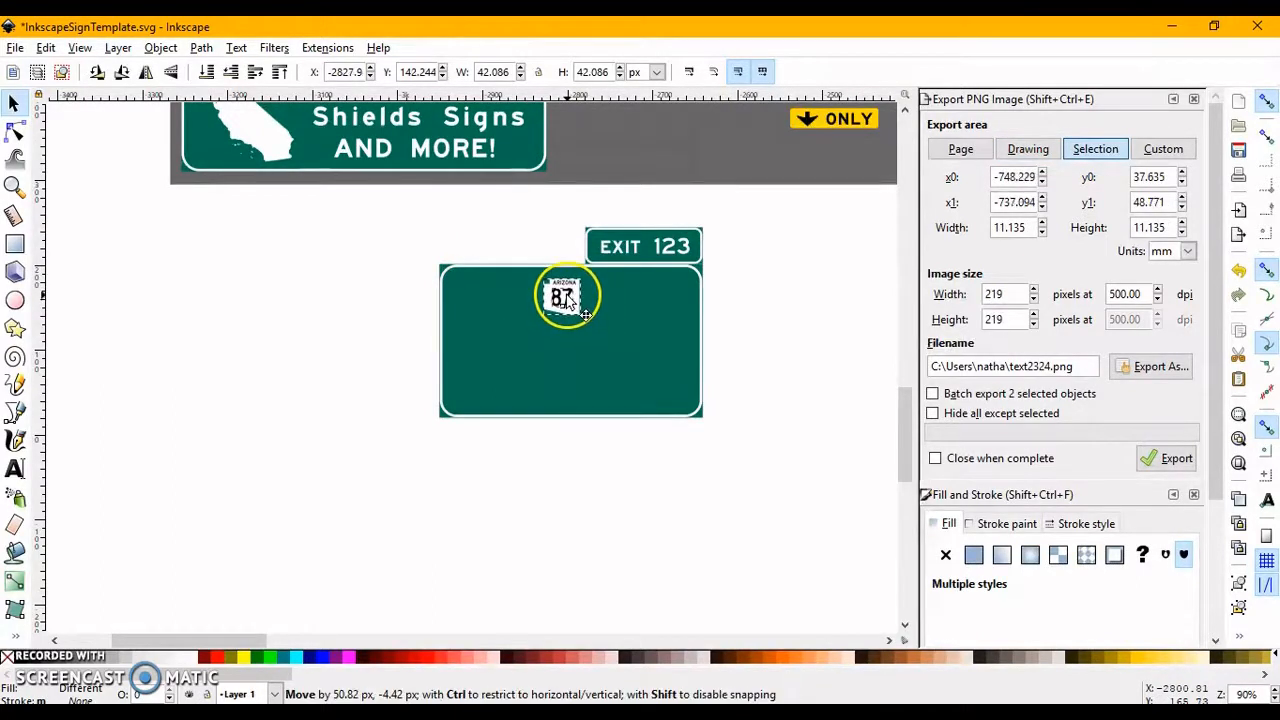
left_click_drag(568, 296, 576, 276)
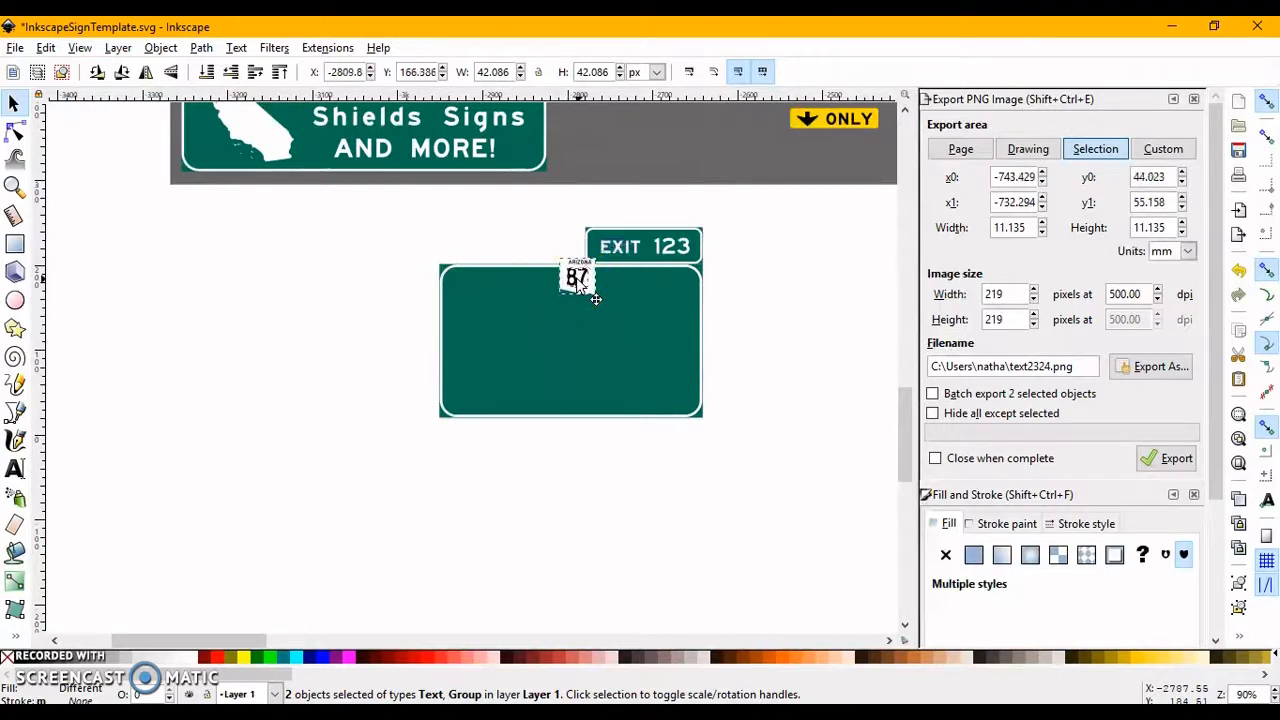
left_click_drag(576, 276, 560, 304)
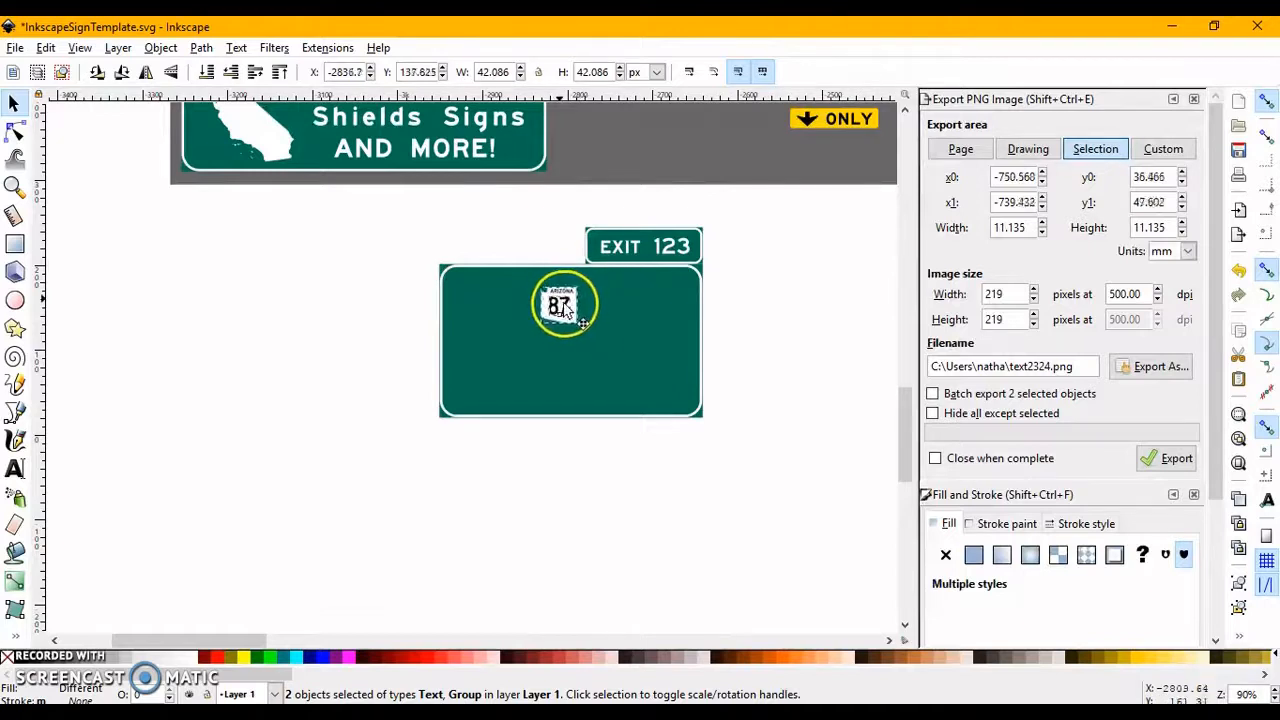
left_click_drag(564, 304, 568, 292)
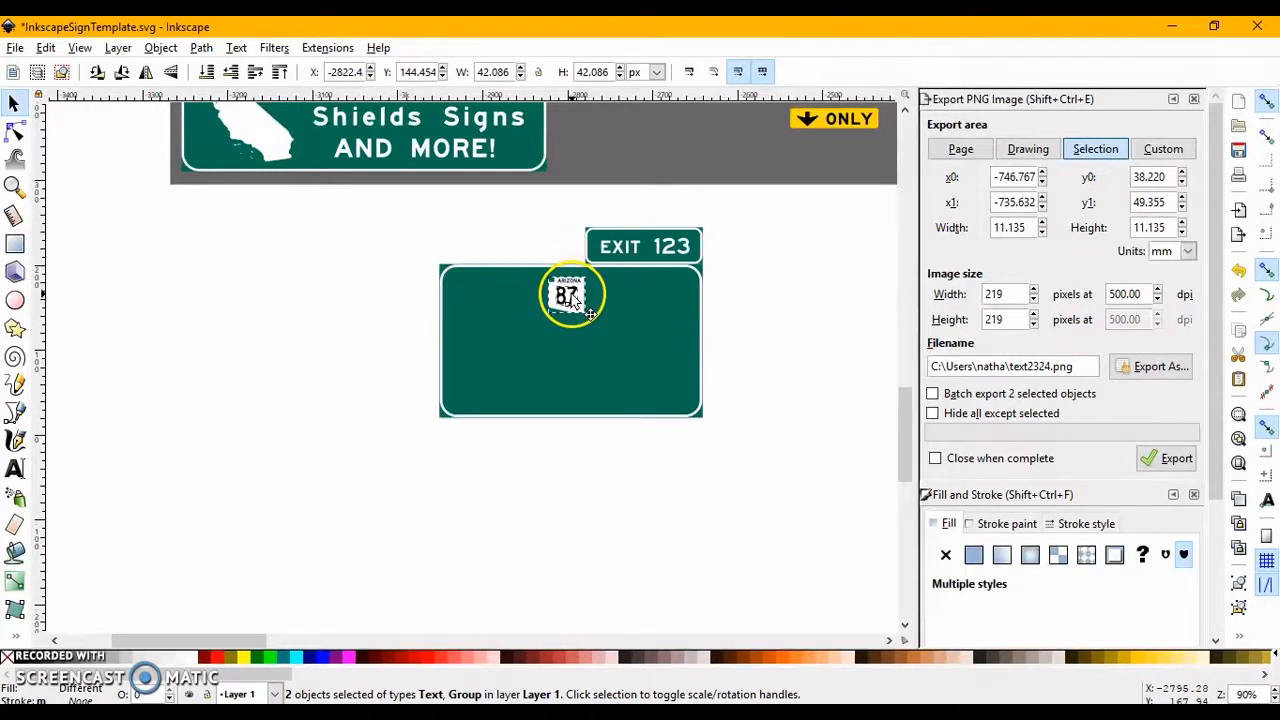
left_click_drag(570, 296, 570, 290)
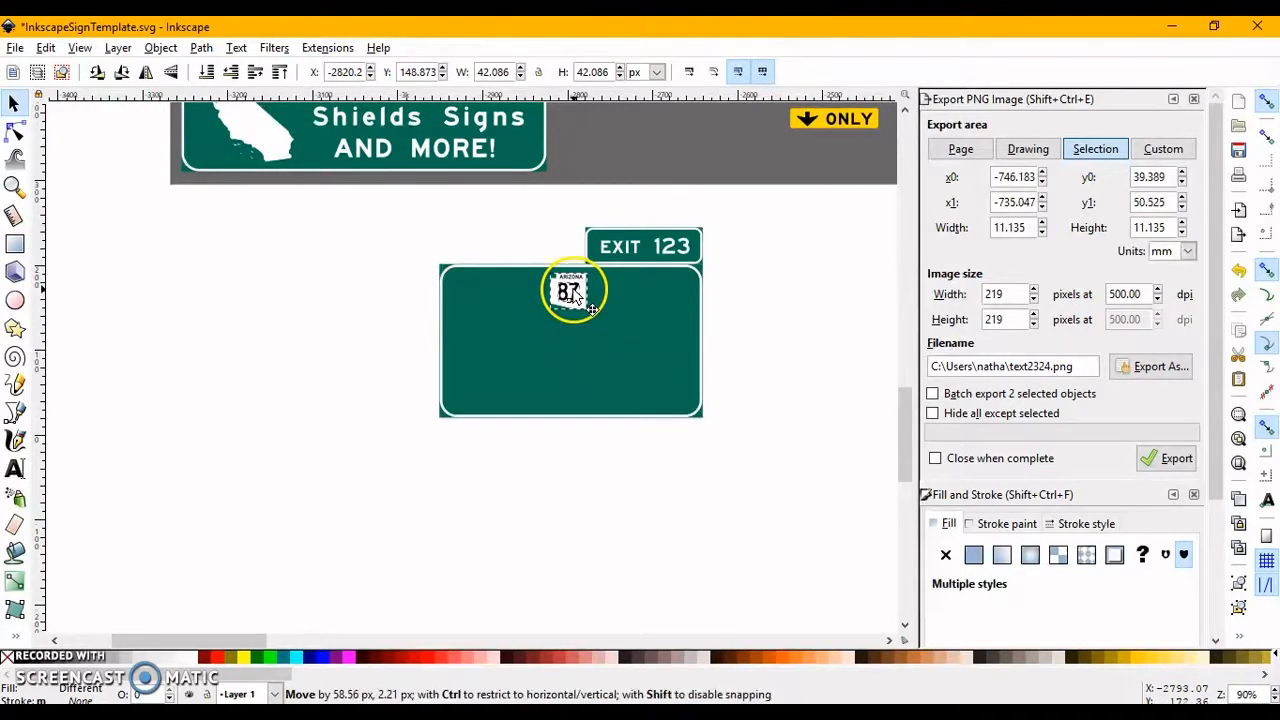
left_click_drag(576, 290, 568, 292)
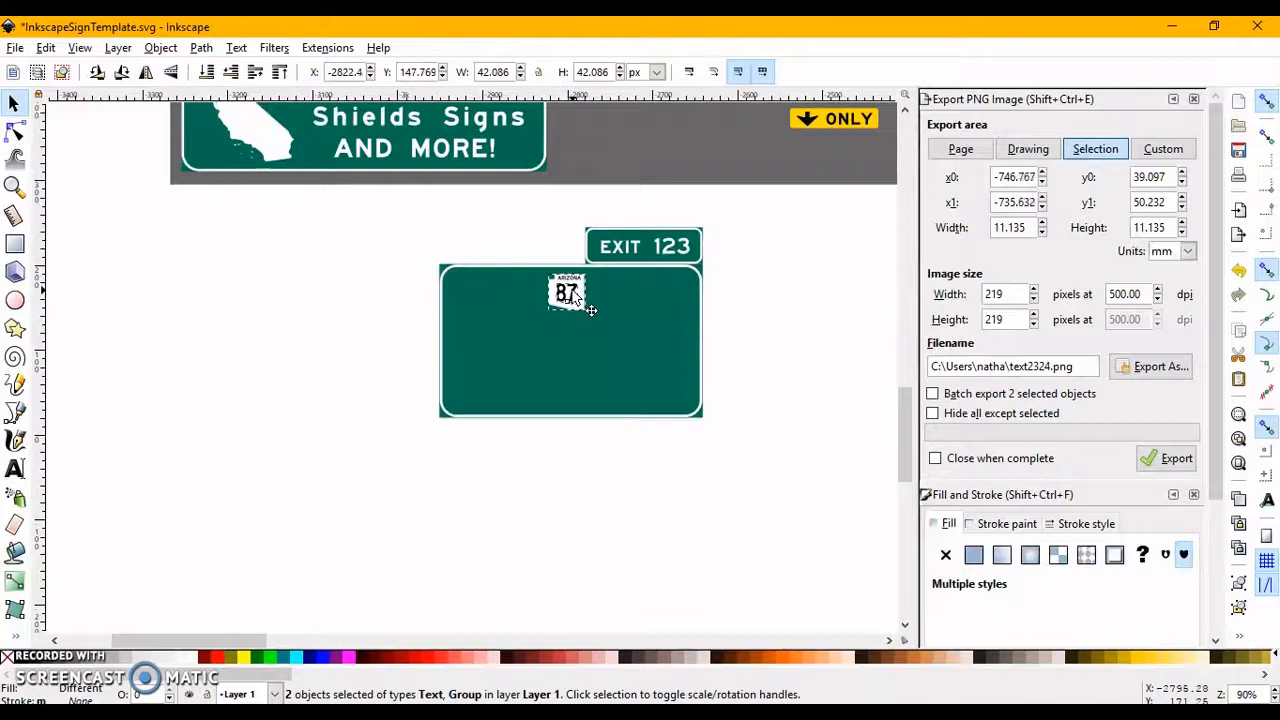
left_click_drag(568, 292, 568, 292)
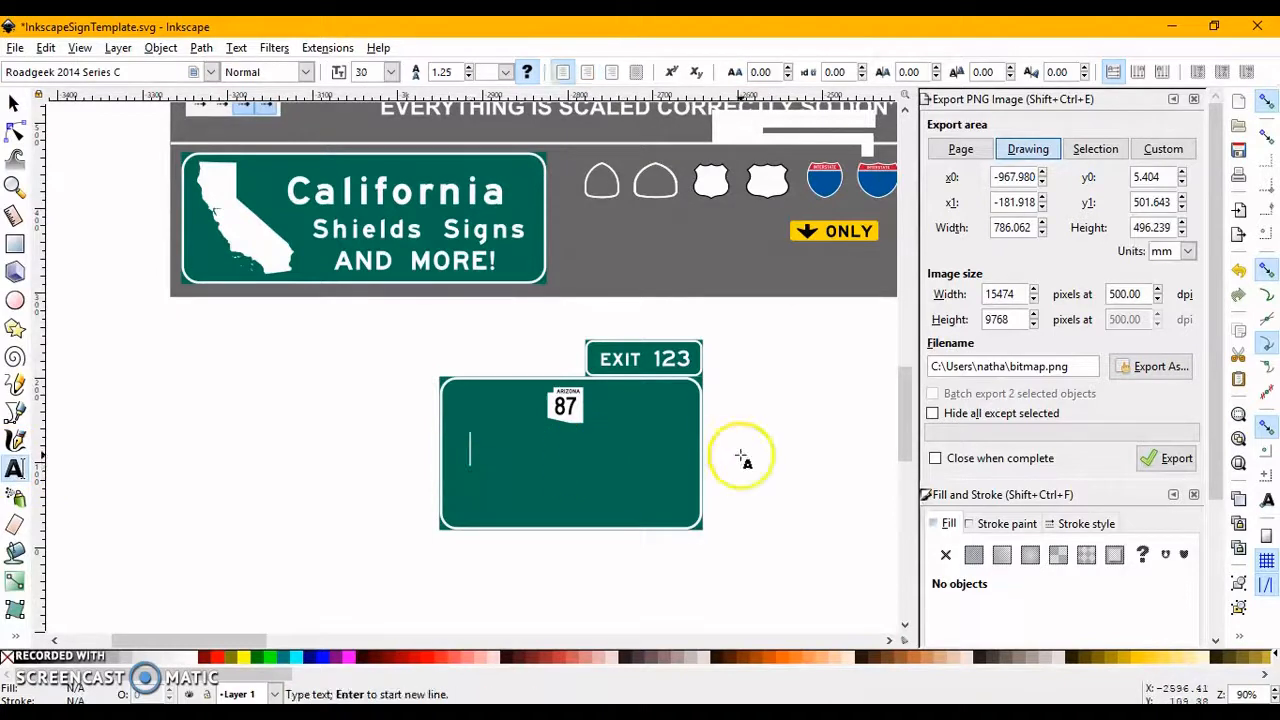
mouse_move(764, 444)
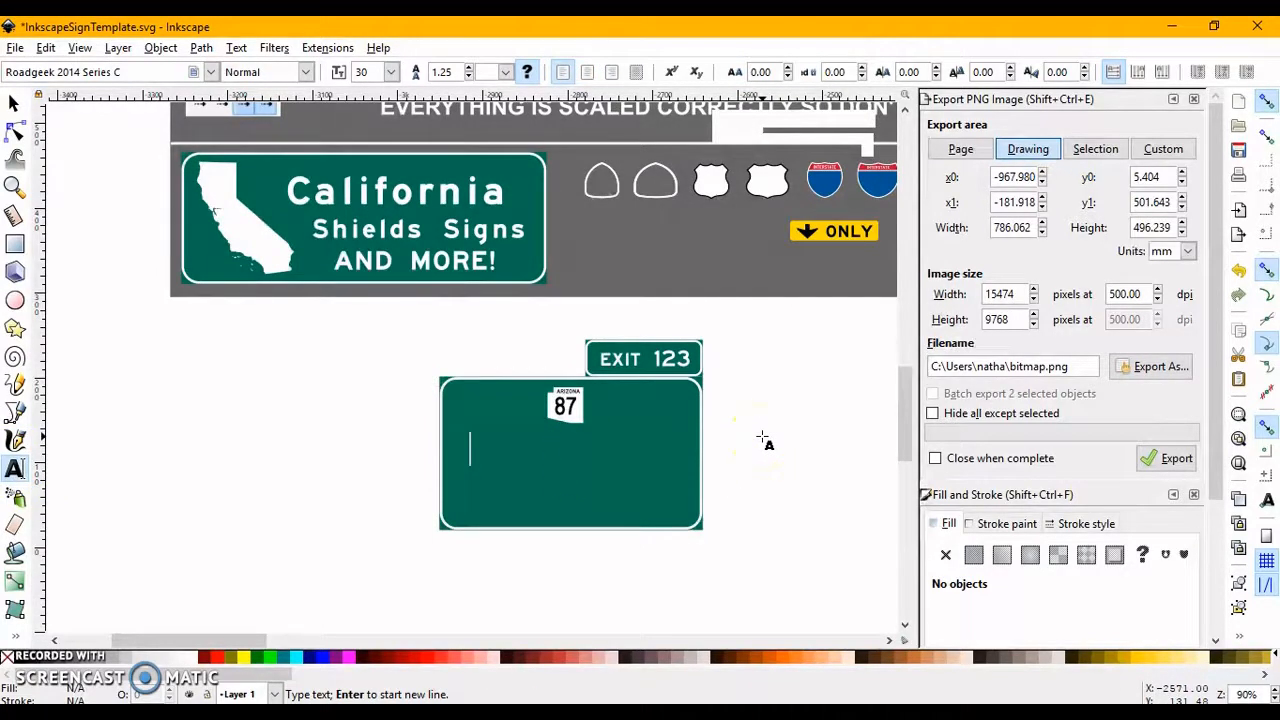
Add the text 'Country Club Drive' and stretch the EXIT ONLY strip to the sign's width.
type("Country Club Dr")
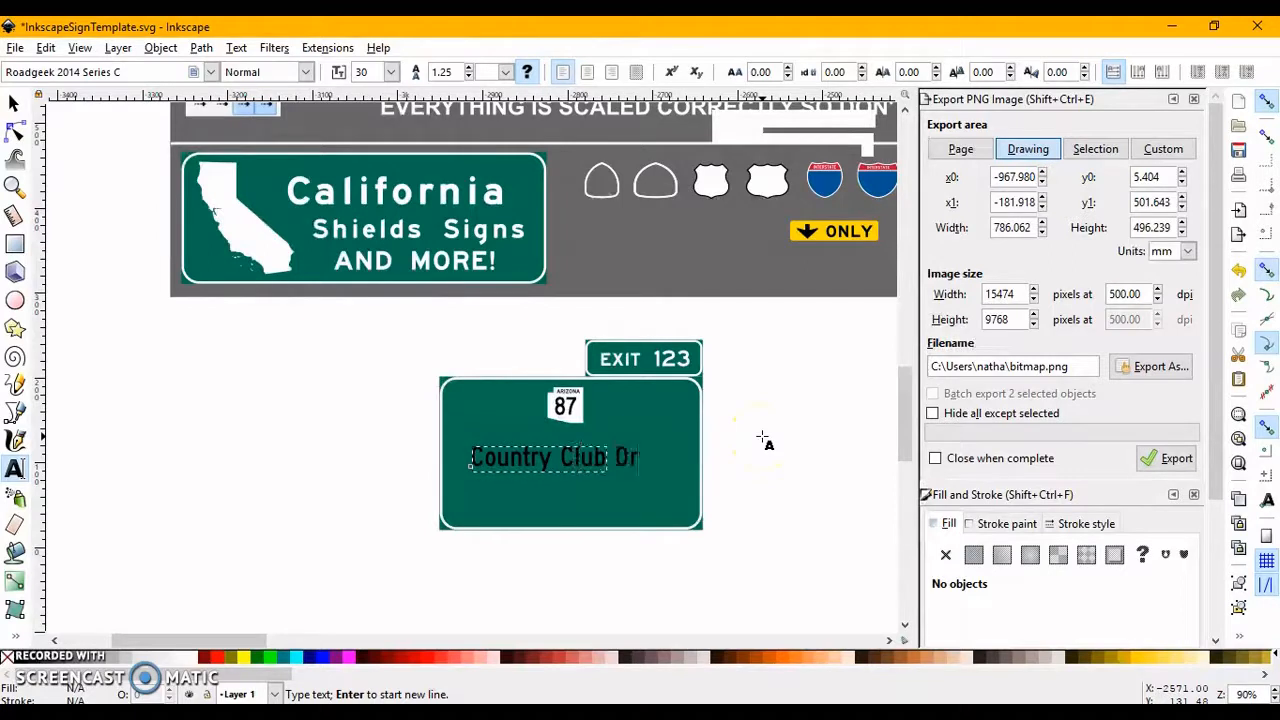
type("ive")
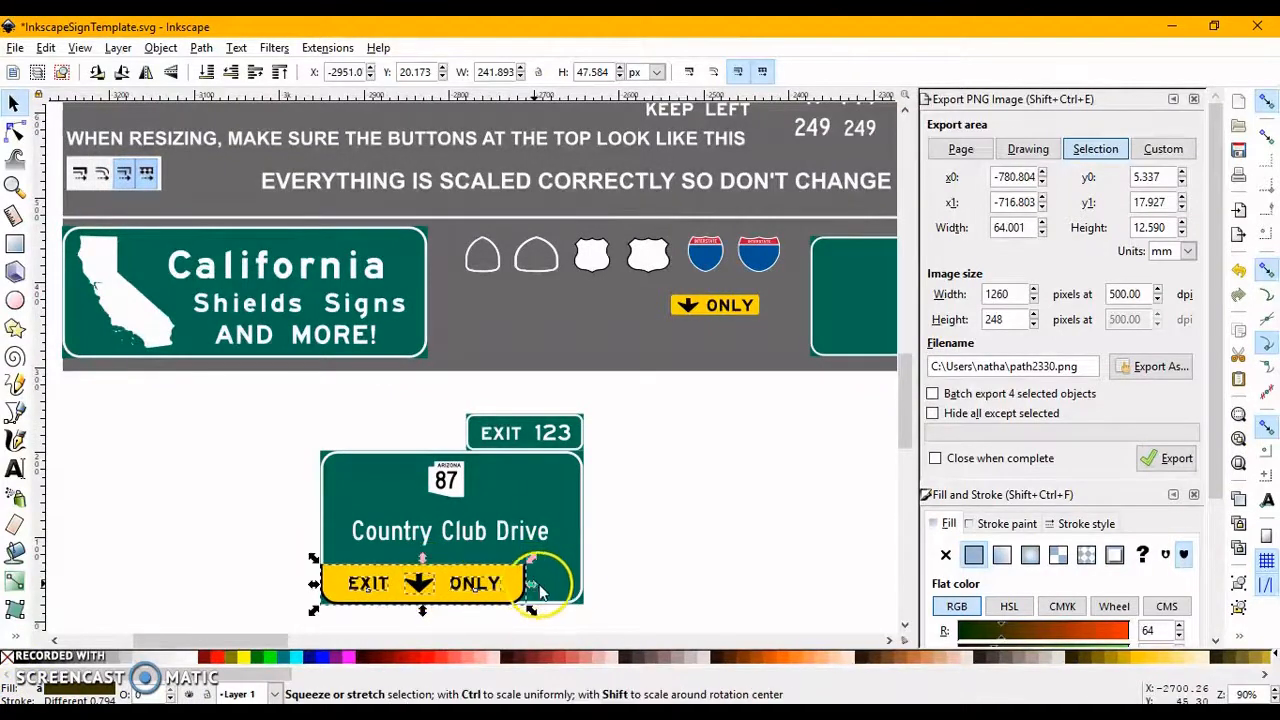
left_click_drag(544, 584, 590, 584)
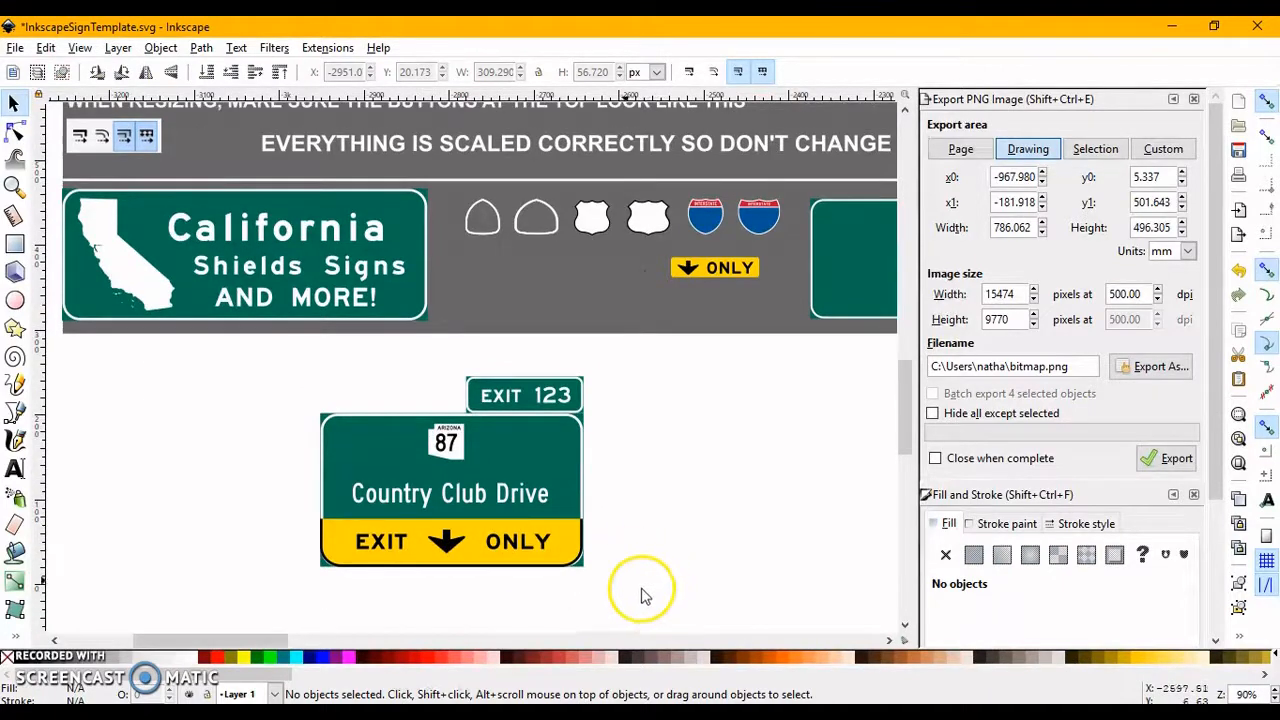
Fill the enclosed area of the sign with a new solid yellow shape.
left_click_drag(644, 596, 304, 530)
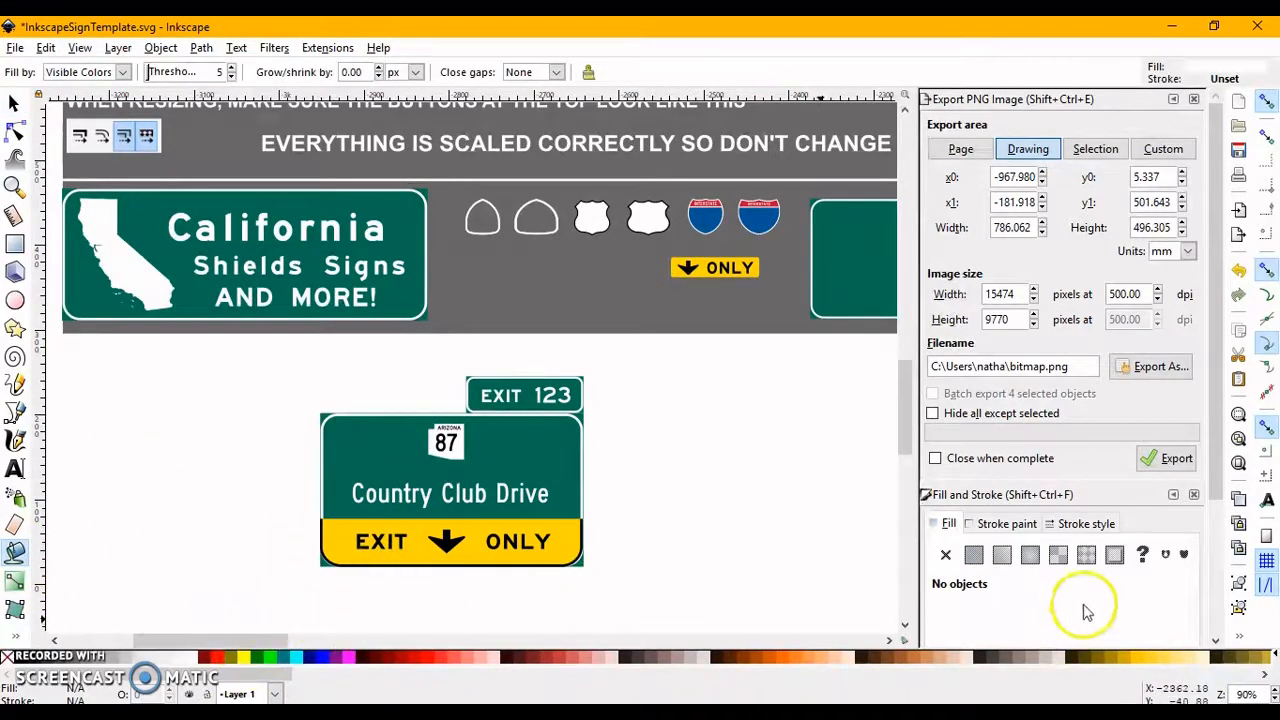
mouse_move(1020, 598)
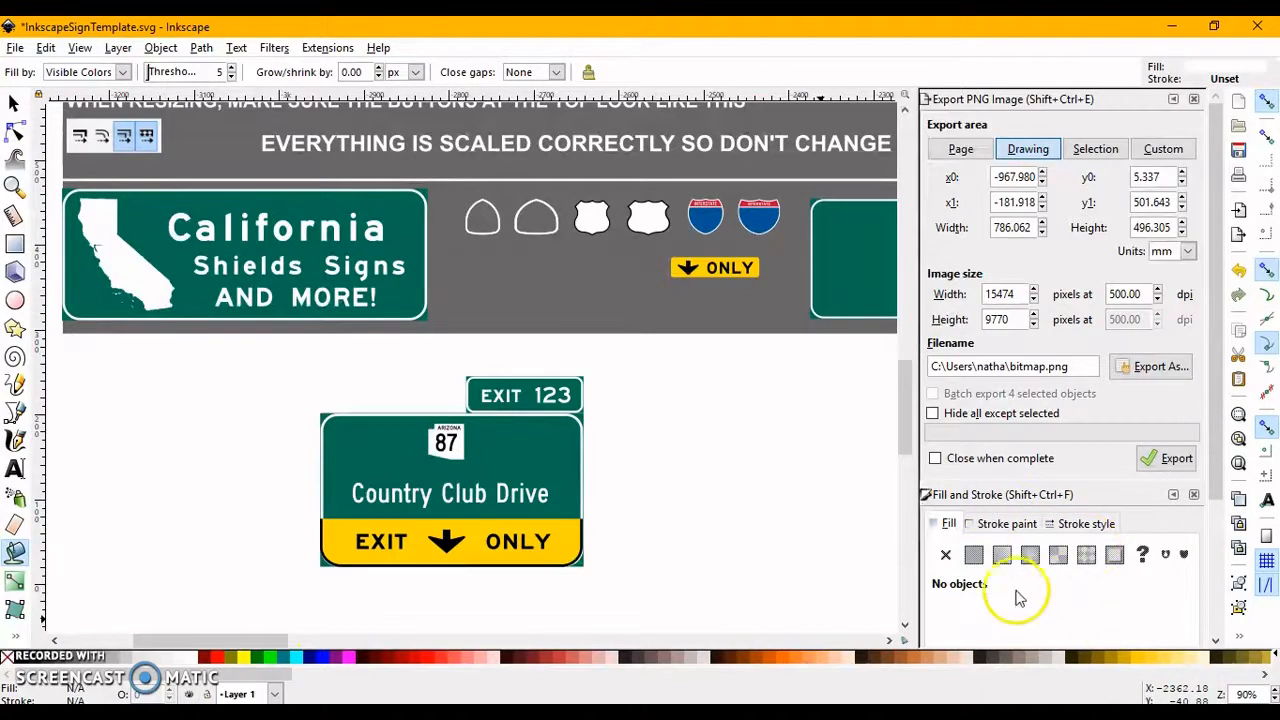
scroll("down", 3)
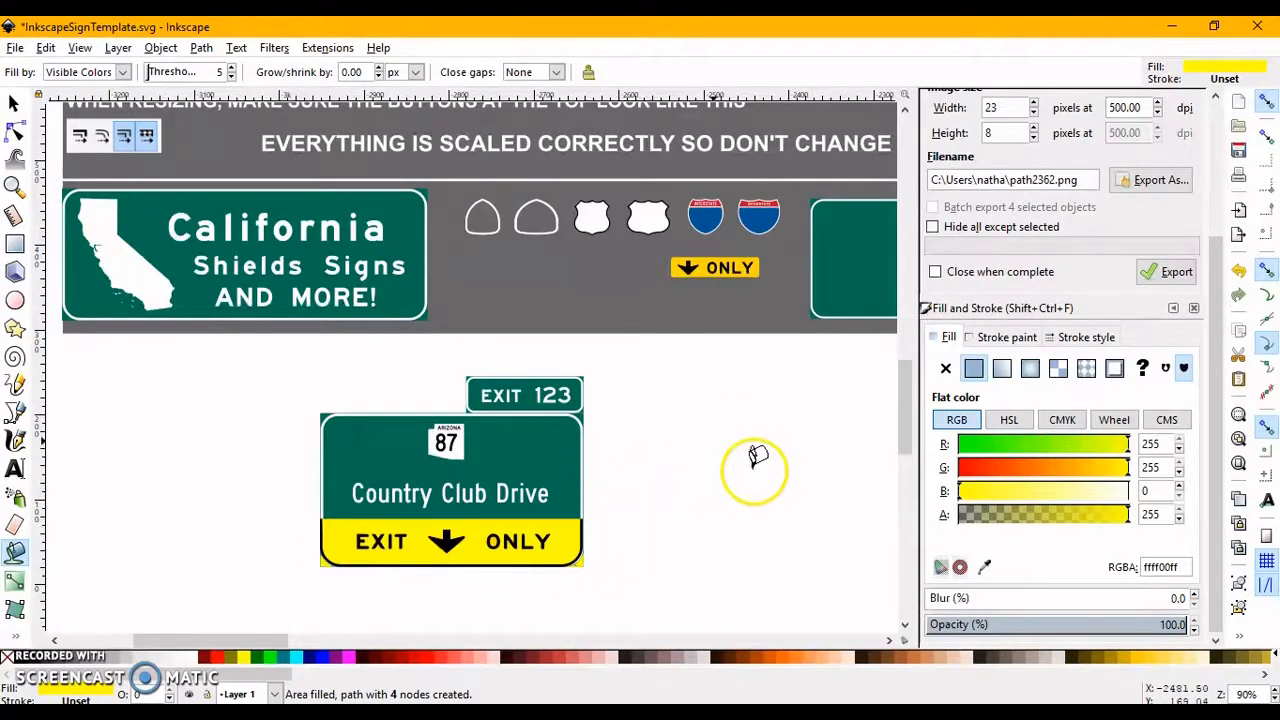
mouse_move(40, 410)
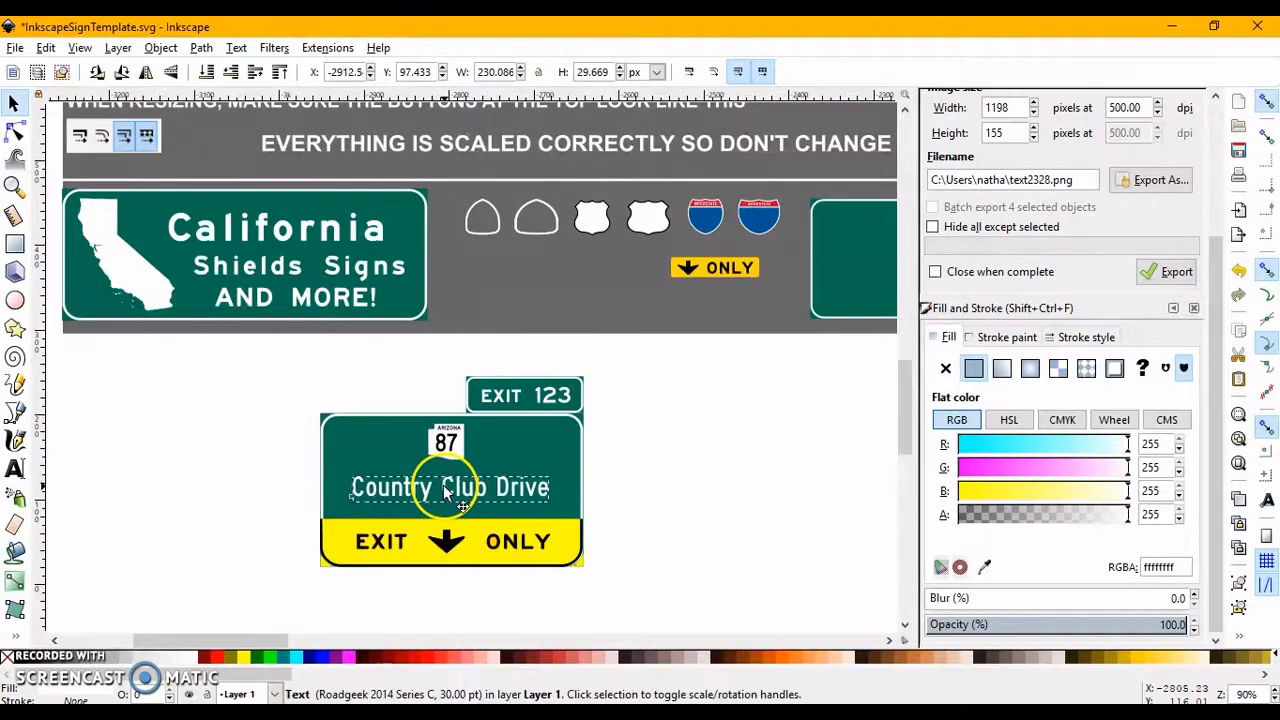
Nudge the Country Club Drive text left to centre it on the green panel.
left_click(684, 504)
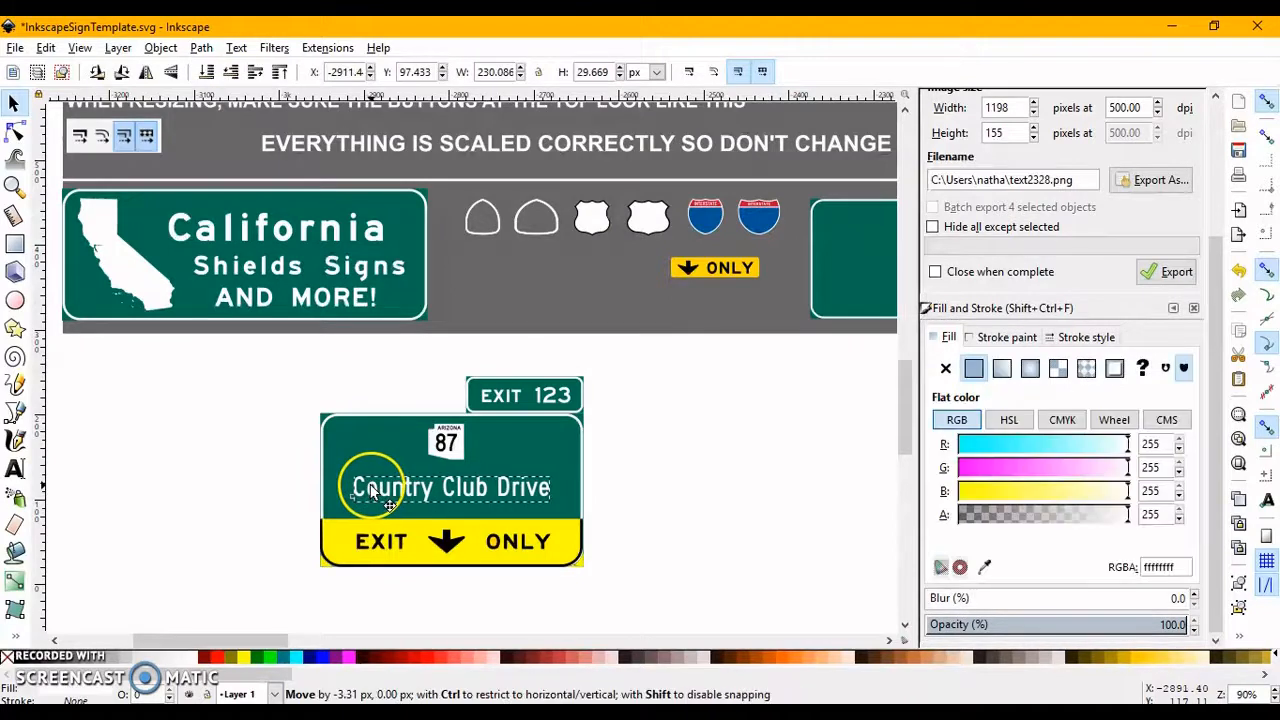
left_click_drag(390, 488, 392, 488)
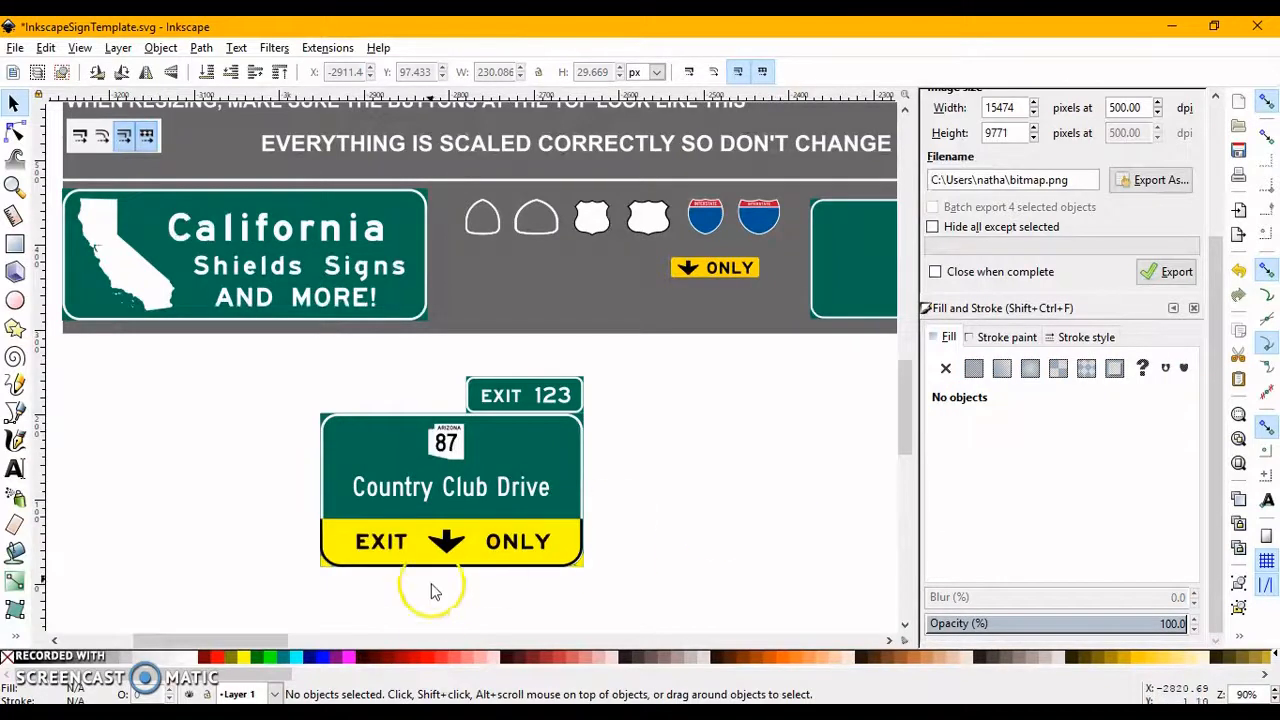
mouse_move(56, 400)
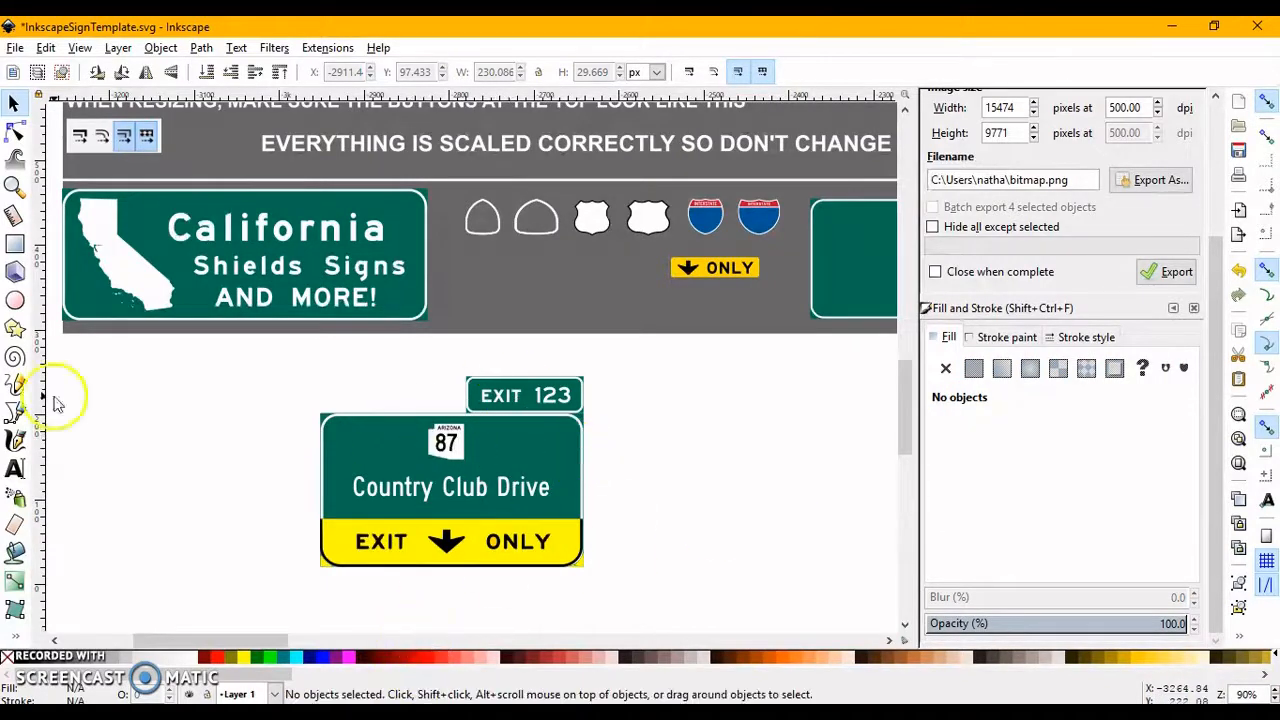
left_click(16, 468)
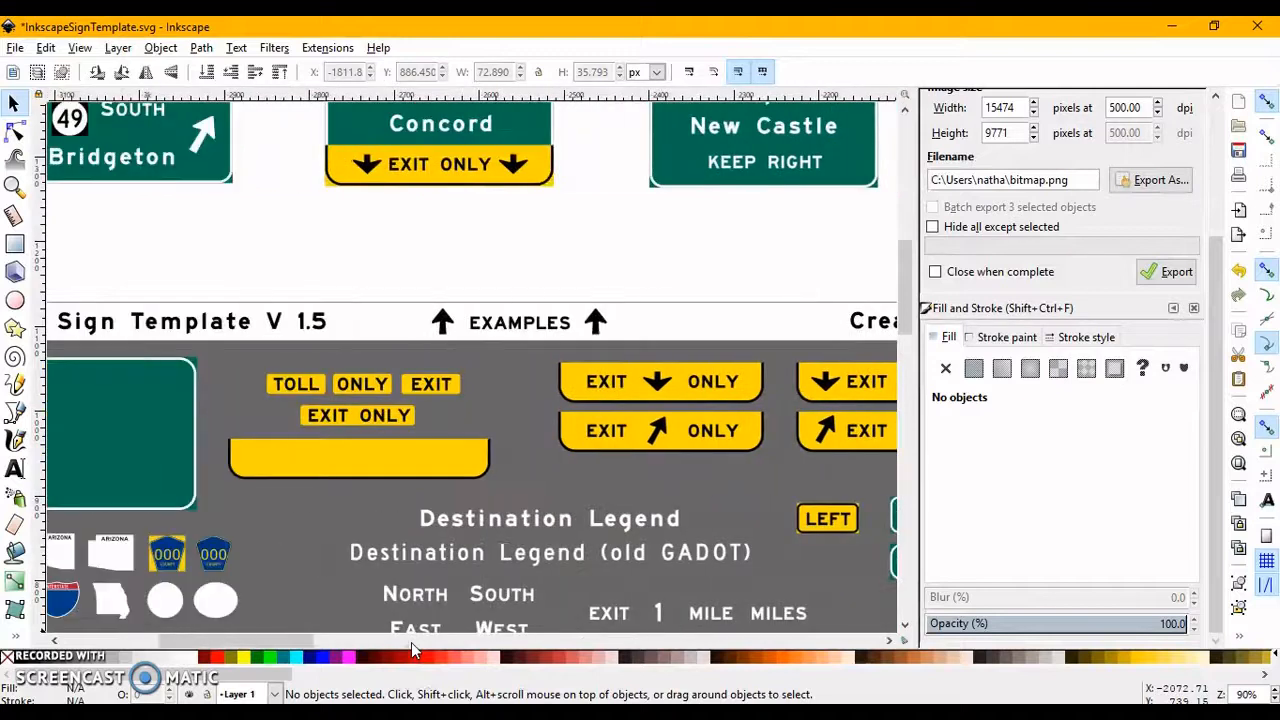
Zoom out over the template and back in on the finished EXIT 13 sign.
scroll("down", 3)
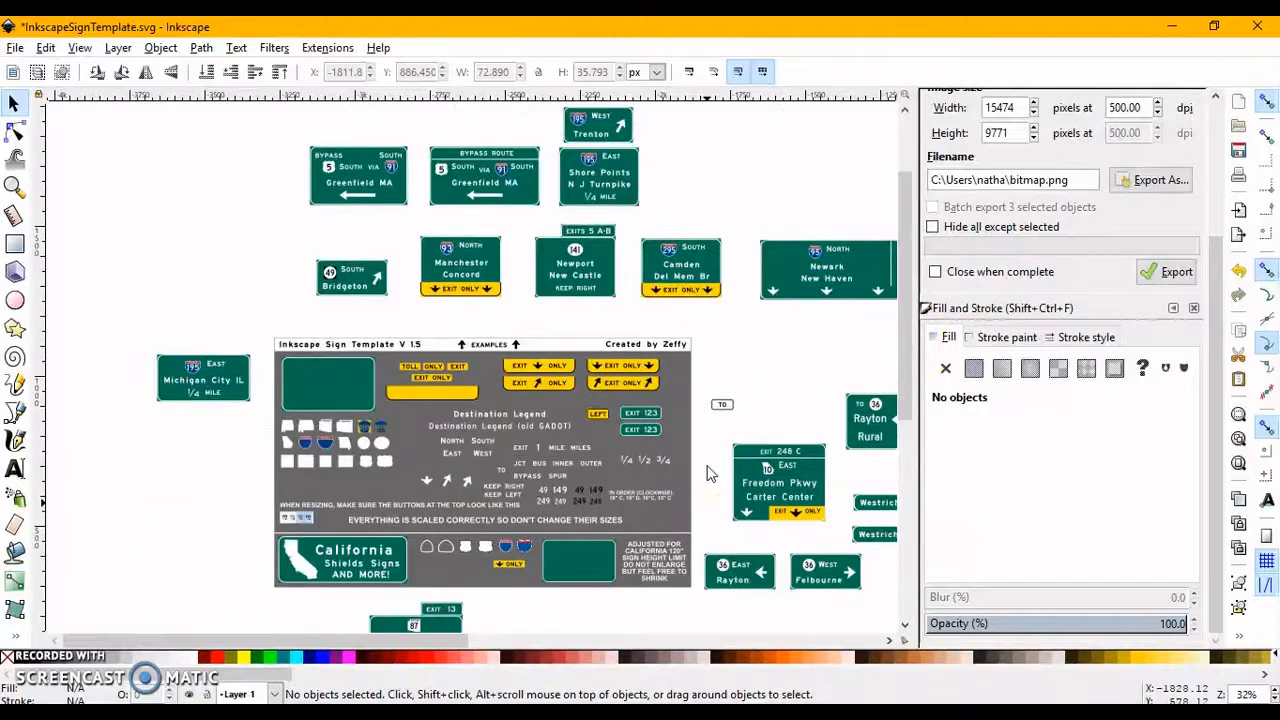
scroll("down", 3)
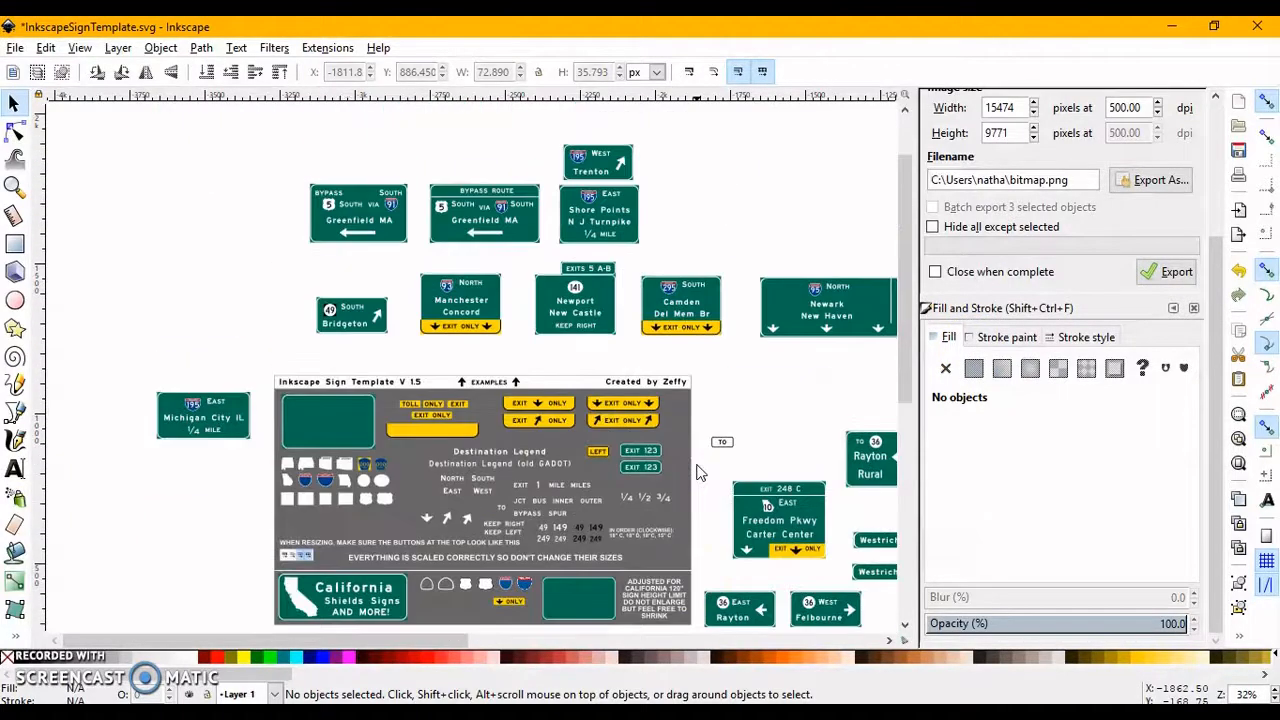
scroll("down", 3)
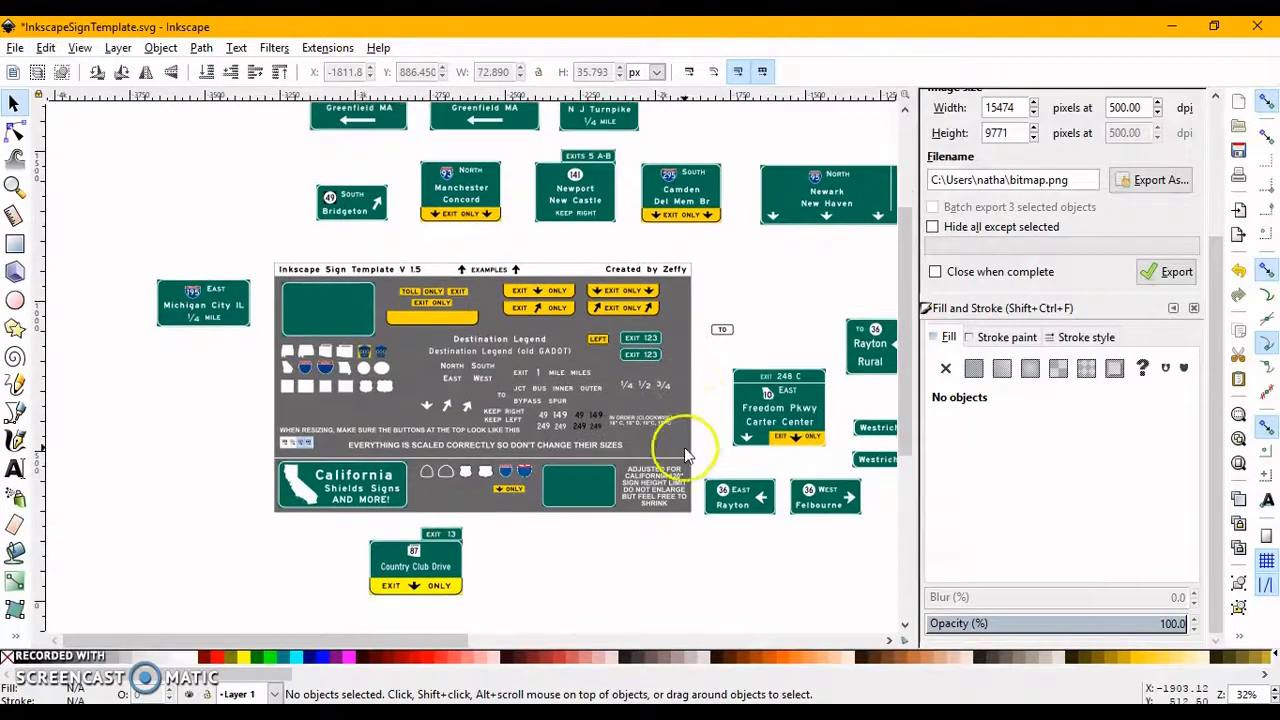
left_click(416, 564)
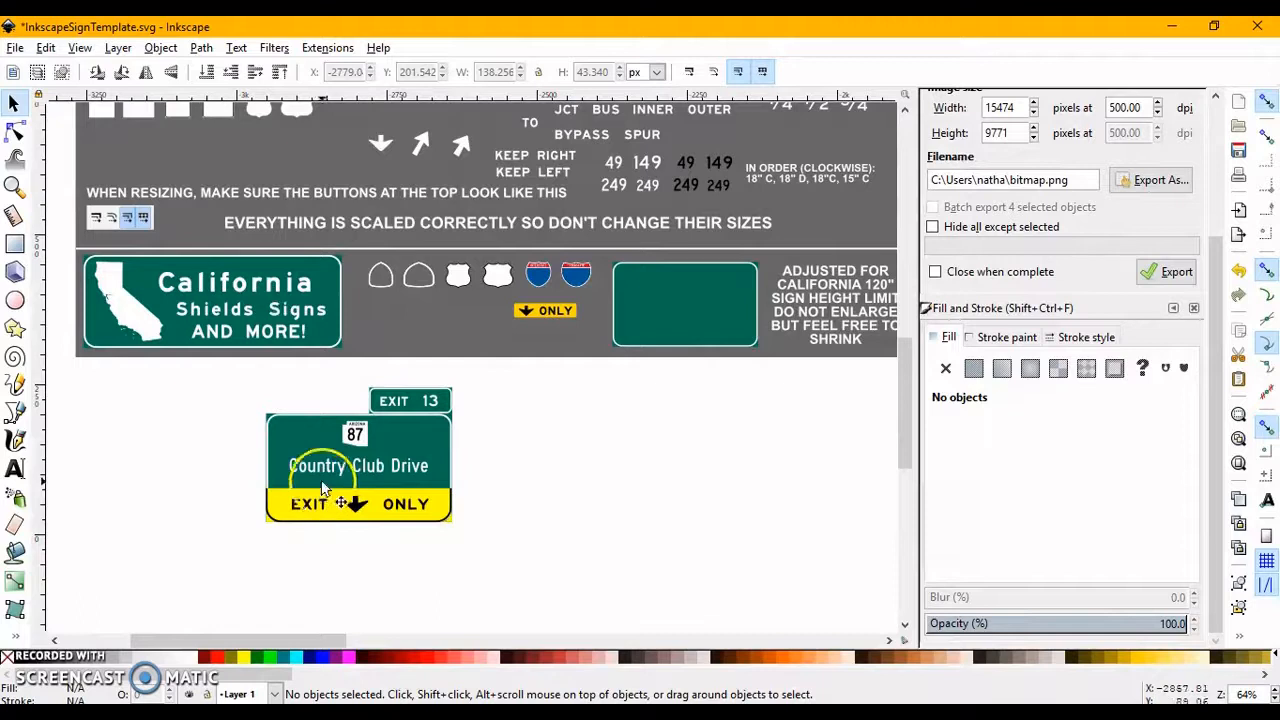
mouse_move(264, 392)
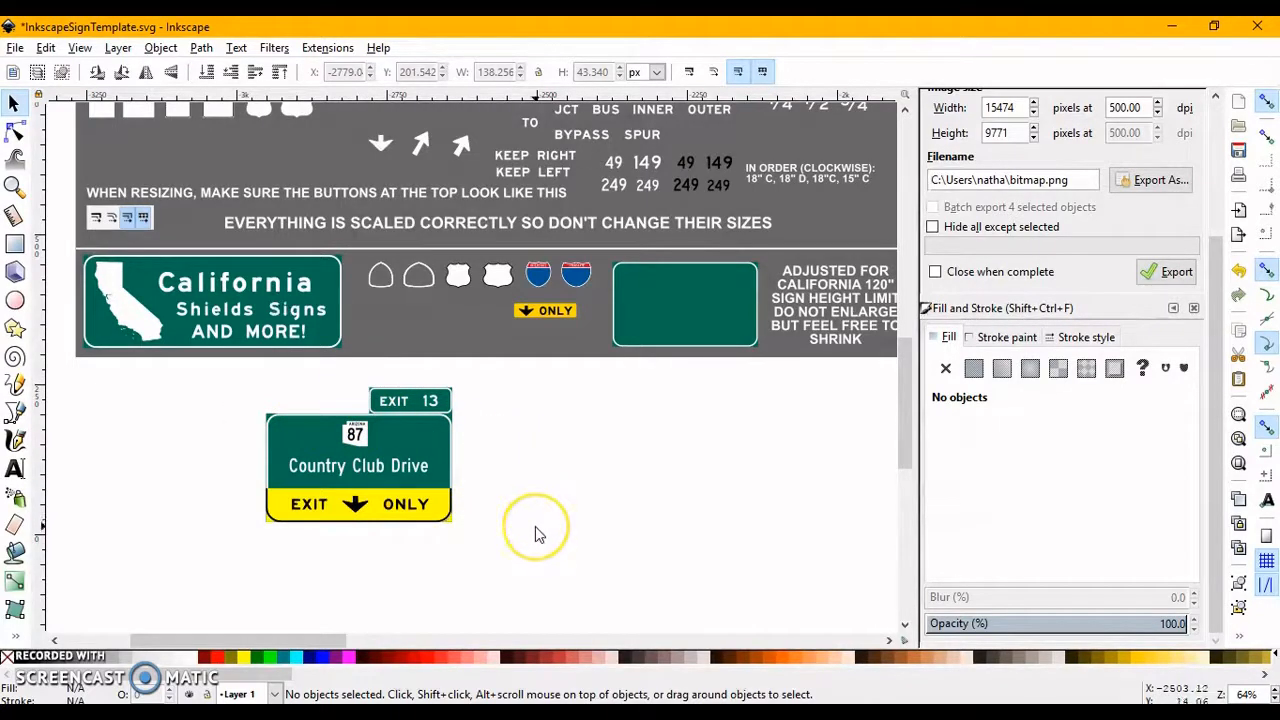
mouse_move(476, 556)
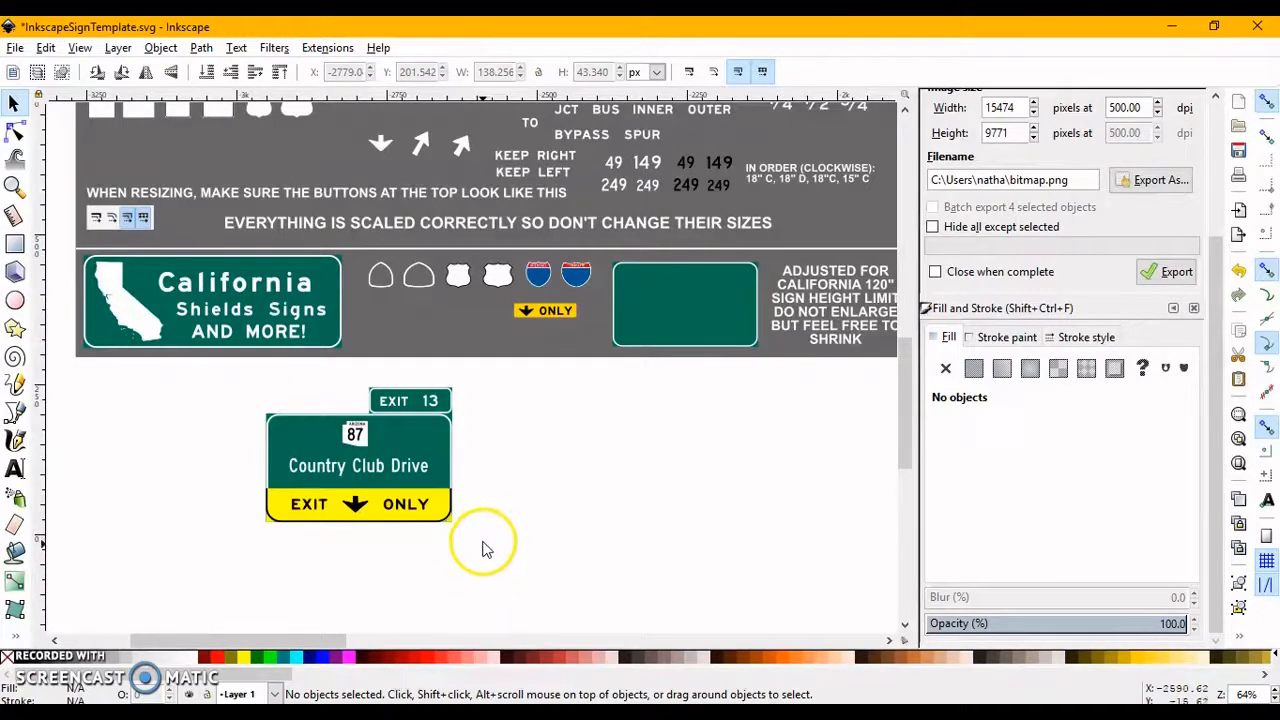
mouse_move(488, 540)
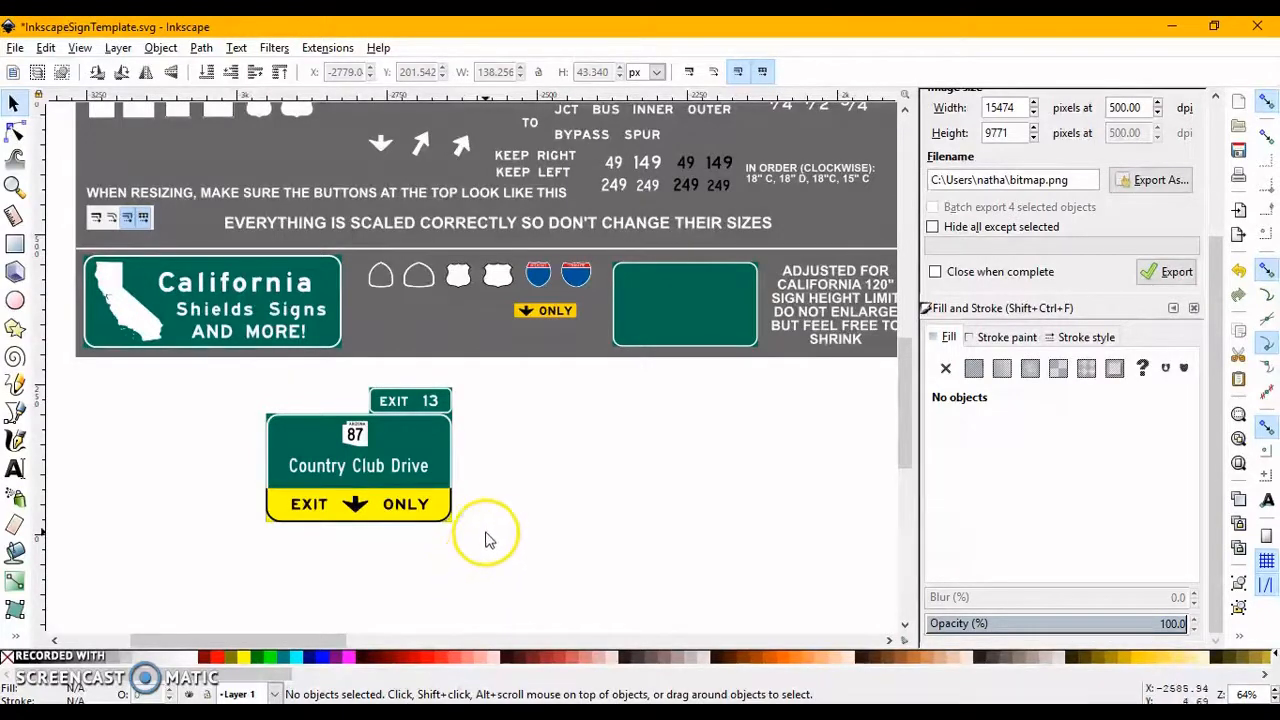
mouse_move(520, 540)
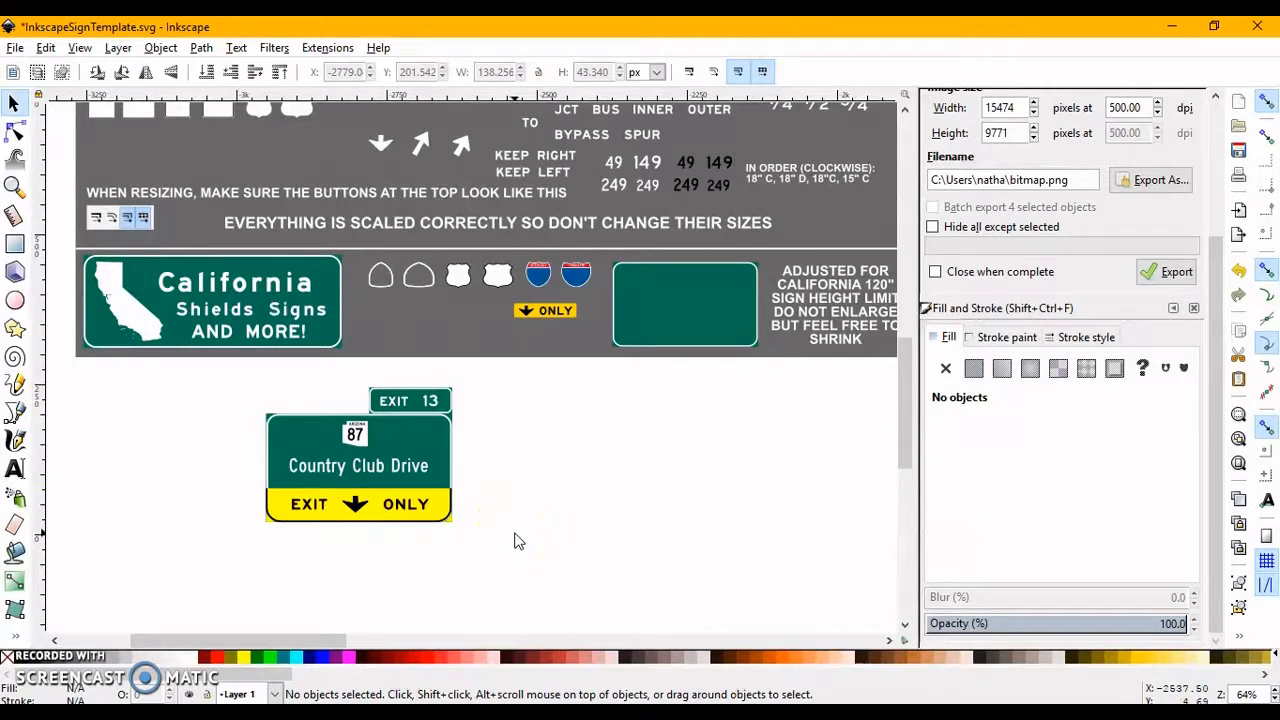